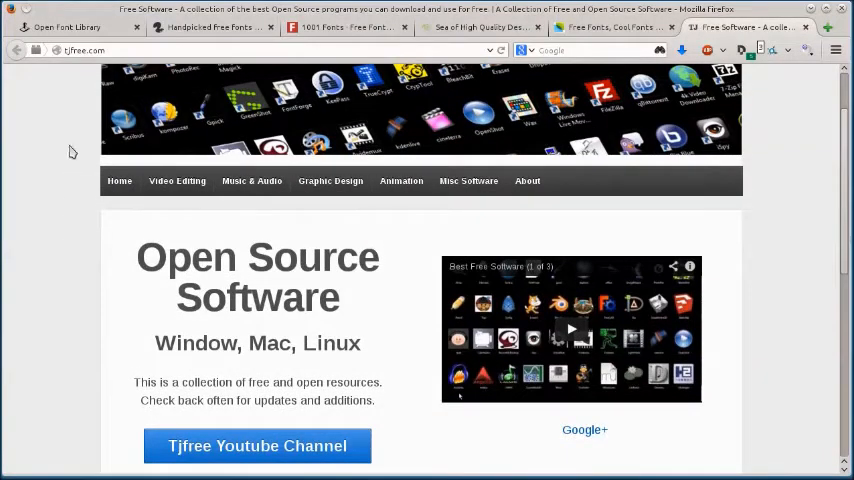
Switch to the Open Font Library tab and scroll its home page of featured and latest fonts
{"action": "left_click", "coordinate": [76, 28]}
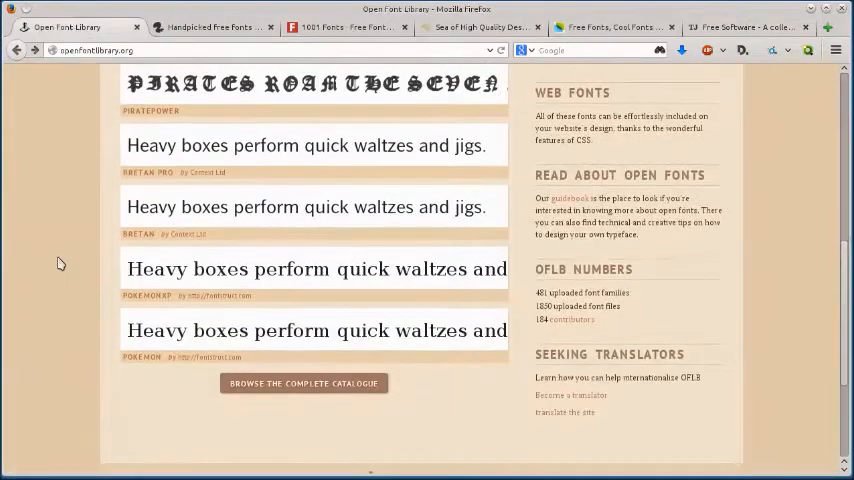
{"action": "scroll", "scroll_direction": "up", "scroll_amount": 3}
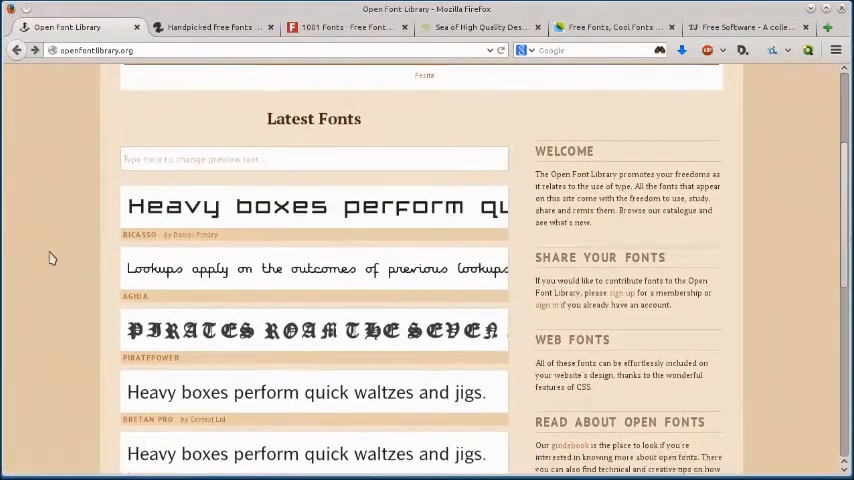
{"action": "scroll", "scroll_direction": "down", "scroll_amount": 3}
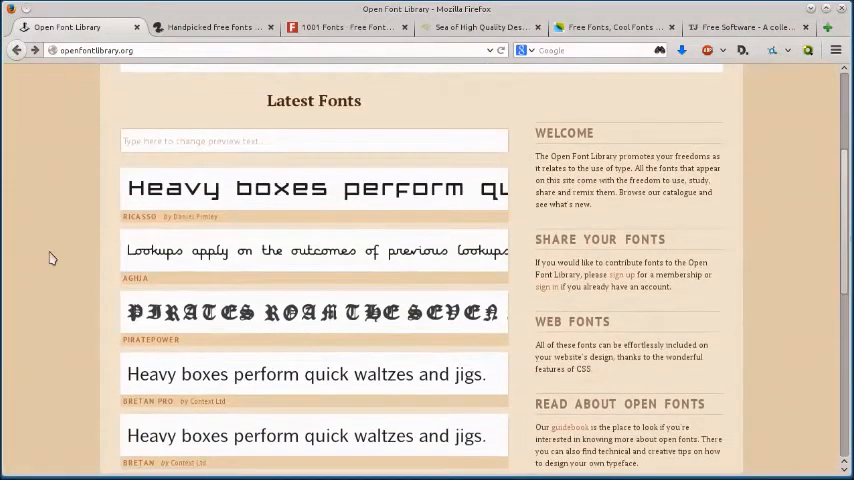
{"action": "scroll", "scroll_direction": "up", "scroll_amount": 3}
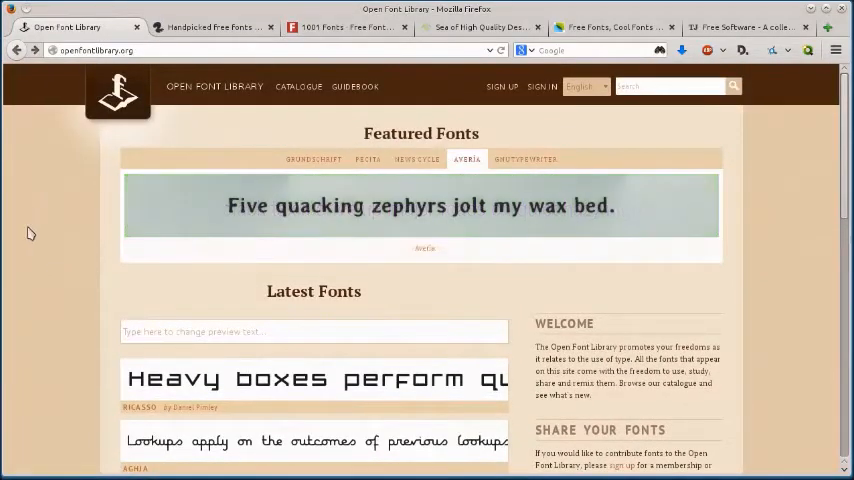
{"action": "mouse_move", "coordinate": [88, 154]}
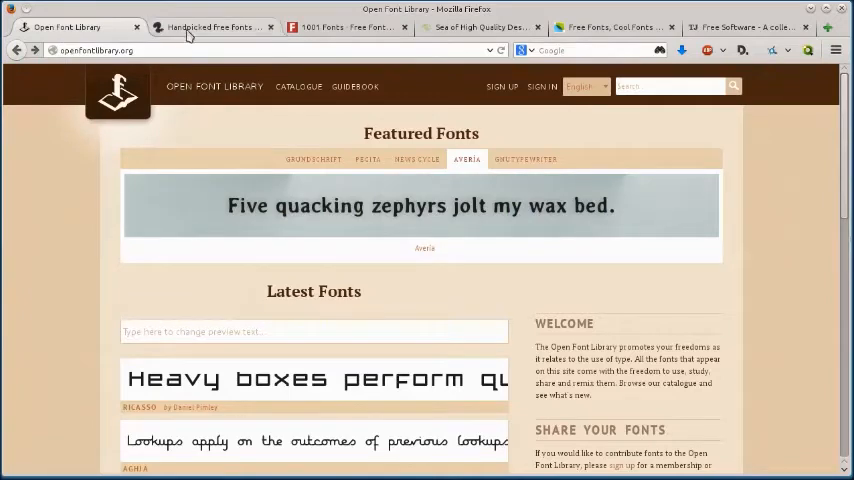
{"action": "left_click", "coordinate": [344, 28]}
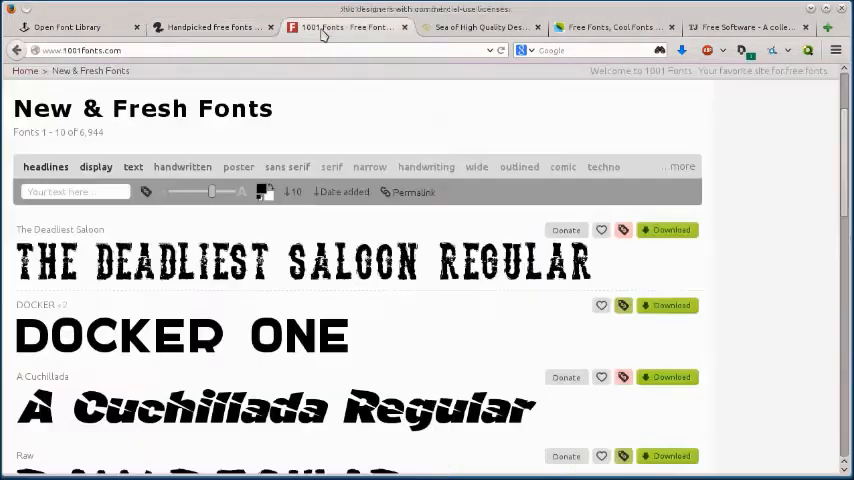
{"action": "left_click", "coordinate": [474, 28]}
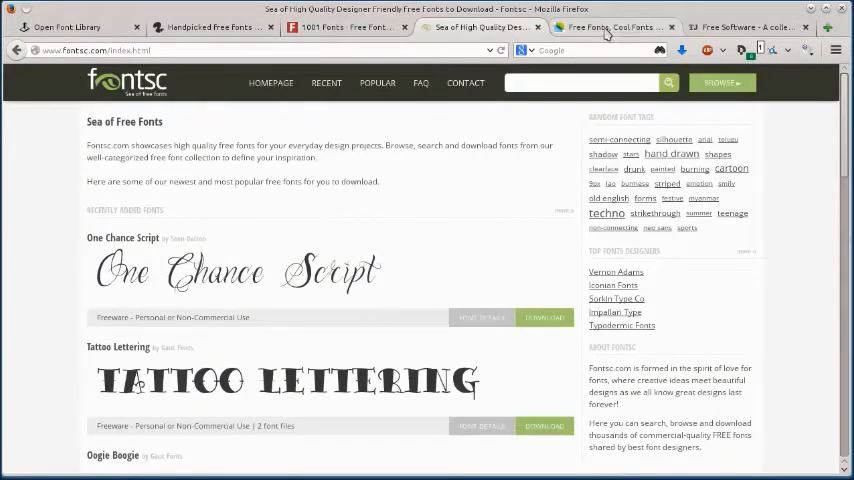
{"action": "left_click", "coordinate": [616, 28]}
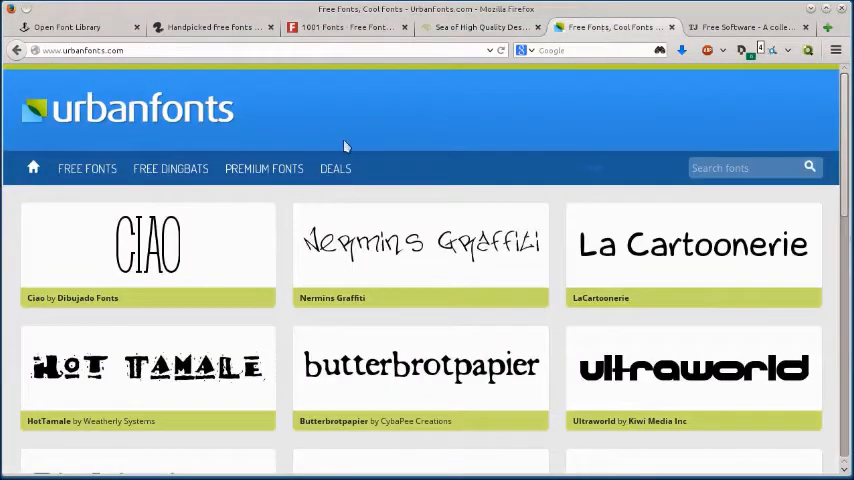
{"action": "left_click", "coordinate": [70, 28]}
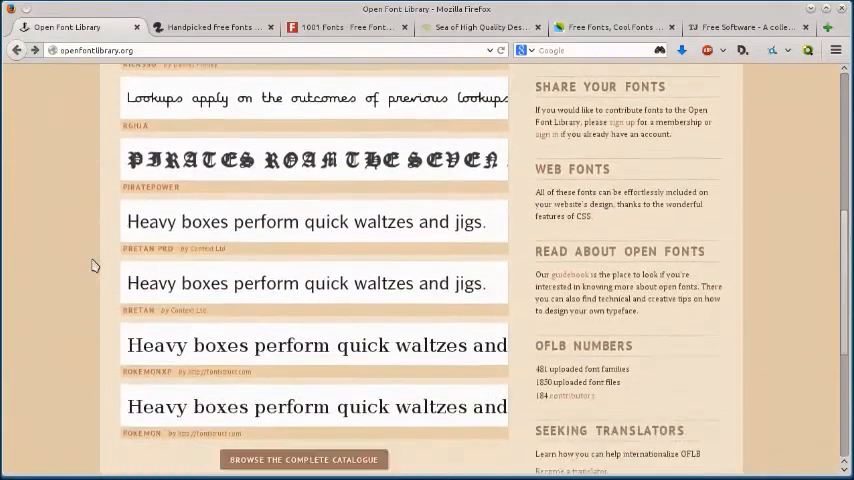
{"action": "scroll", "scroll_direction": "up", "scroll_amount": 3}
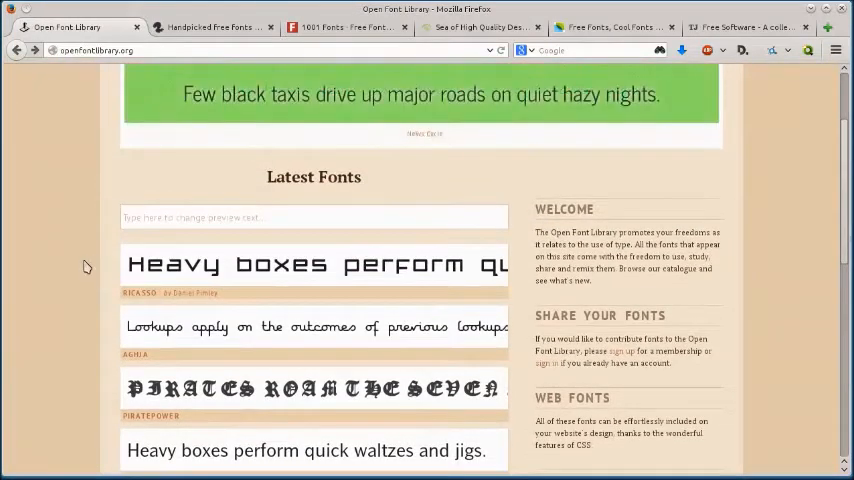
{"action": "left_click", "coordinate": [210, 28]}
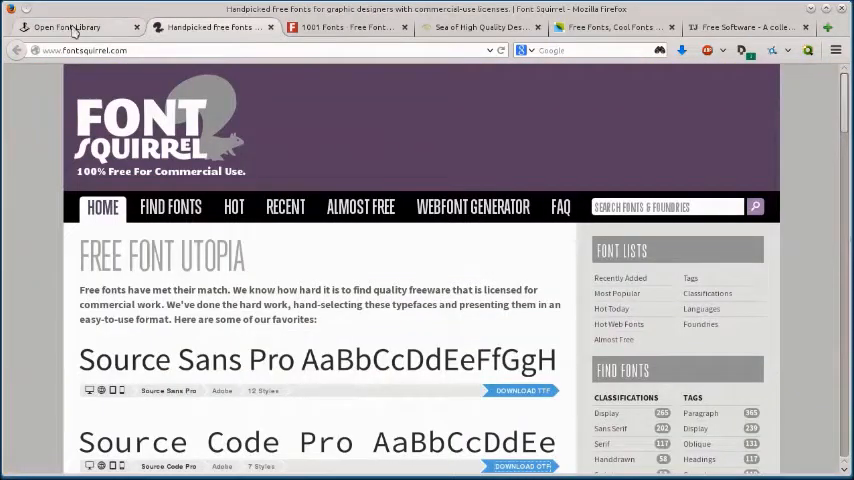
{"action": "left_click", "coordinate": [68, 28]}
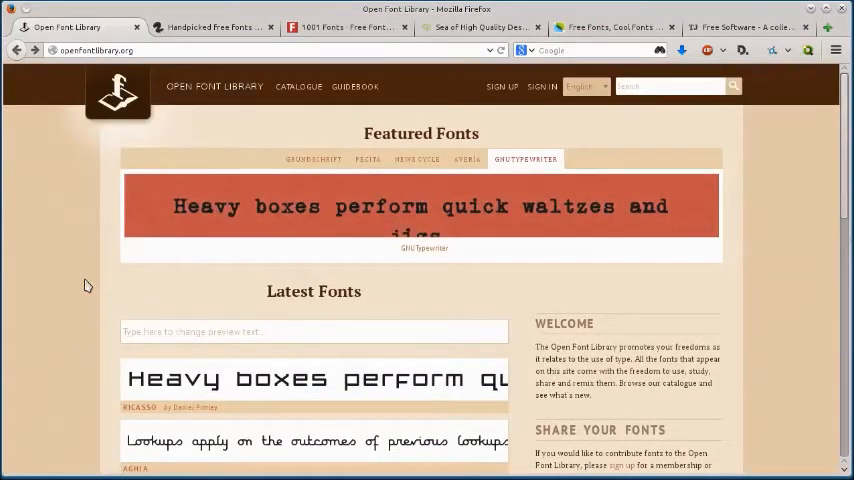
Scroll the home page down to the PiratePower font and bring up its page
{"action": "scroll", "scroll_direction": "down", "scroll_amount": 3}
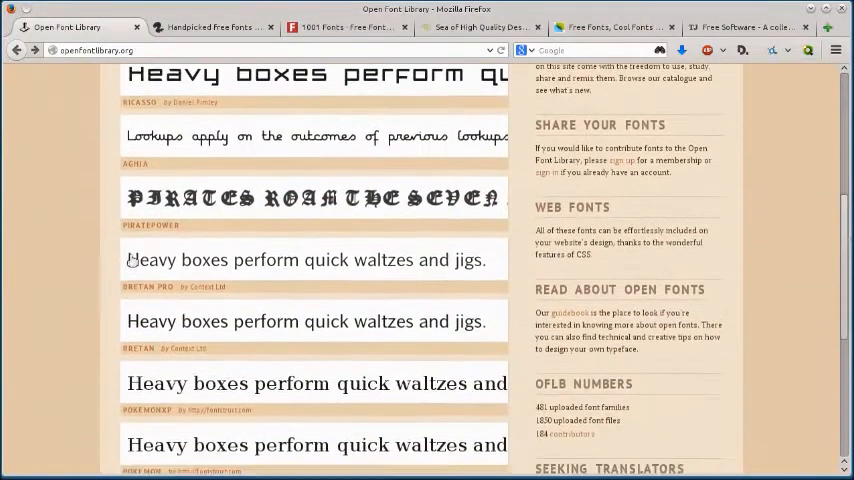
{"action": "scroll", "scroll_direction": "up", "scroll_amount": 3}
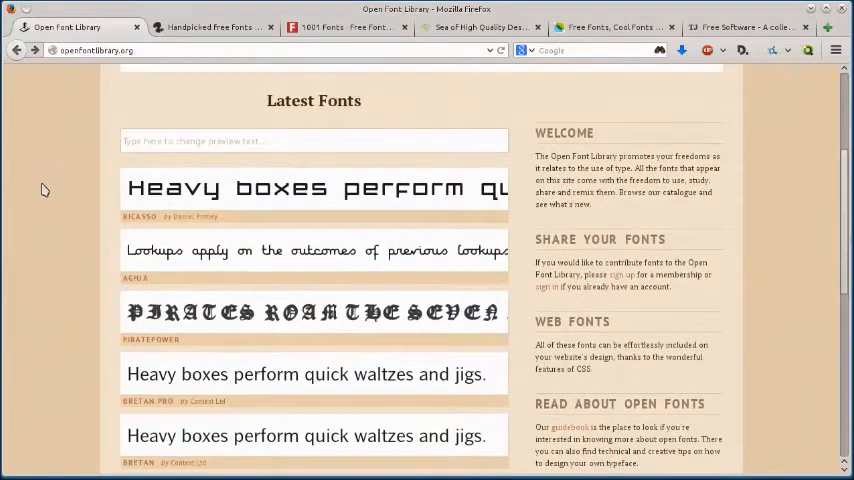
{"action": "scroll", "scroll_direction": "down", "scroll_amount": 3}
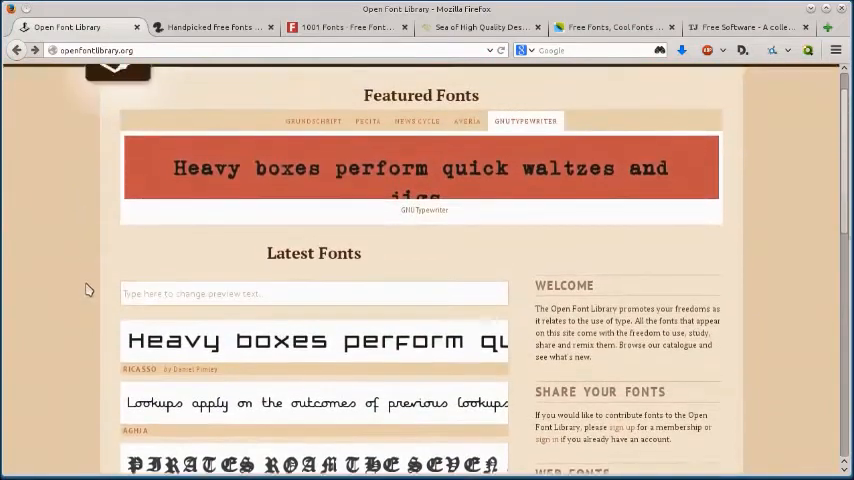
{"action": "scroll", "scroll_direction": "down", "scroll_amount": 3}
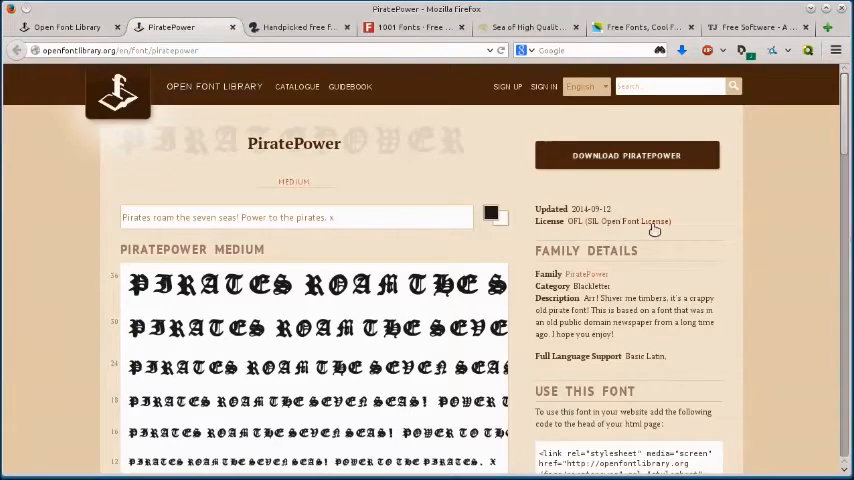
{"action": "scroll", "scroll_direction": "down", "scroll_amount": 3}
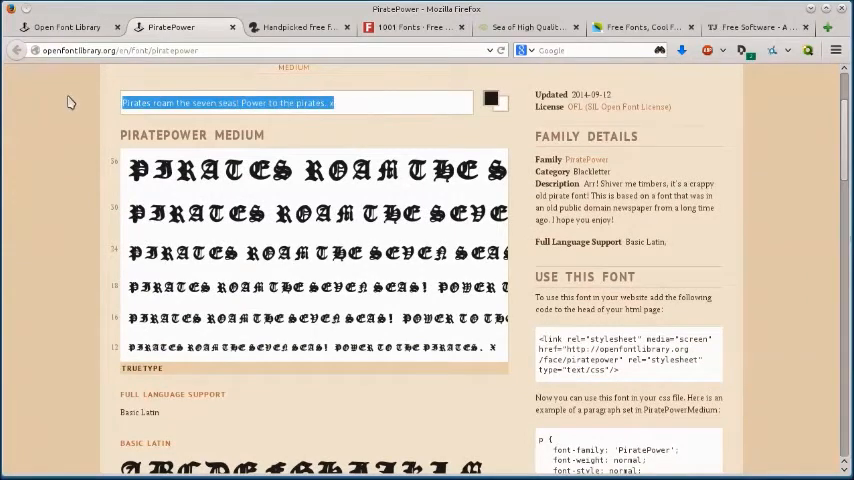
Set the PiratePower preview text to 'tjfree is awesome' and look over the samples
{"action": "type", "text": "tjfree is"}
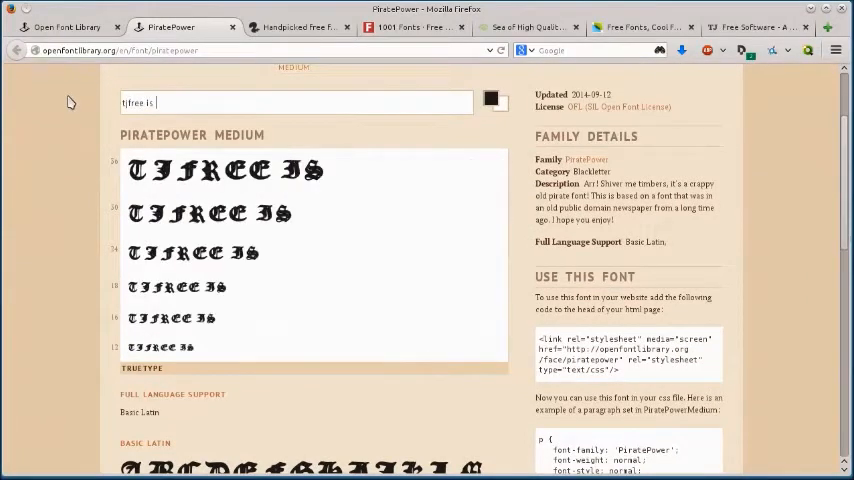
{"action": "type", "text": "awesome"}
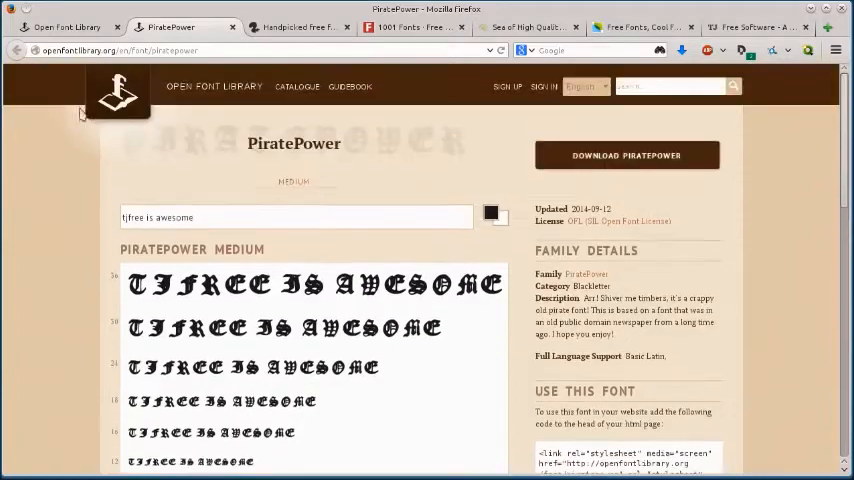
{"action": "scroll", "scroll_direction": "down", "scroll_amount": 3}
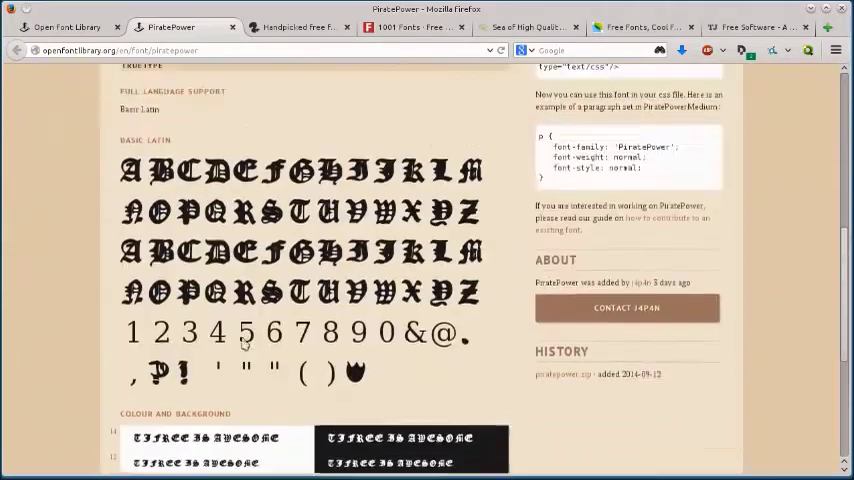
{"action": "scroll", "scroll_direction": "up", "scroll_amount": 3}
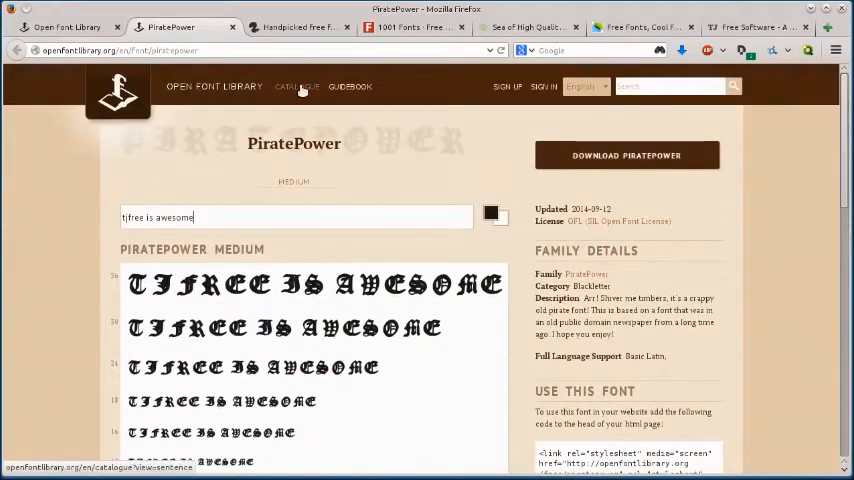
Bring up the font catalogue and try the Paragraph and Sentence preview modes
{"action": "left_click", "coordinate": [296, 86]}
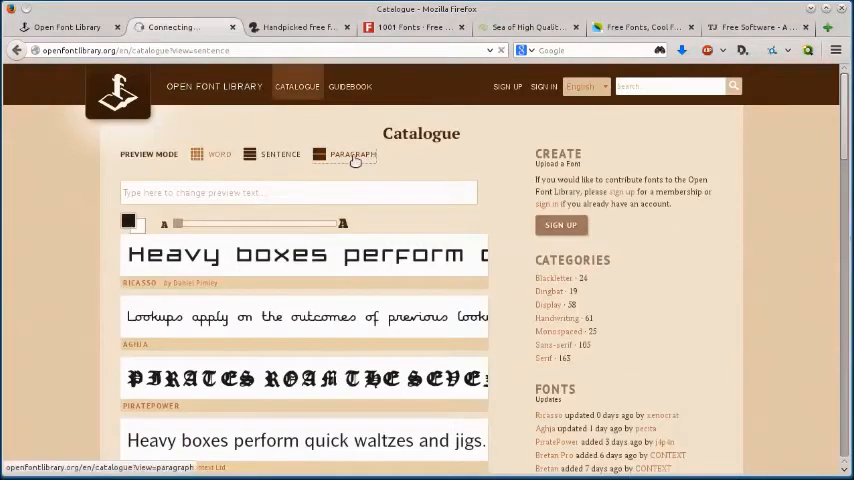
{"action": "left_click", "coordinate": [352, 154]}
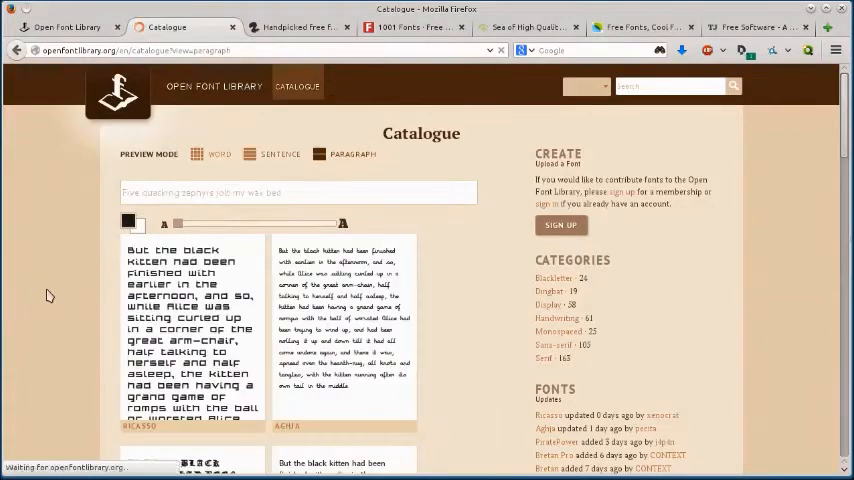
{"action": "scroll", "scroll_direction": "down", "scroll_amount": 3}
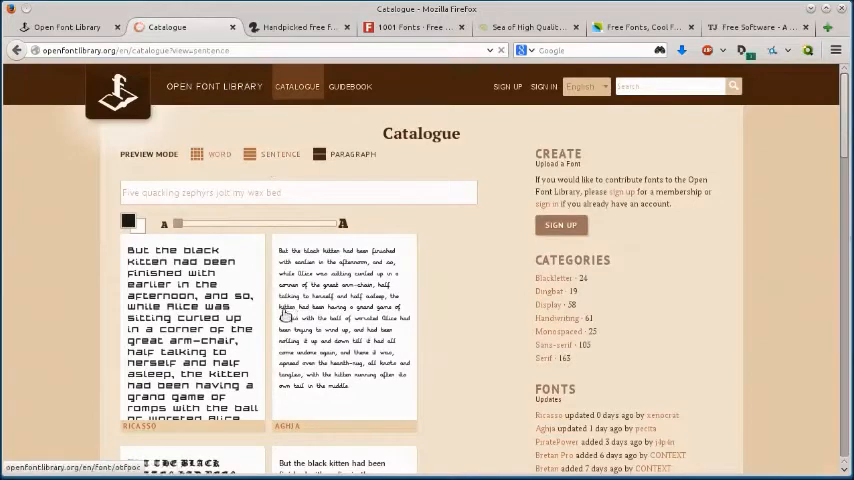
{"action": "left_click", "coordinate": [198, 154]}
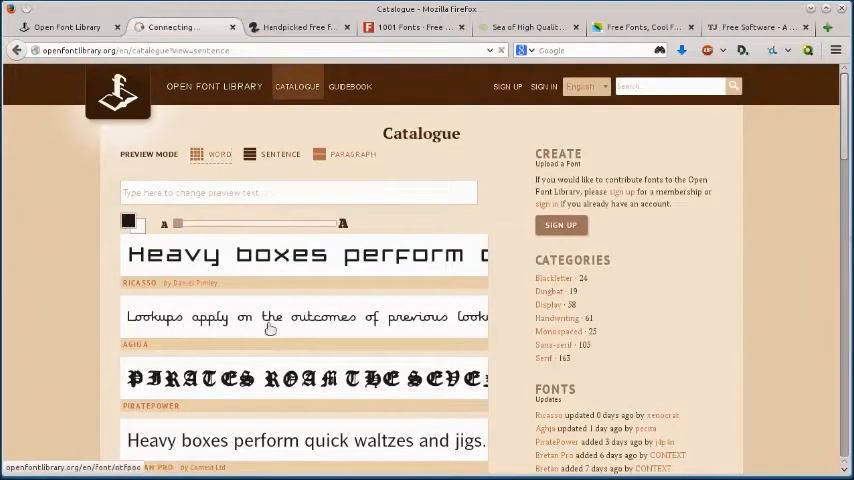
Show every font as a smaller one-word preview, then go into the Amburegul font page
{"action": "left_click", "coordinate": [210, 152]}
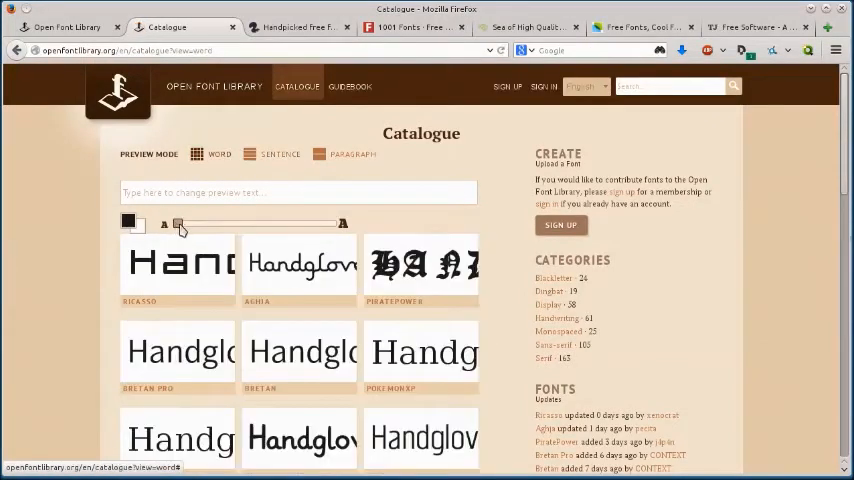
{"action": "left_click_drag", "start_coordinate": [178, 224], "coordinate": [236, 224]}
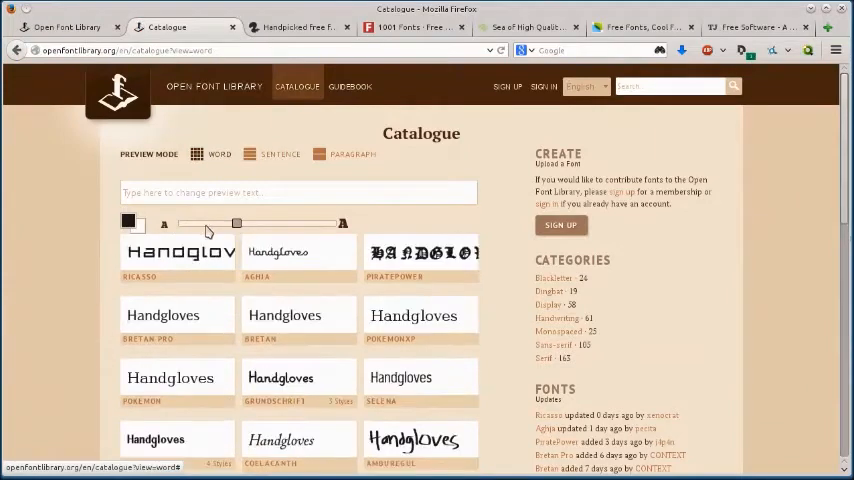
{"action": "scroll", "scroll_direction": "down", "scroll_amount": 3}
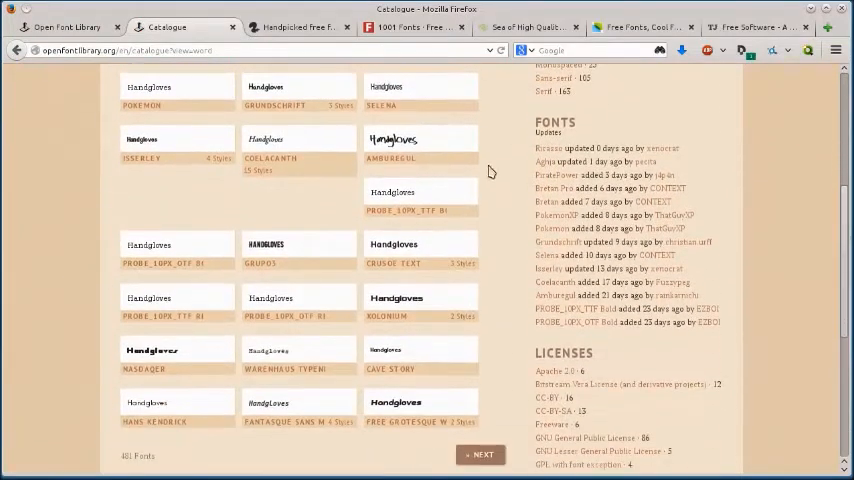
{"action": "left_click", "coordinate": [392, 140]}
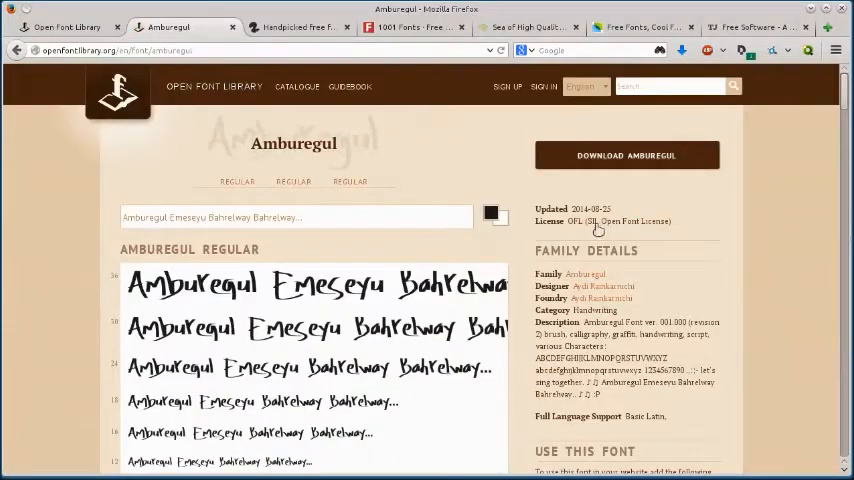
{"action": "mouse_move", "coordinate": [600, 224]}
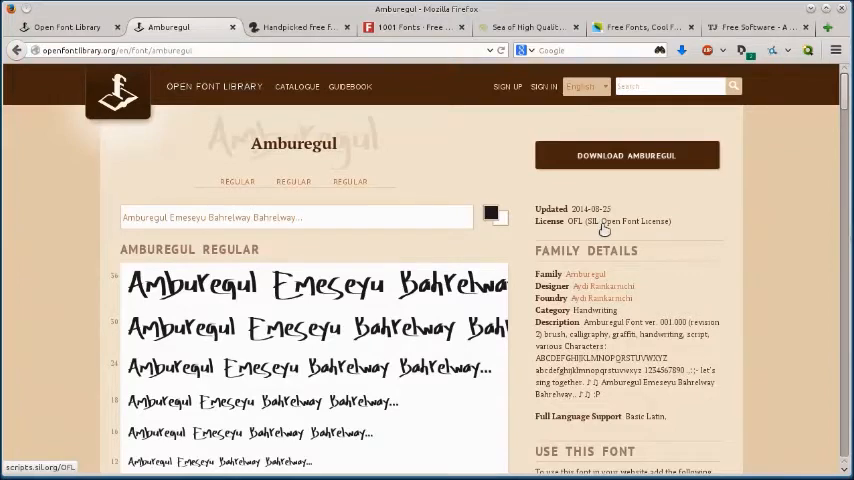
{"action": "left_click", "coordinate": [628, 156]}
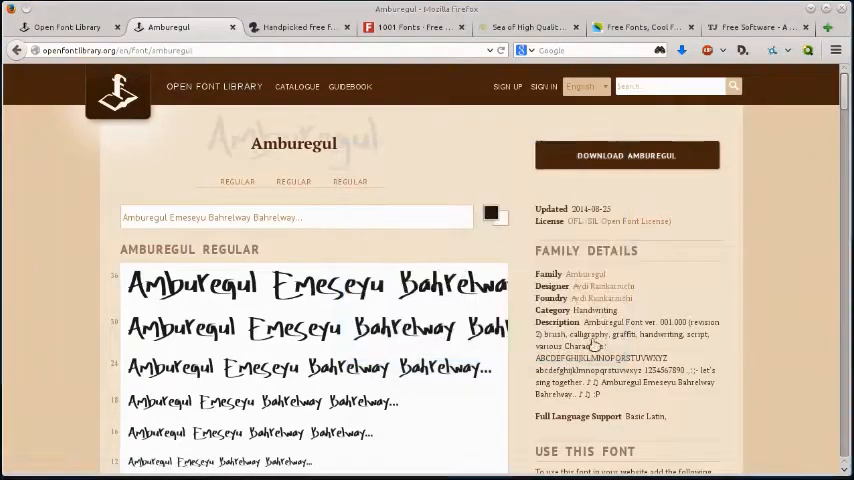
{"action": "scroll", "scroll_direction": "down", "scroll_amount": 3}
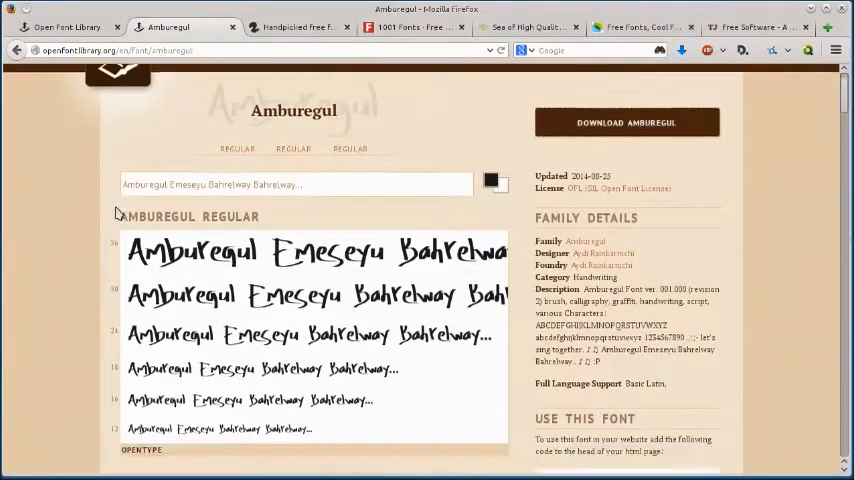
{"action": "scroll", "scroll_direction": "down", "scroll_amount": 3}
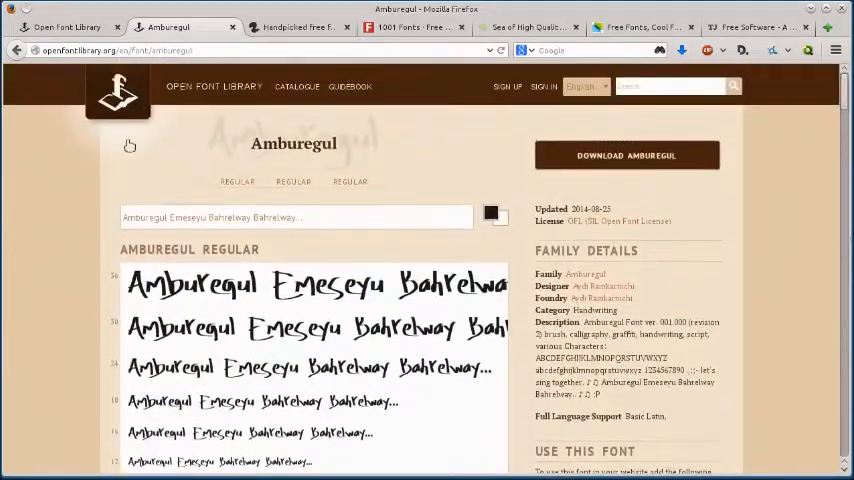
{"action": "scroll", "scroll_direction": "down", "scroll_amount": 3}
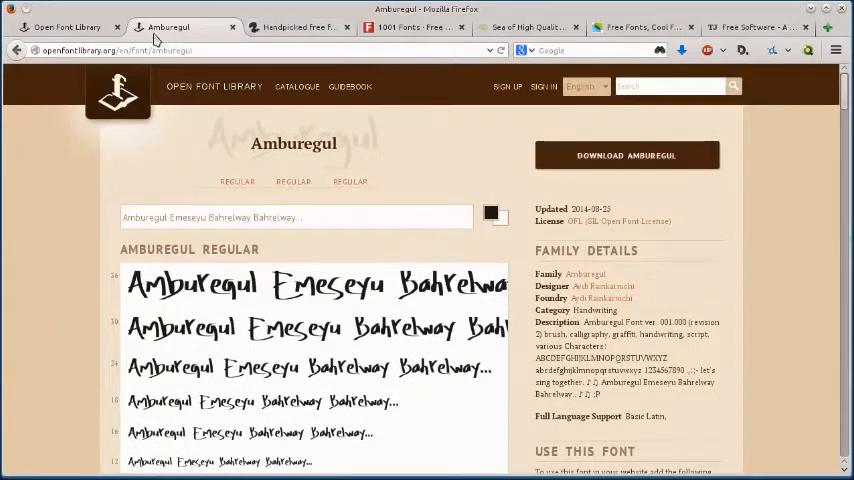
Switch to the Font Squirrel tab and scroll over its homepage
{"action": "left_click", "coordinate": [304, 28]}
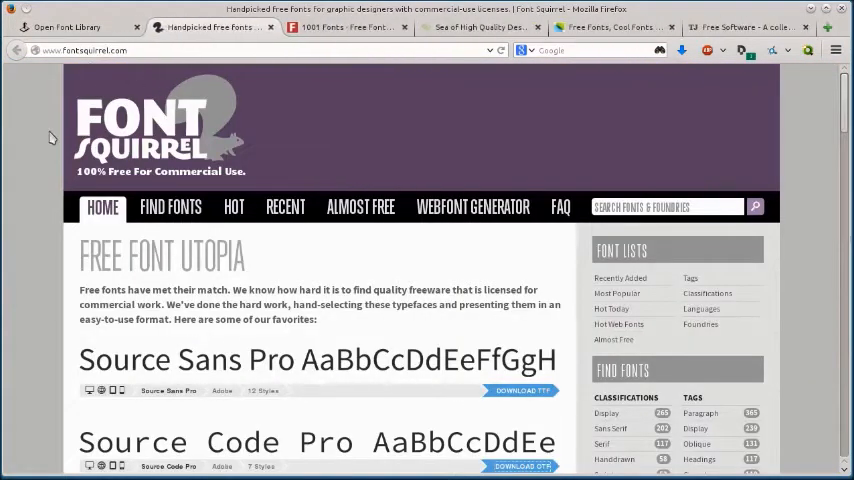
{"action": "scroll", "scroll_direction": "down", "scroll_amount": 3}
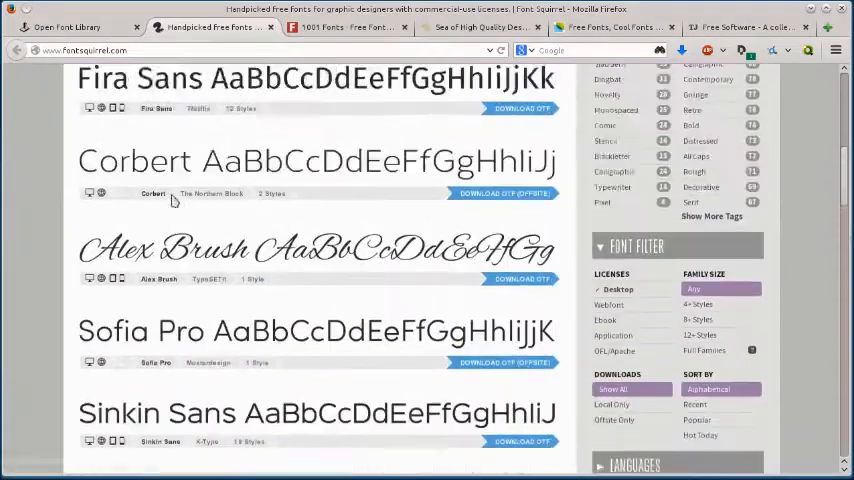
{"action": "scroll", "scroll_direction": "up", "scroll_amount": 3}
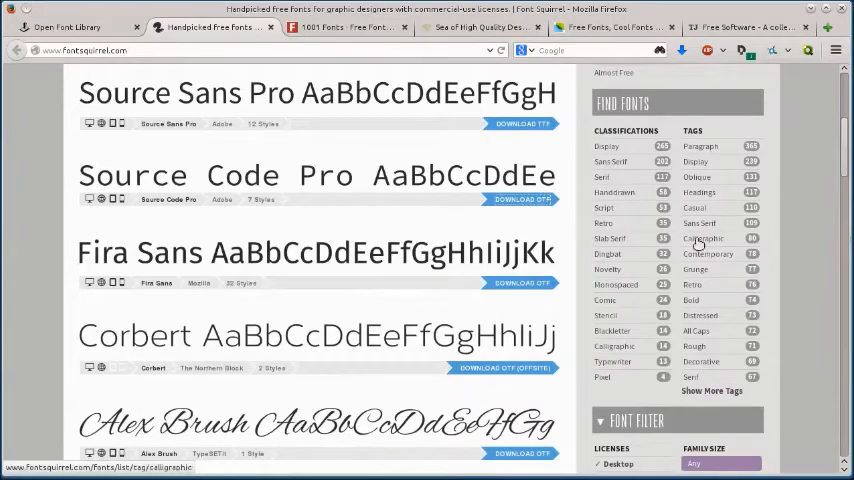
List the fonts tagged Calligraphic and pick out Aquiline Two
{"action": "left_click", "coordinate": [614, 346]}
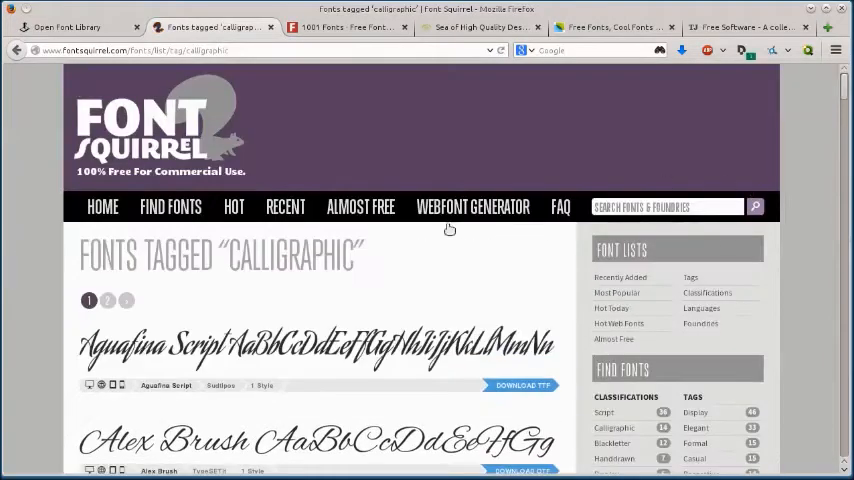
{"action": "scroll", "scroll_direction": "down", "scroll_amount": 3}
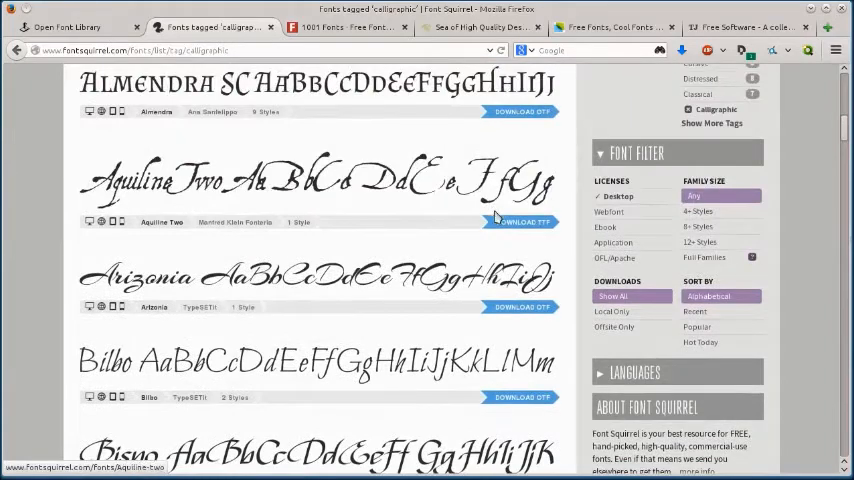
{"action": "left_click", "coordinate": [522, 222]}
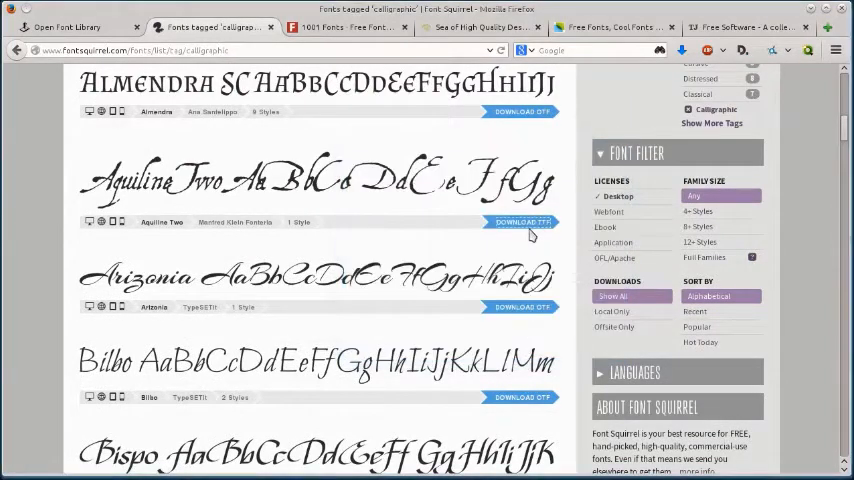
{"action": "mouse_move", "coordinate": [318, 288]}
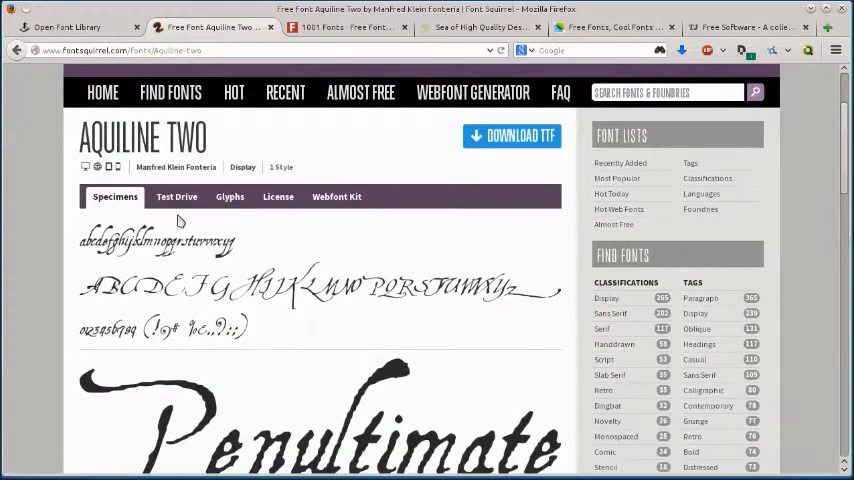
Show Aquiline Two's license terms and scroll through its designer, tags and language details
{"action": "left_click", "coordinate": [278, 196]}
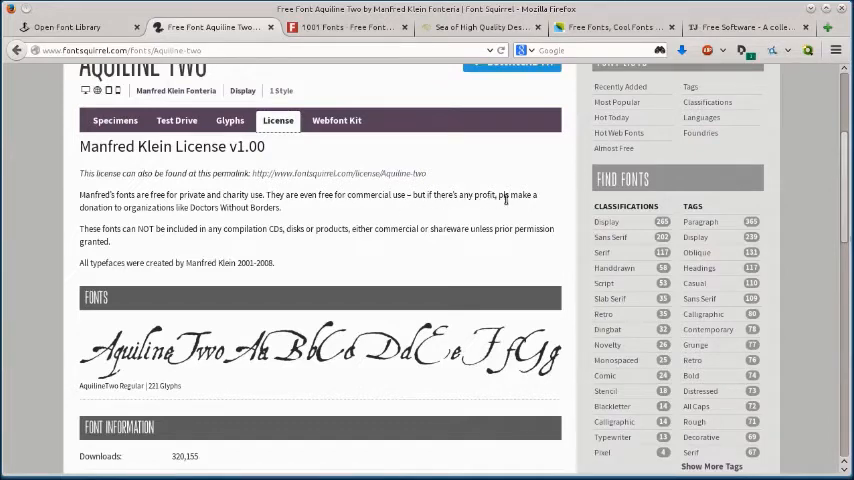
{"action": "mouse_move", "coordinate": [196, 220]}
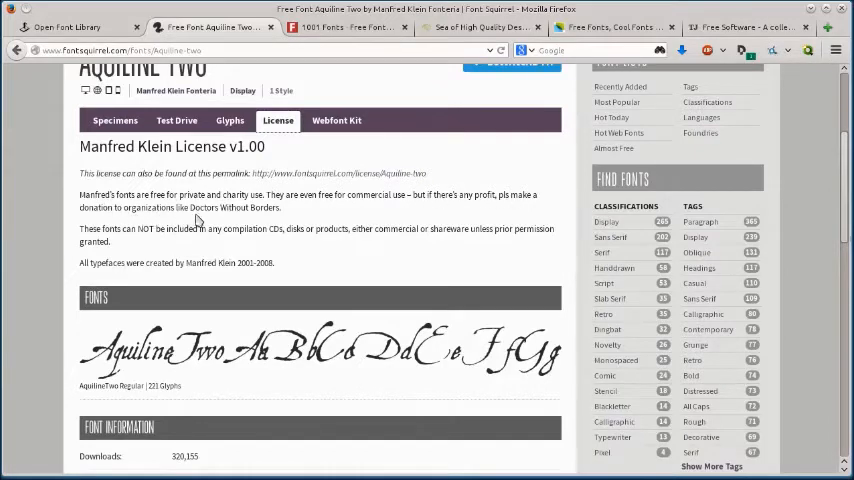
{"action": "scroll", "scroll_direction": "down", "scroll_amount": 3}
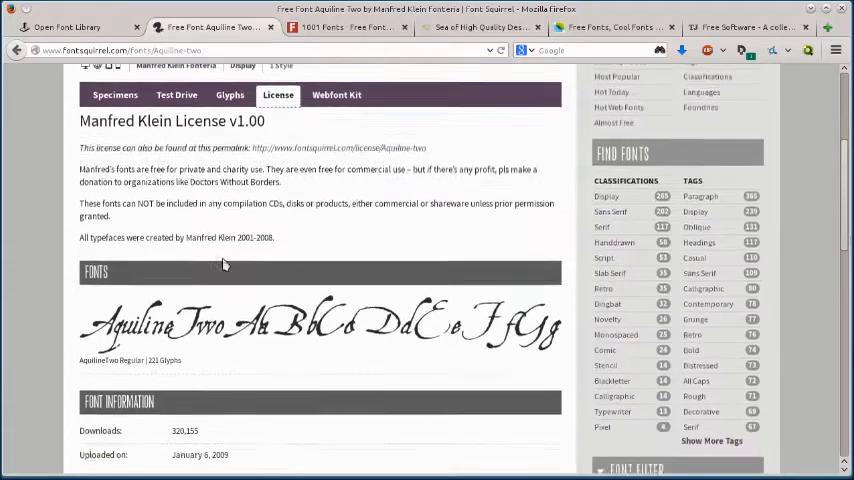
{"action": "scroll", "scroll_direction": "up", "scroll_amount": 3}
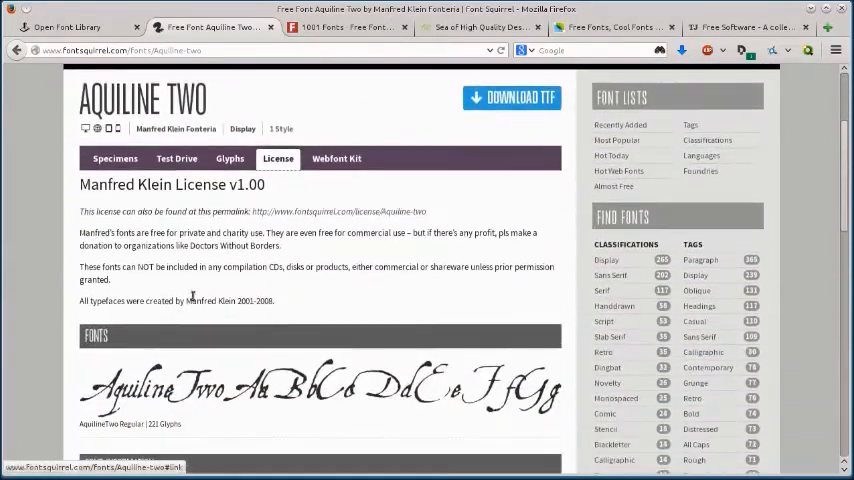
{"action": "scroll", "scroll_direction": "down", "scroll_amount": 3}
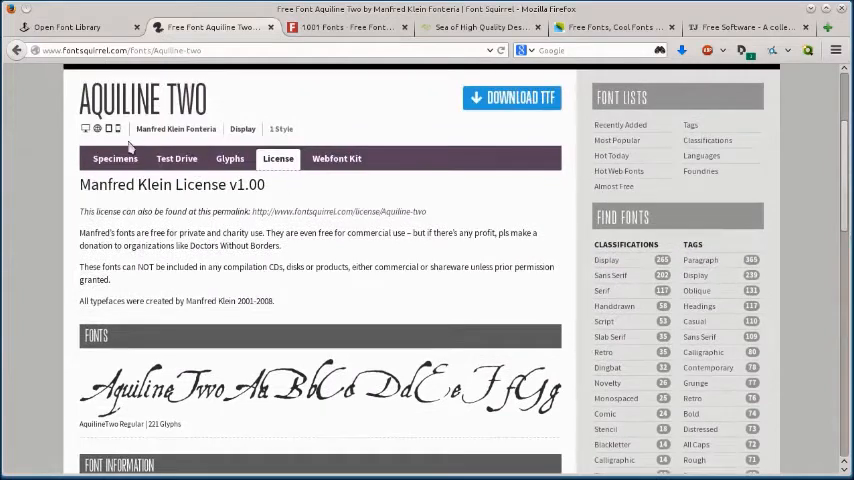
{"action": "left_click", "coordinate": [520, 96]}
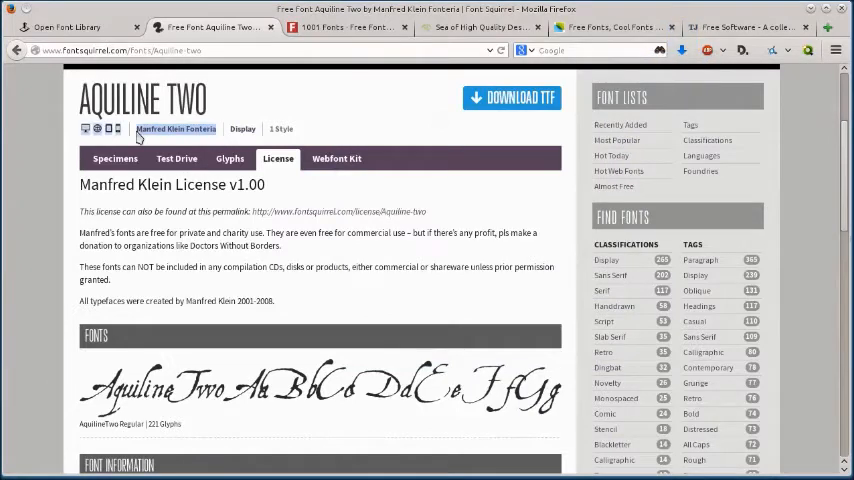
Glance at the Open Font Library tab, then return to Aquiline Two's license page and scroll back up
{"action": "left_click", "coordinate": [70, 28]}
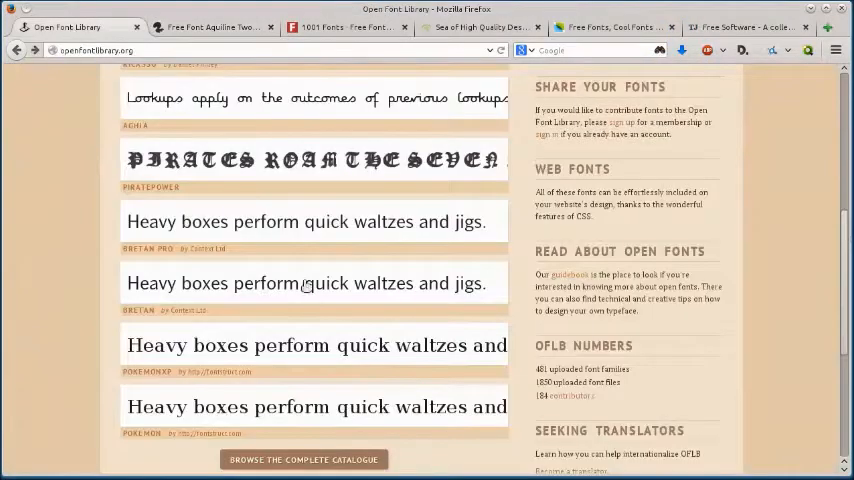
{"action": "left_click", "coordinate": [208, 28]}
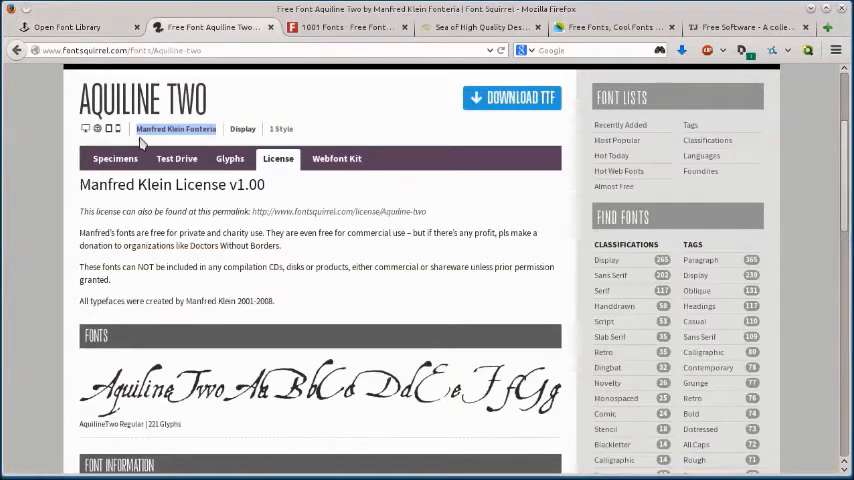
{"action": "mouse_move", "coordinate": [126, 158]}
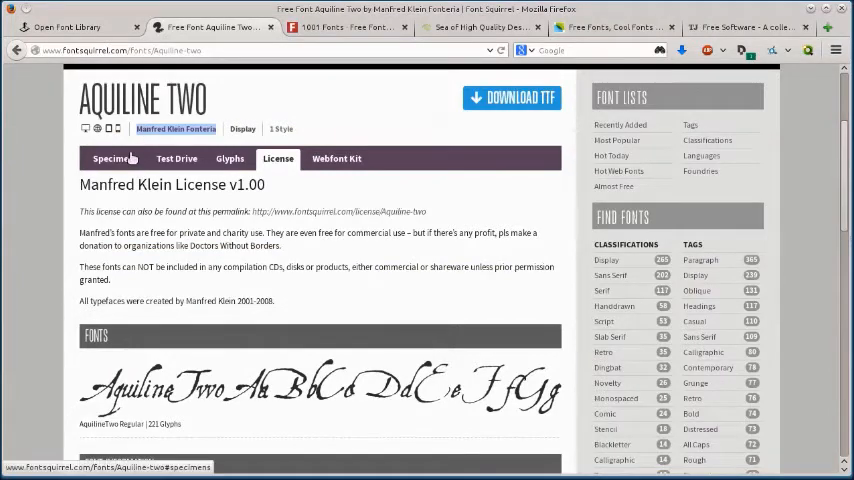
{"action": "scroll", "scroll_direction": "down", "scroll_amount": 3}
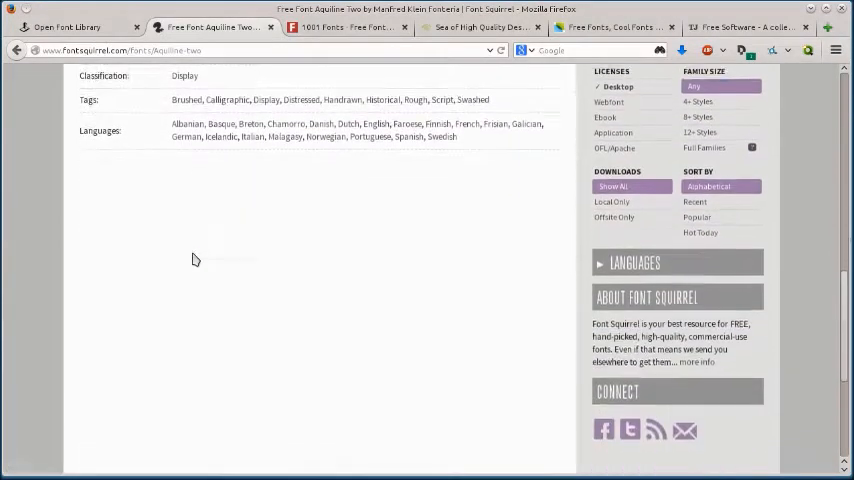
{"action": "scroll", "scroll_direction": "up", "scroll_amount": 3}
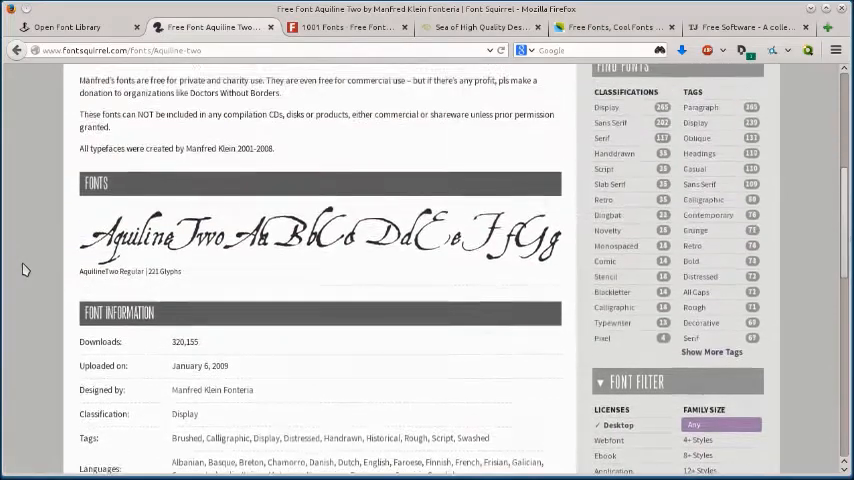
{"action": "scroll", "scroll_direction": "up", "scroll_amount": 3}
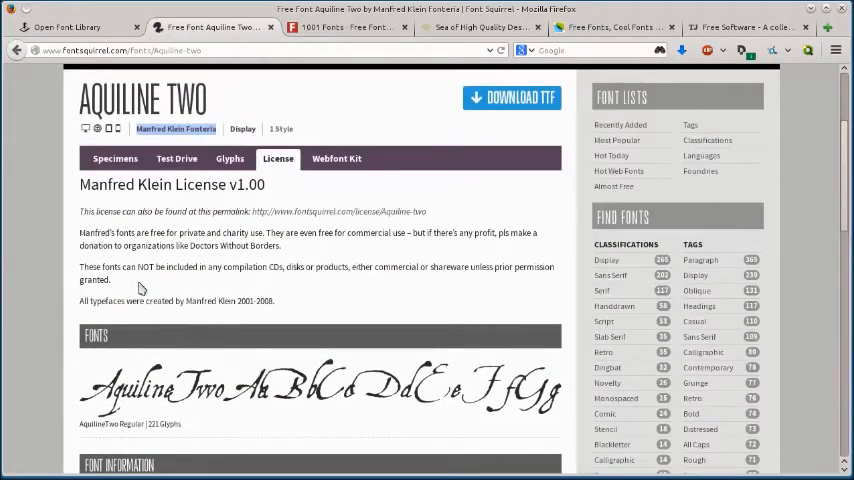
{"action": "mouse_move", "coordinate": [356, 86]}
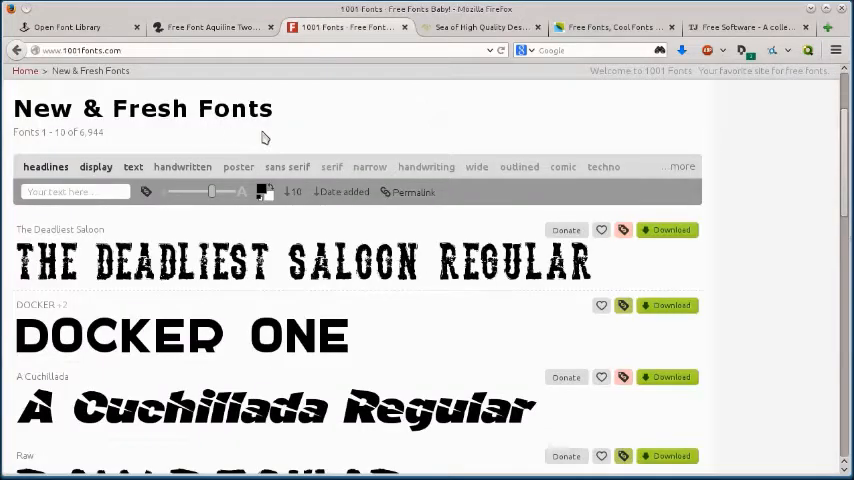
Scroll 1001 Fonts' New & Fresh list to Raw Regular and download it
{"action": "scroll", "scroll_direction": "down", "scroll_amount": 3}
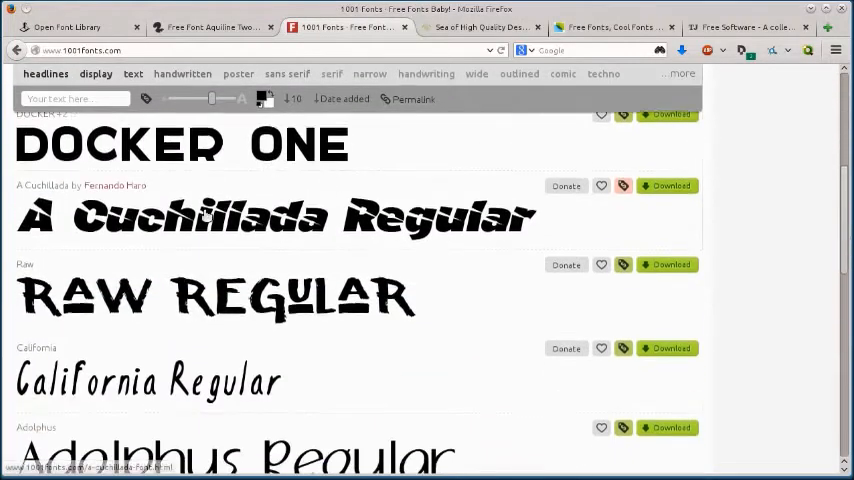
{"action": "scroll", "scroll_direction": "down", "scroll_amount": 3}
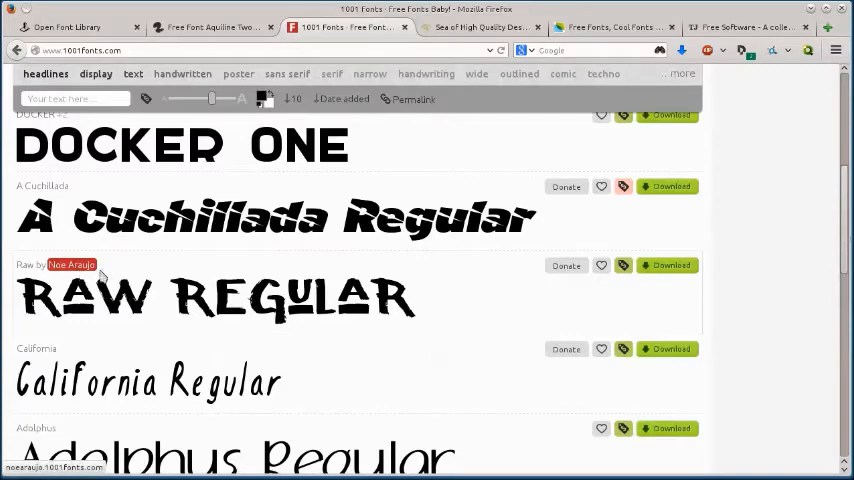
{"action": "mouse_move", "coordinate": [620, 304]}
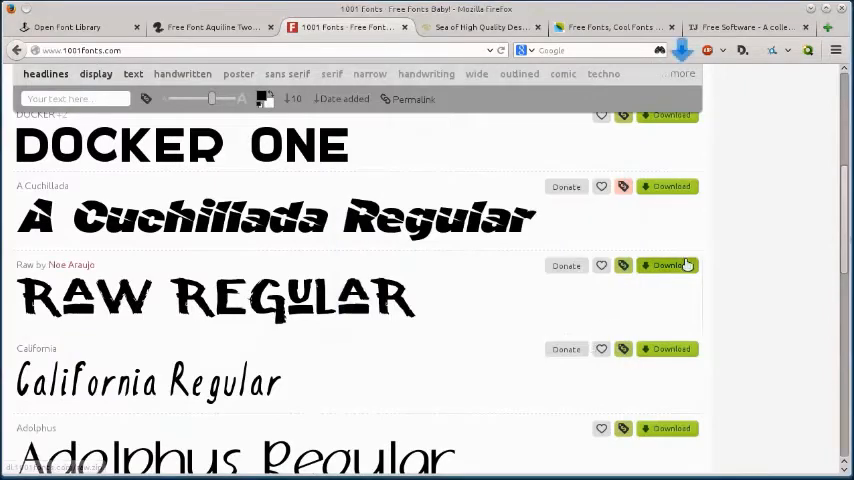
{"action": "left_click", "coordinate": [622, 264]}
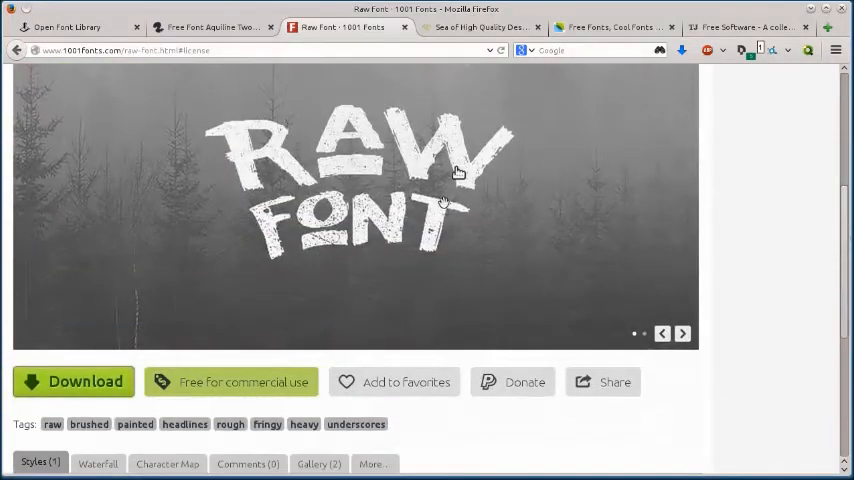
Scroll through the Raw font page and back up
{"action": "scroll", "scroll_direction": "down", "scroll_amount": 3}
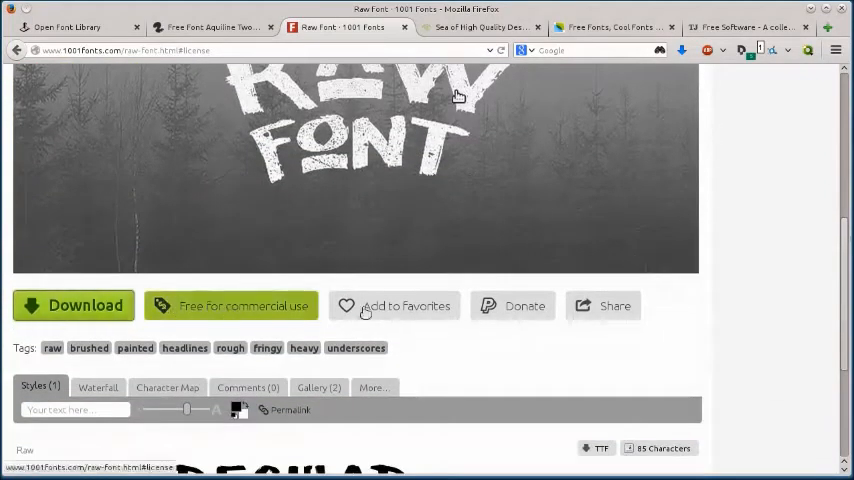
{"action": "scroll", "scroll_direction": "down", "scroll_amount": 3}
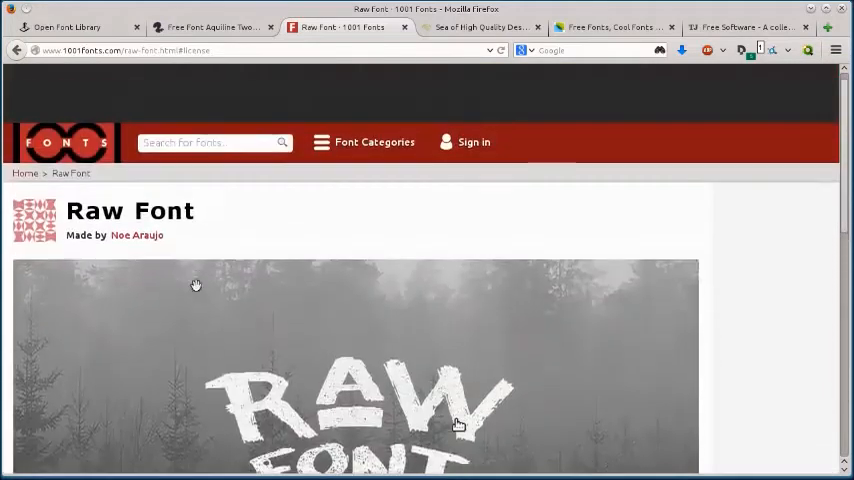
{"action": "scroll", "scroll_direction": "down", "scroll_amount": 3}
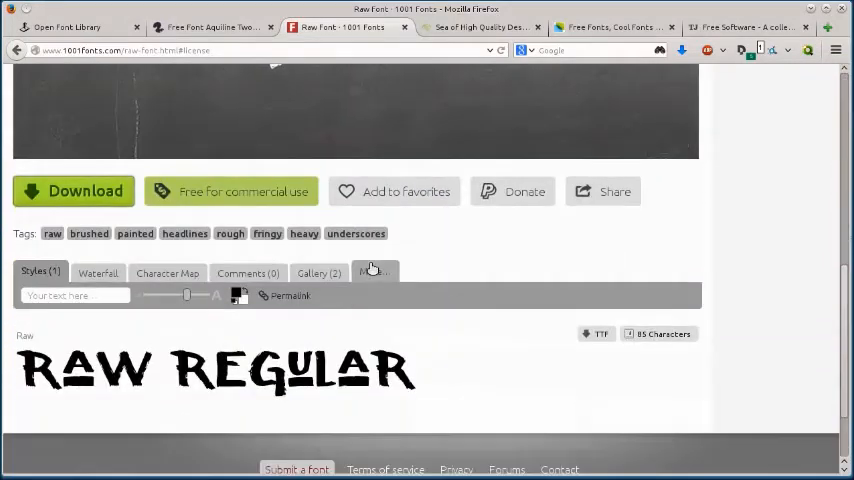
{"action": "scroll", "scroll_direction": "up", "scroll_amount": 3}
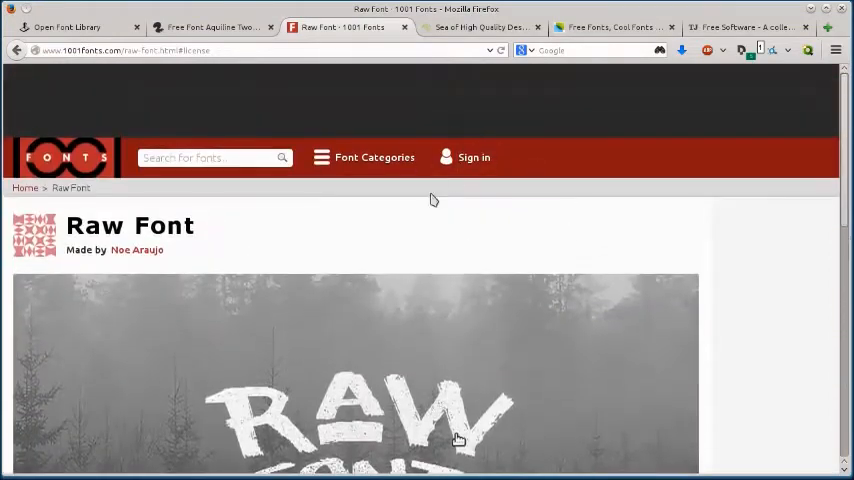
From Font Categories, load the Wedding Fonts collection under Occasion
{"action": "left_click", "coordinate": [374, 156]}
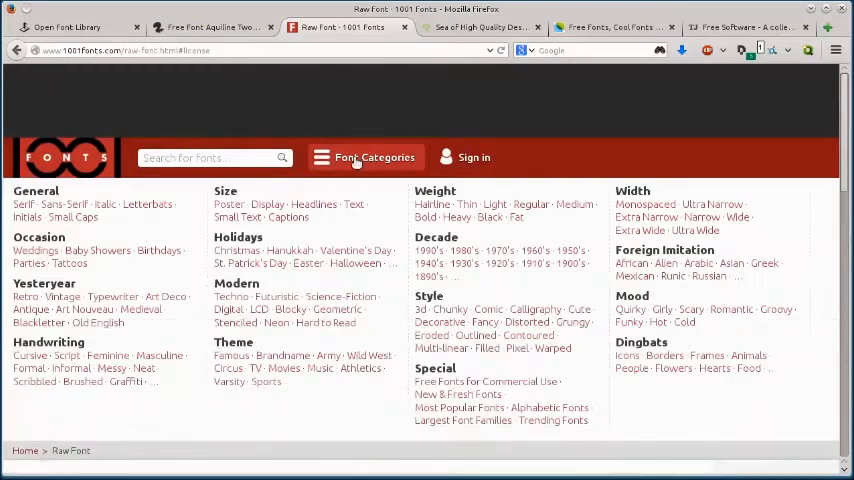
{"action": "mouse_move", "coordinate": [146, 204]}
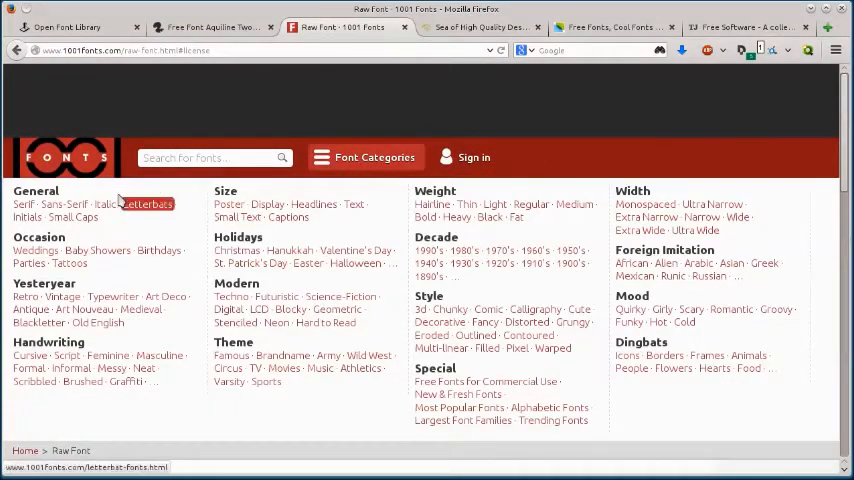
{"action": "left_click", "coordinate": [36, 250]}
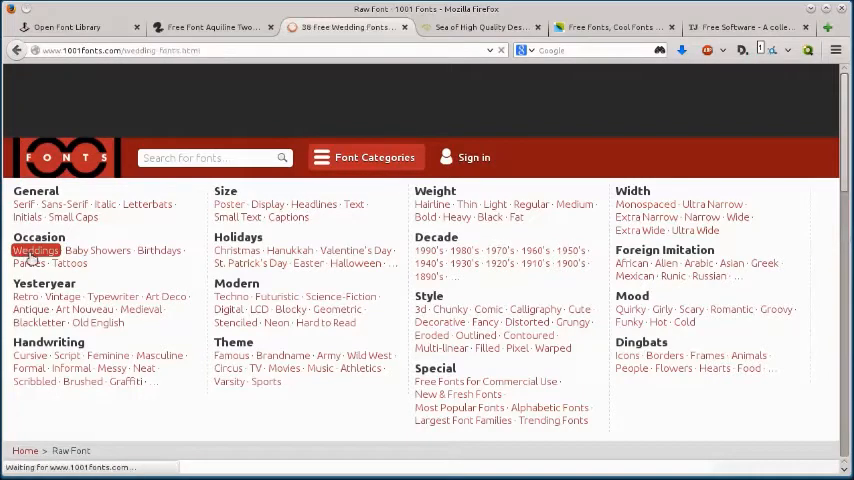
{"action": "left_click", "coordinate": [36, 250]}
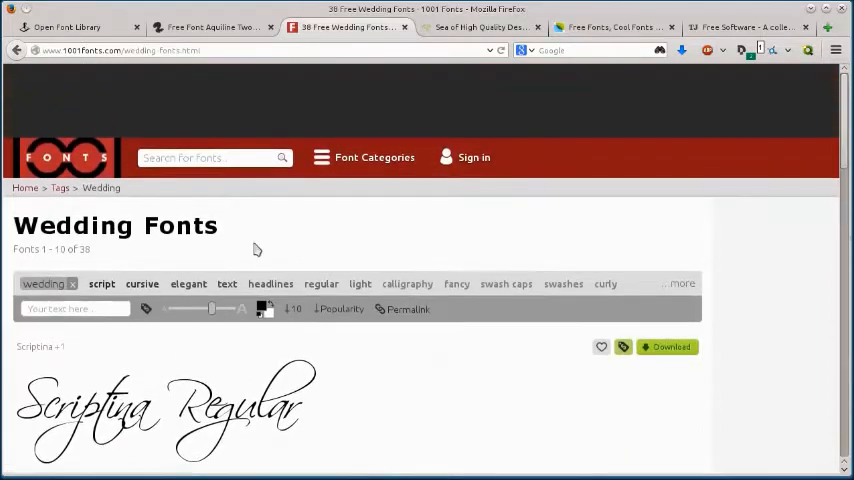
{"action": "mouse_move", "coordinate": [68, 62]}
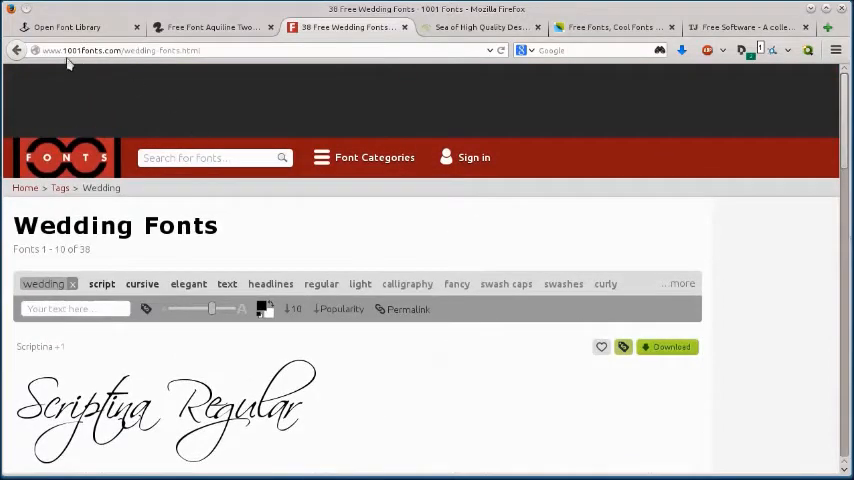
On Fontsc, scroll to the Yahoo font and save its zip download
{"action": "left_click", "coordinate": [474, 28]}
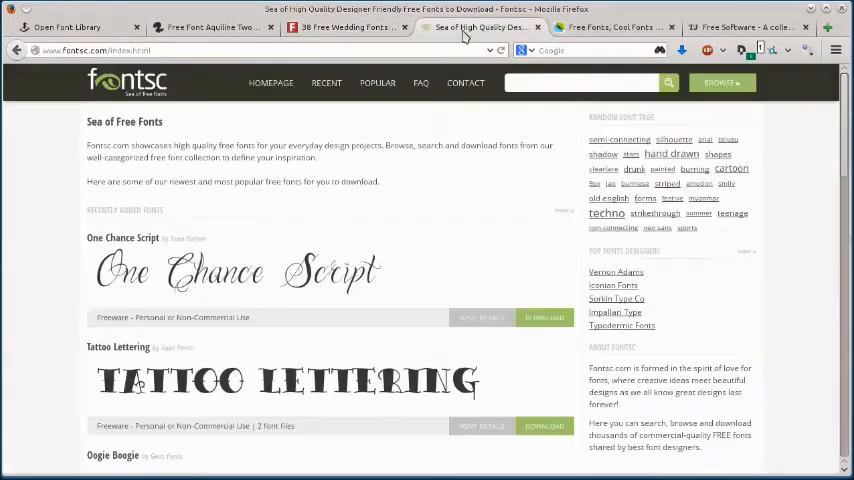
{"action": "mouse_move", "coordinate": [20, 204]}
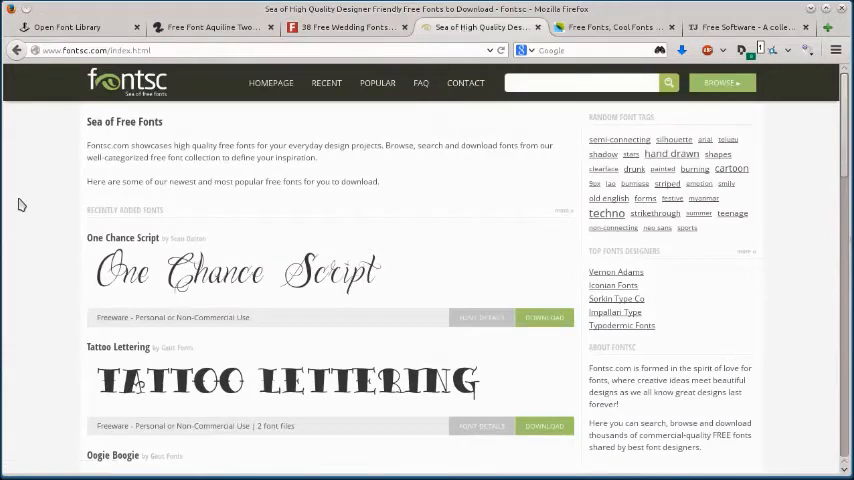
{"action": "scroll", "scroll_direction": "down", "scroll_amount": 3}
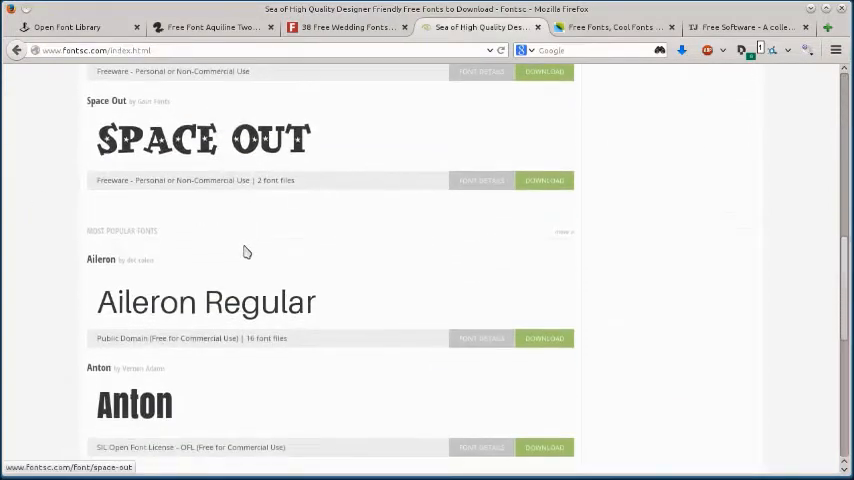
{"action": "scroll", "scroll_direction": "down", "scroll_amount": 3}
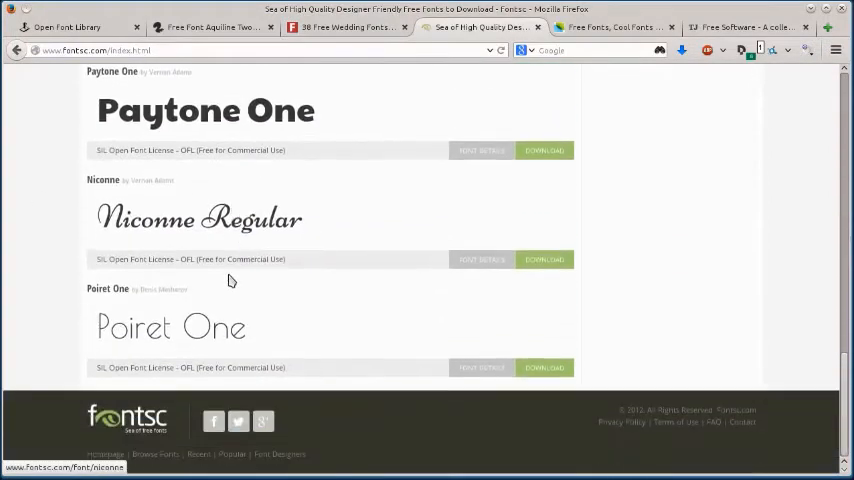
{"action": "scroll", "scroll_direction": "down", "scroll_amount": 3}
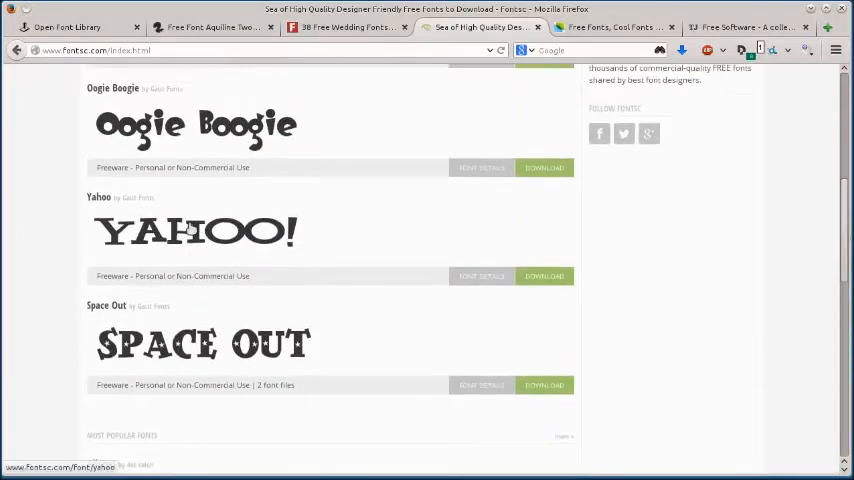
{"action": "left_click", "coordinate": [544, 276]}
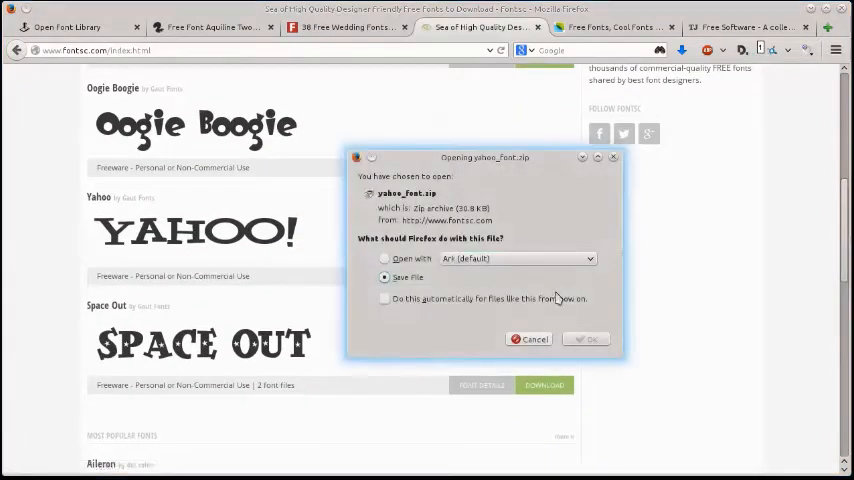
{"action": "left_click", "coordinate": [584, 340]}
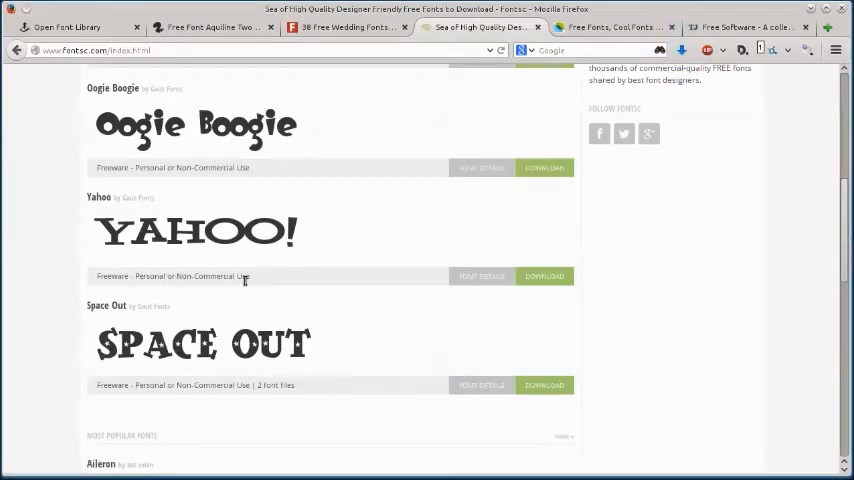
Bring up Fontsc's listing of fonts tagged hand drawn
{"action": "scroll", "scroll_direction": "up", "scroll_amount": 3}
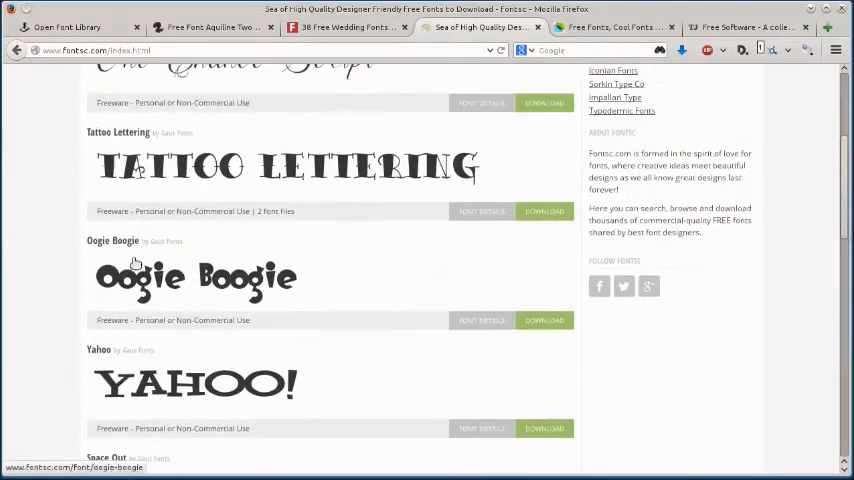
{"action": "scroll", "scroll_direction": "down", "scroll_amount": 3}
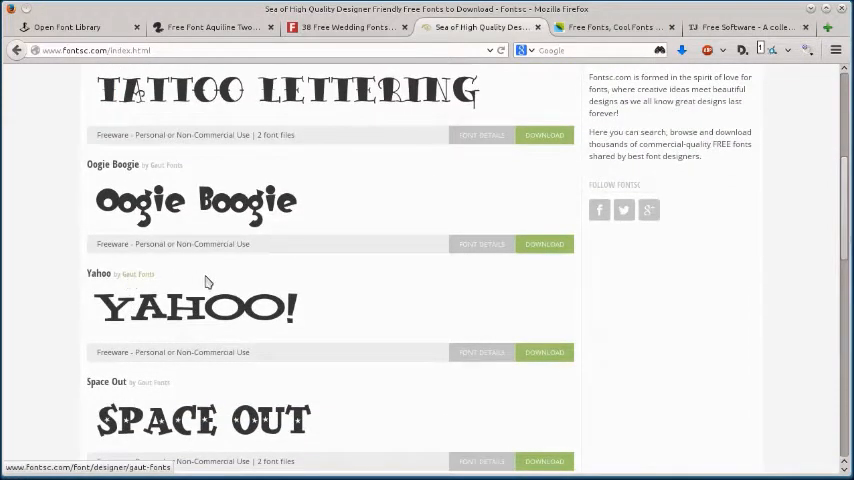
{"action": "scroll", "scroll_direction": "up", "scroll_amount": 3}
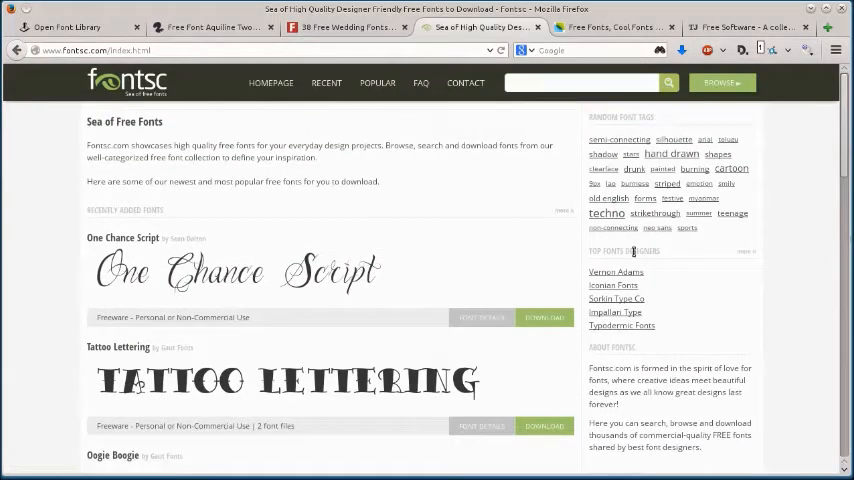
{"action": "left_click", "coordinate": [672, 154]}
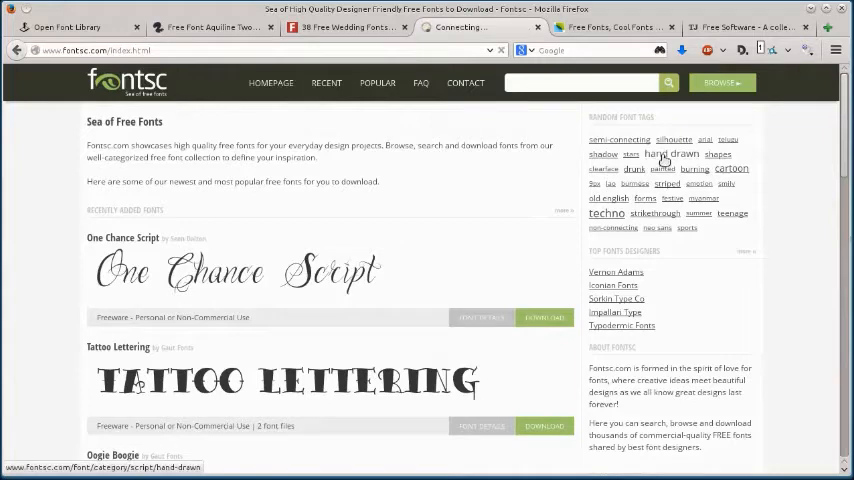
{"action": "left_click", "coordinate": [676, 152]}
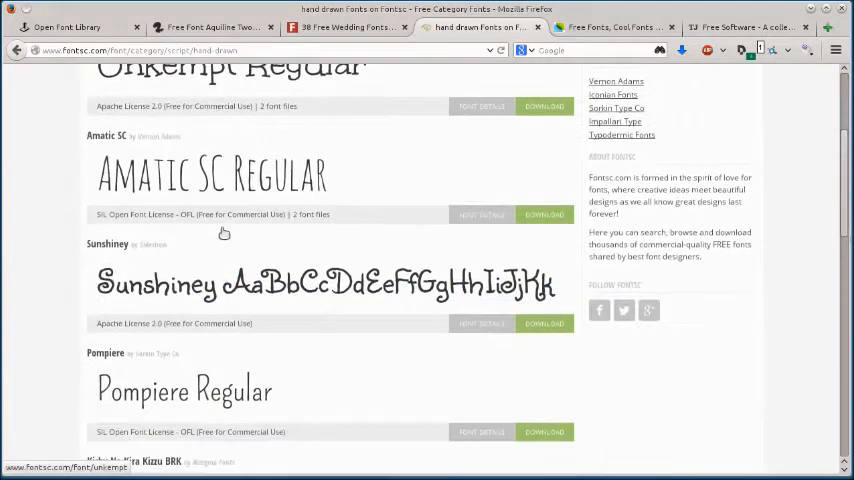
Go into the Sunshiney font's details page and scroll through its information
{"action": "scroll", "scroll_direction": "down", "scroll_amount": 3}
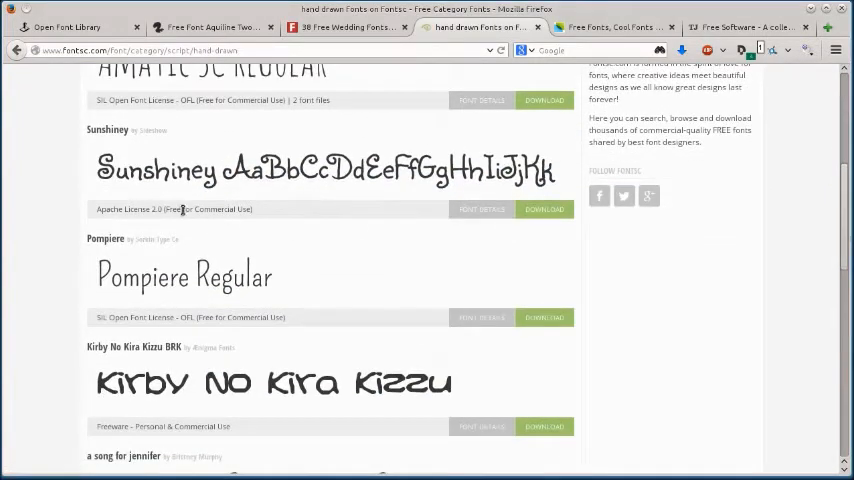
{"action": "left_click", "coordinate": [108, 128]}
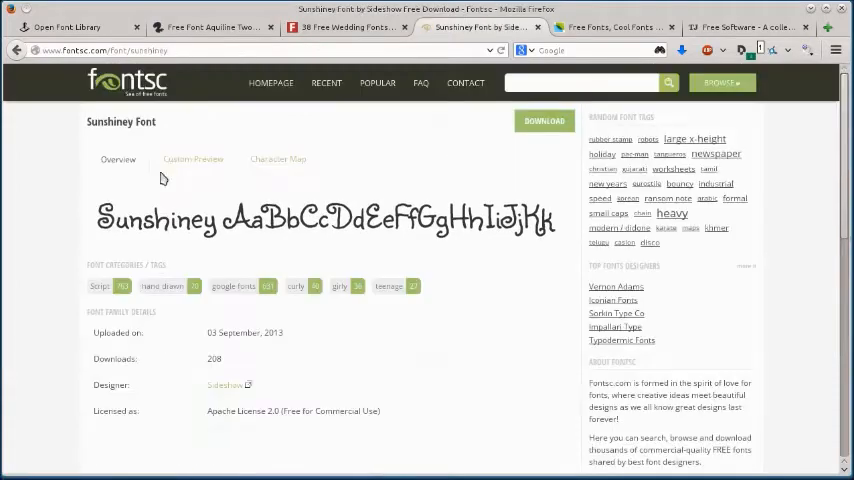
{"action": "scroll", "scroll_direction": "down", "scroll_amount": 3}
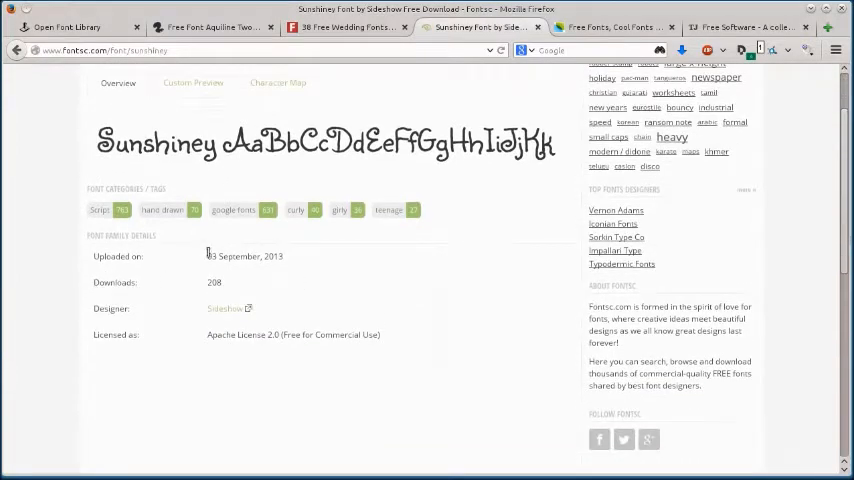
{"action": "scroll", "scroll_direction": "down", "scroll_amount": 3}
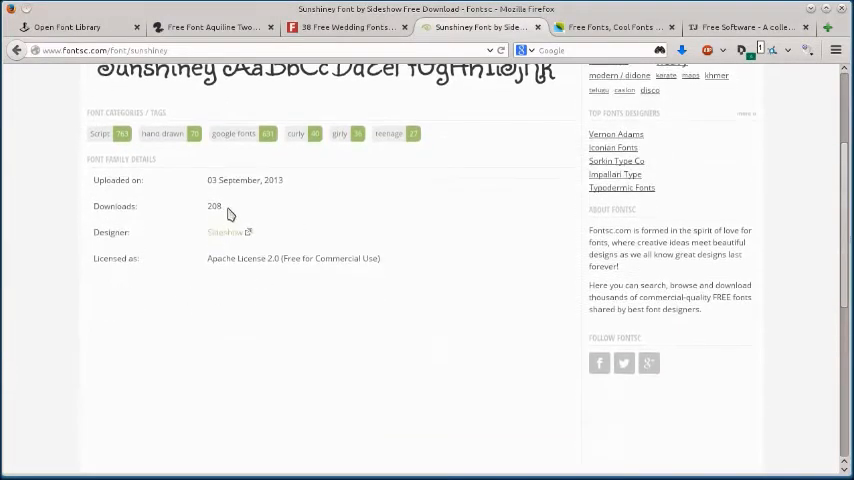
{"action": "mouse_move", "coordinate": [234, 210]}
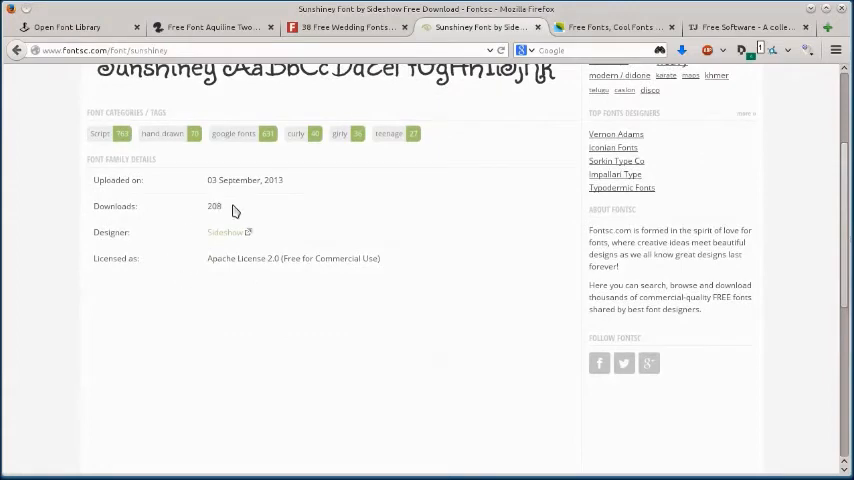
{"action": "scroll", "scroll_direction": "down", "scroll_amount": 3}
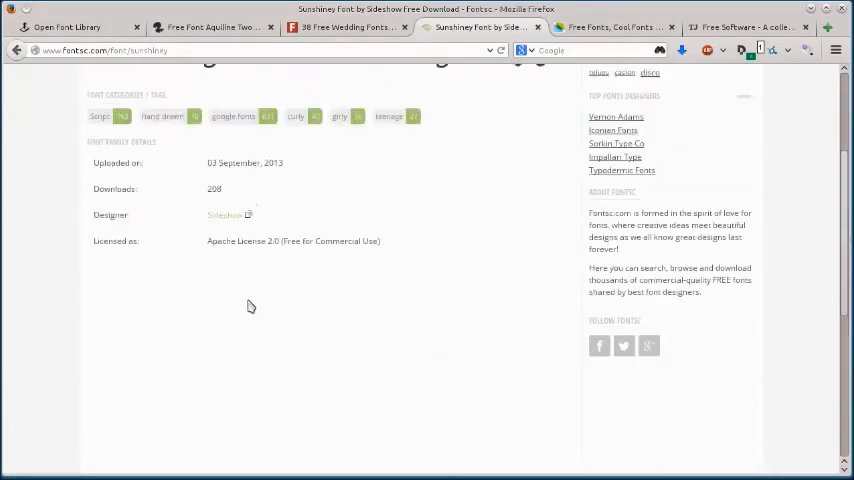
{"action": "scroll", "scroll_direction": "up", "scroll_amount": 3}
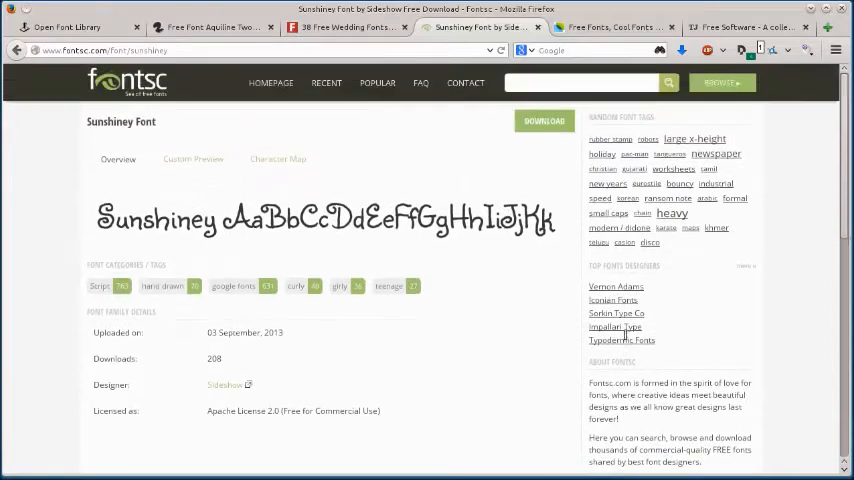
{"action": "scroll", "scroll_direction": "down", "scroll_amount": 3}
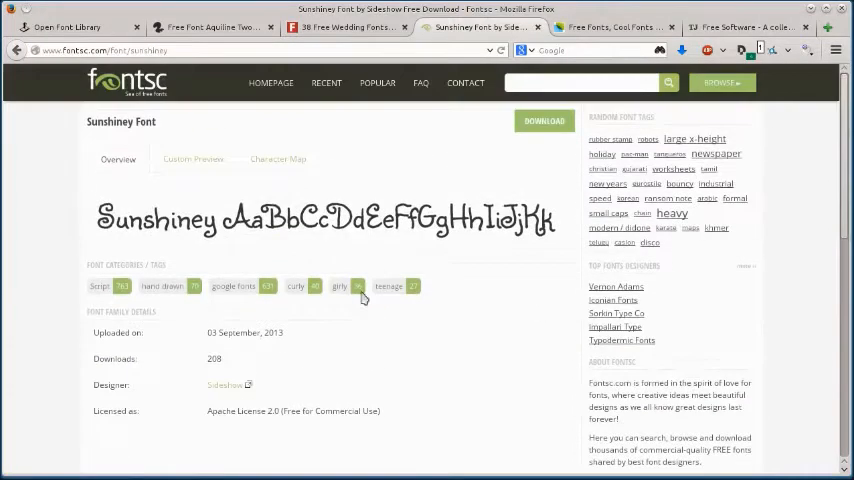
Download Sunshiney as sunshiney.zip, saving the file from the Firefox dialog
{"action": "left_click", "coordinate": [192, 158]}
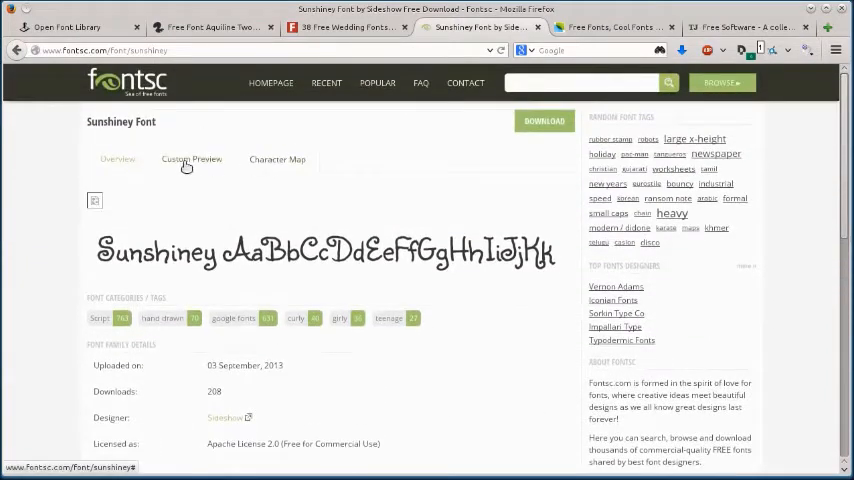
{"action": "left_click", "coordinate": [276, 158]}
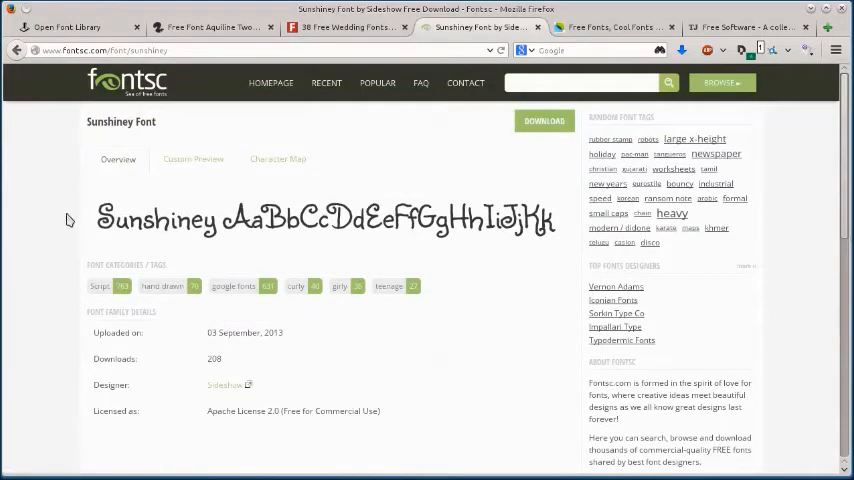
{"action": "left_click", "coordinate": [544, 120]}
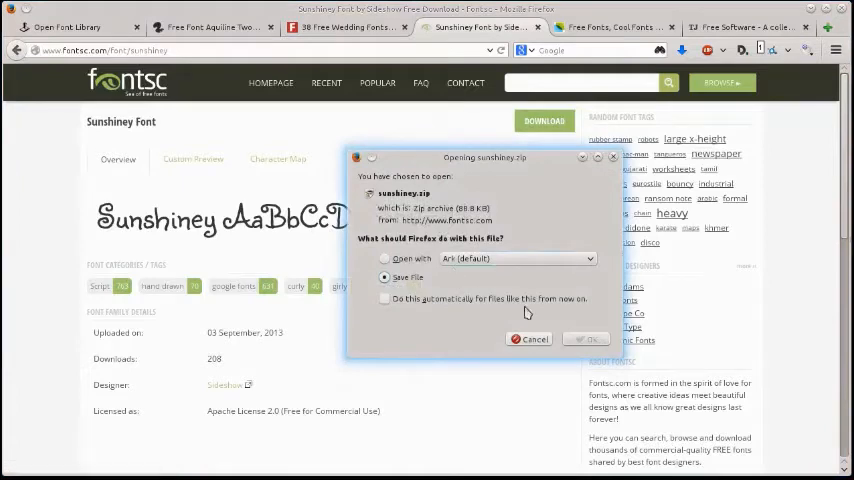
{"action": "left_click", "coordinate": [586, 338]}
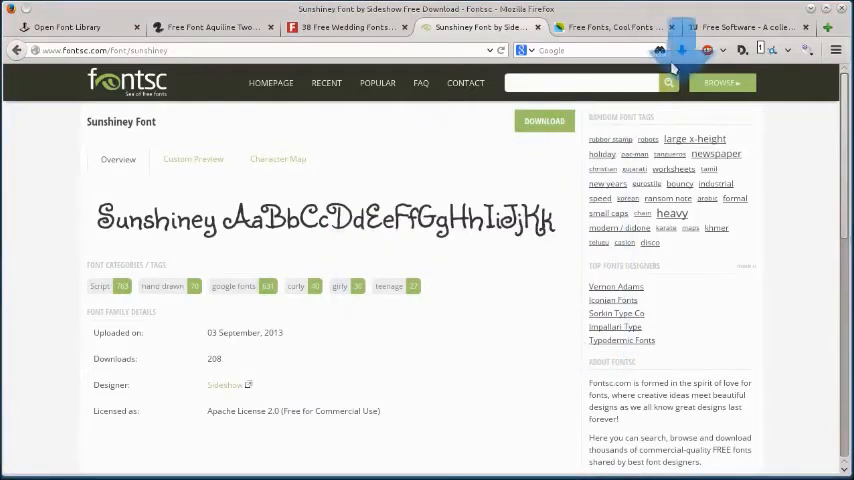
{"action": "left_click", "coordinate": [680, 52]}
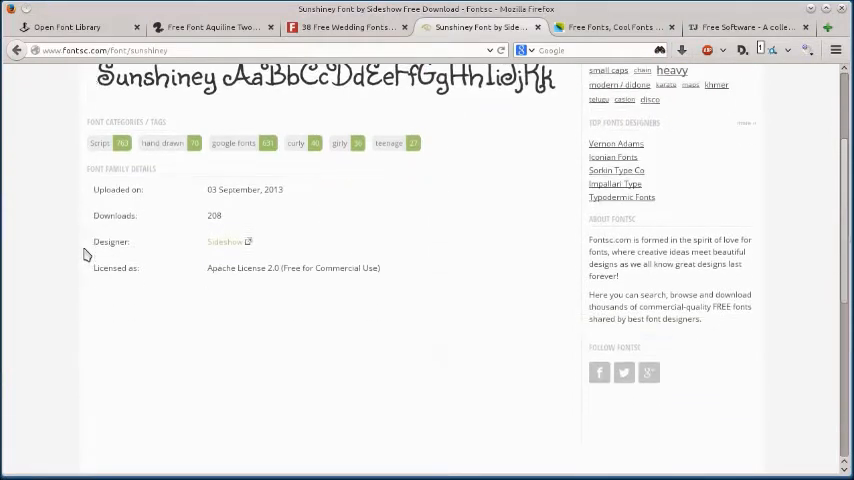
{"action": "scroll", "scroll_direction": "up", "scroll_amount": 3}
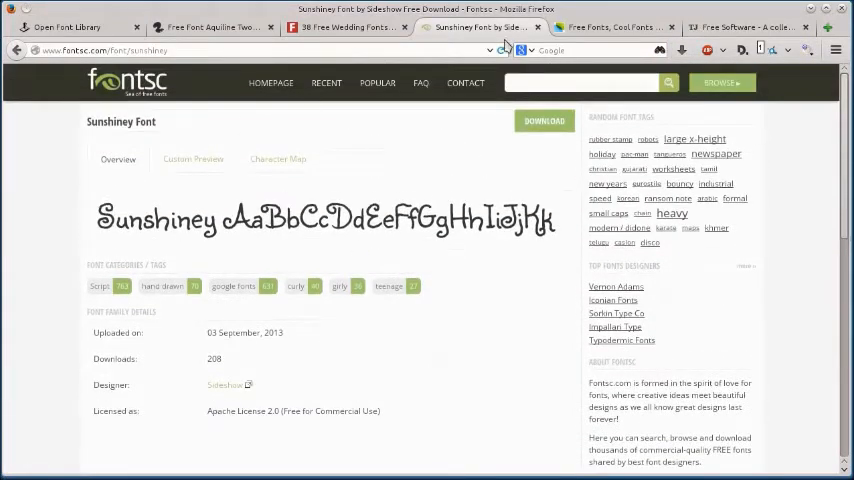
Switch to Urban Fonts and scroll the Oblivious page to preview its glyphs
{"action": "left_click", "coordinate": [604, 28]}
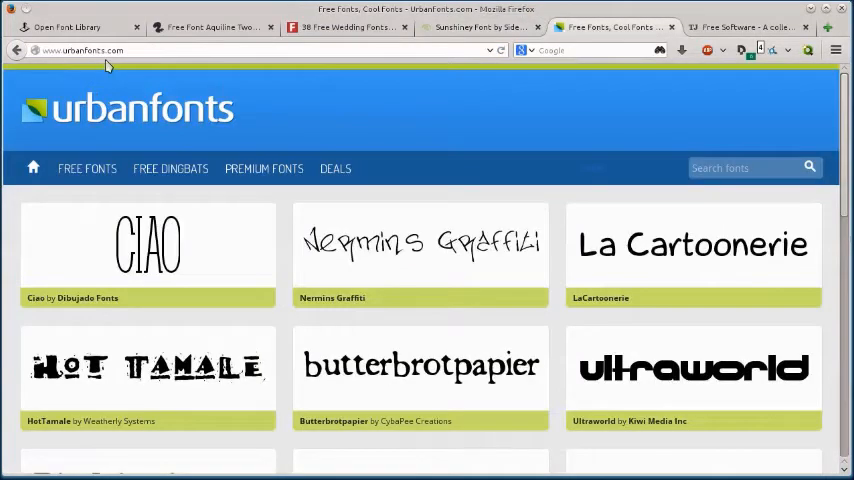
{"action": "scroll", "scroll_direction": "down", "scroll_amount": 3}
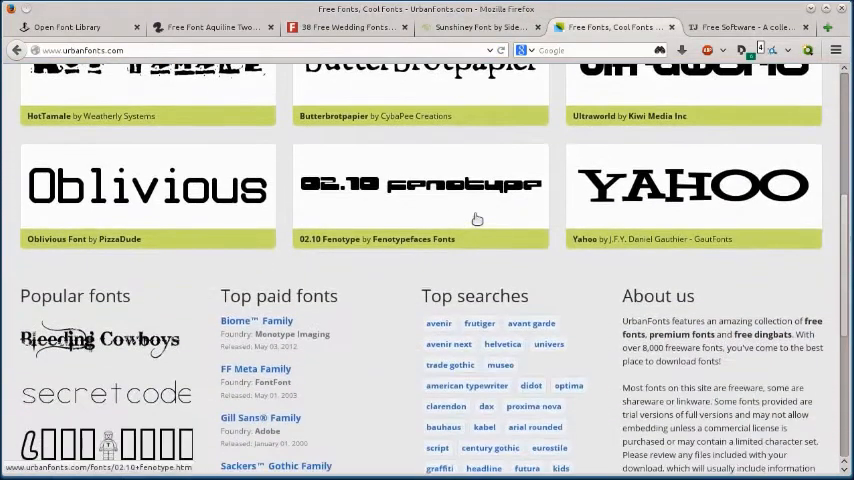
{"action": "scroll", "scroll_direction": "up", "scroll_amount": 3}
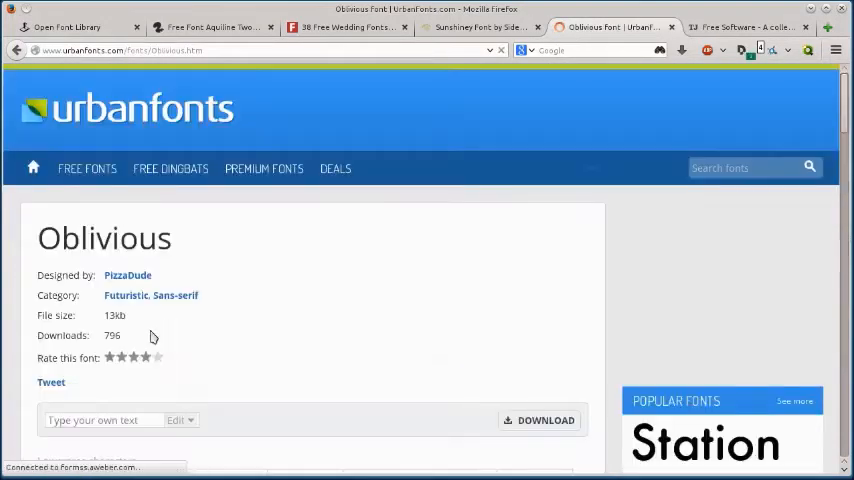
{"action": "scroll", "scroll_direction": "down", "scroll_amount": 3}
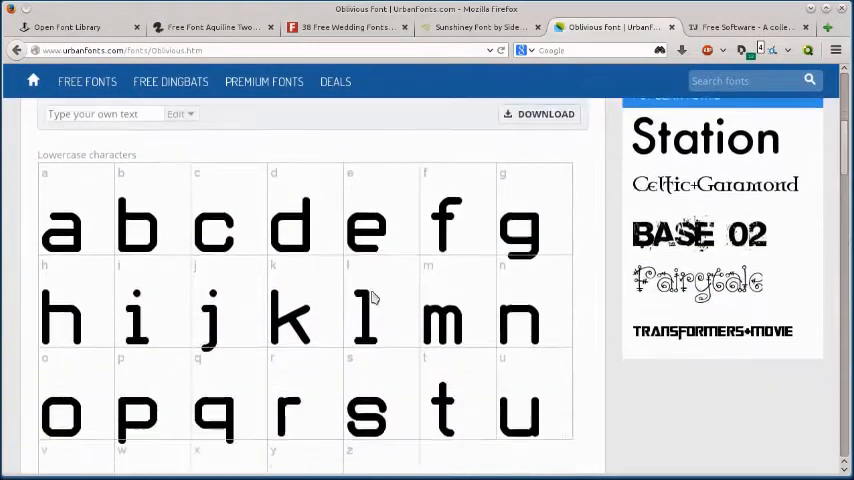
{"action": "scroll", "scroll_direction": "down", "scroll_amount": 3}
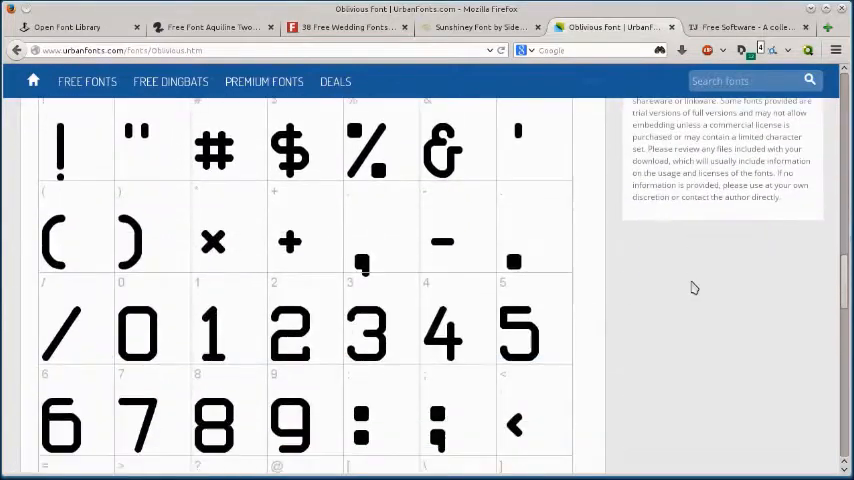
{"action": "scroll", "scroll_direction": "up", "scroll_amount": 3}
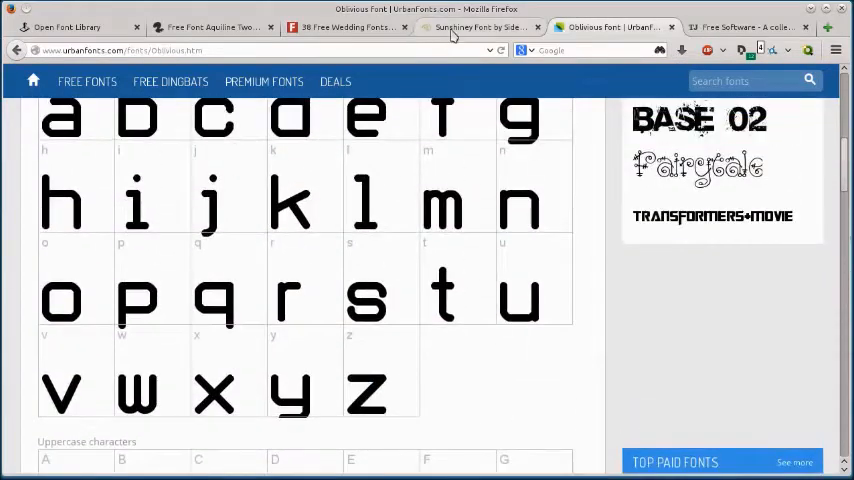
Return to the Oblivious page and save its oblivious.zip download
{"action": "left_click", "coordinate": [344, 28]}
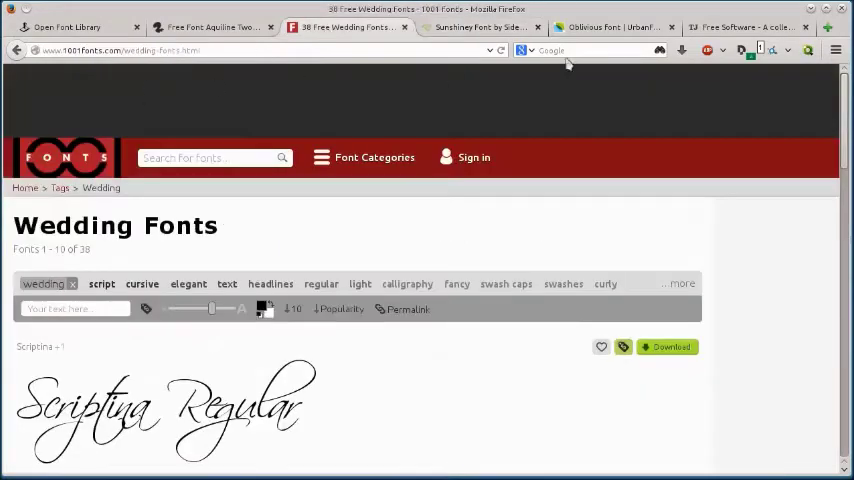
{"action": "left_click", "coordinate": [624, 28]}
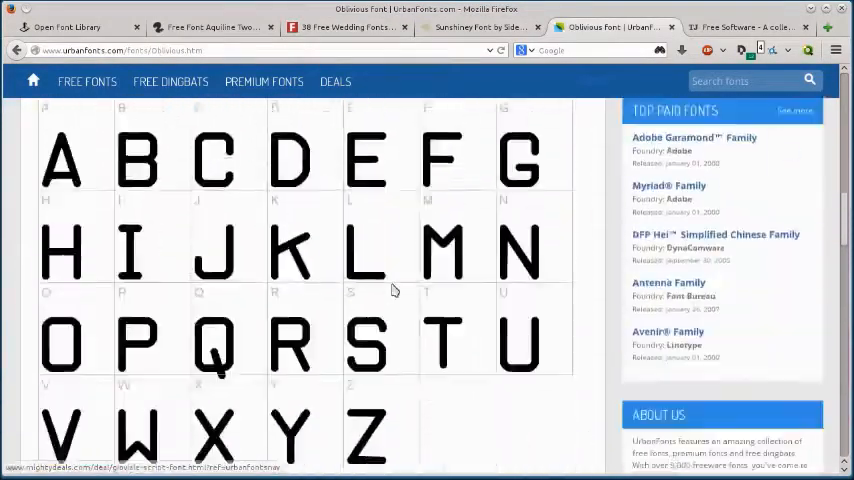
{"action": "scroll", "scroll_direction": "up", "scroll_amount": 3}
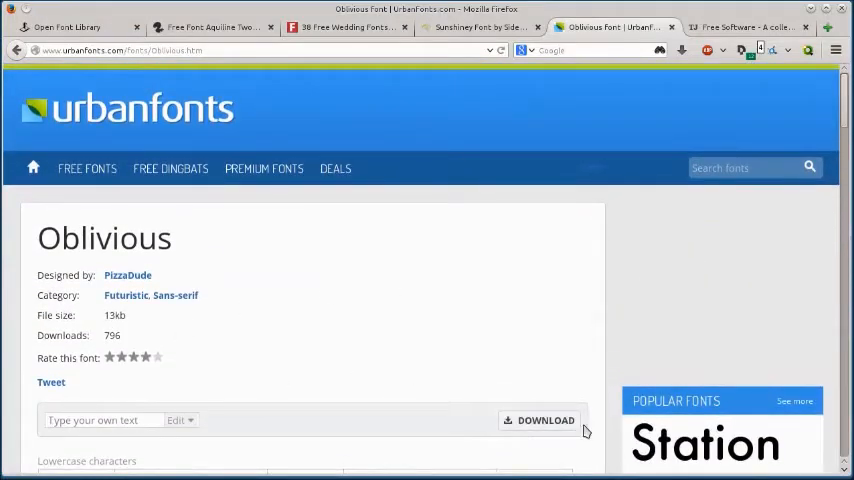
{"action": "left_click", "coordinate": [544, 420]}
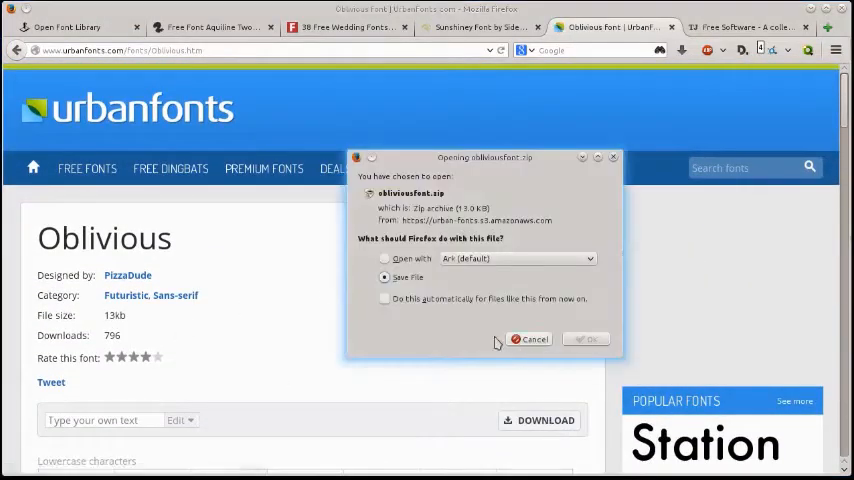
{"action": "left_click", "coordinate": [586, 340]}
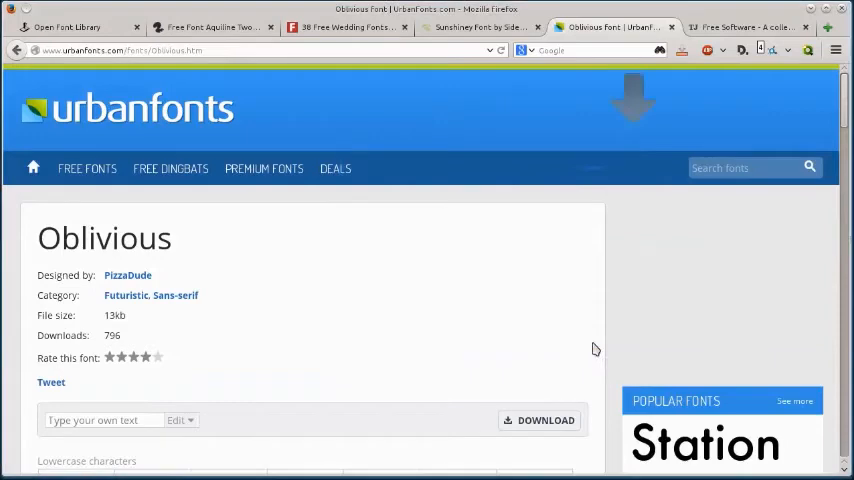
Browse Urban Fonts' Premium Decorative listing, then return to the Sunshiney font tab
{"action": "left_click", "coordinate": [264, 168]}
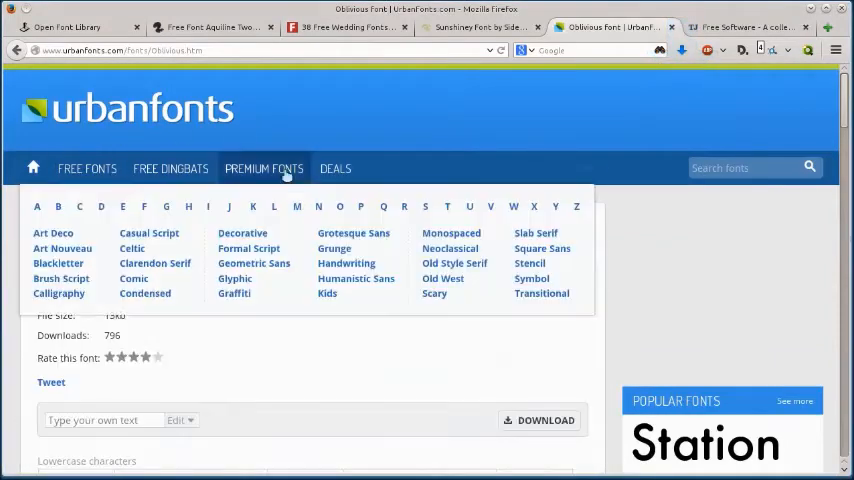
{"action": "left_click", "coordinate": [264, 168]}
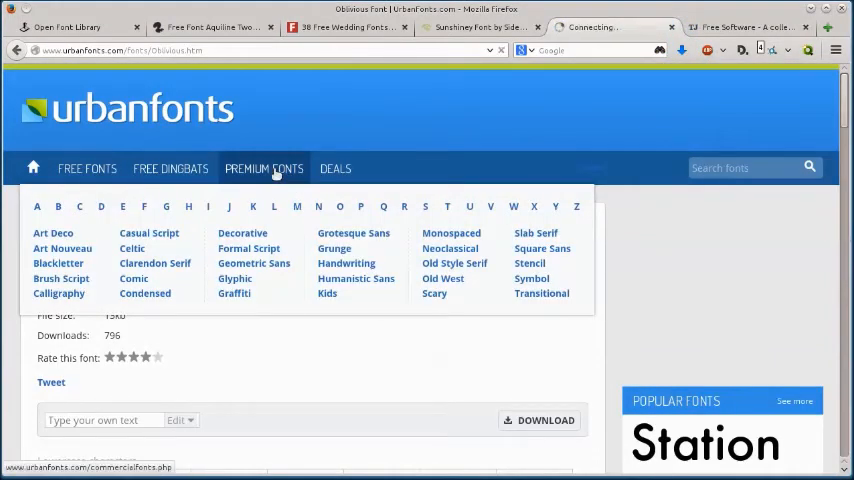
{"action": "left_click", "coordinate": [88, 168]}
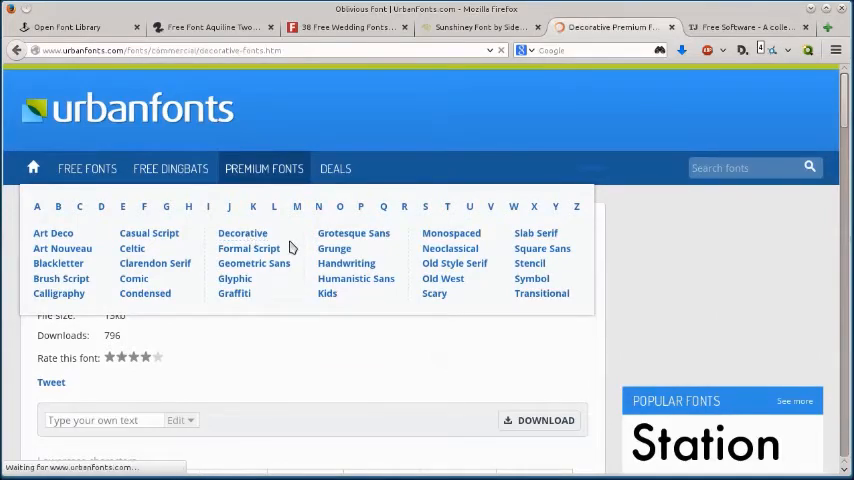
{"action": "left_click", "coordinate": [242, 232]}
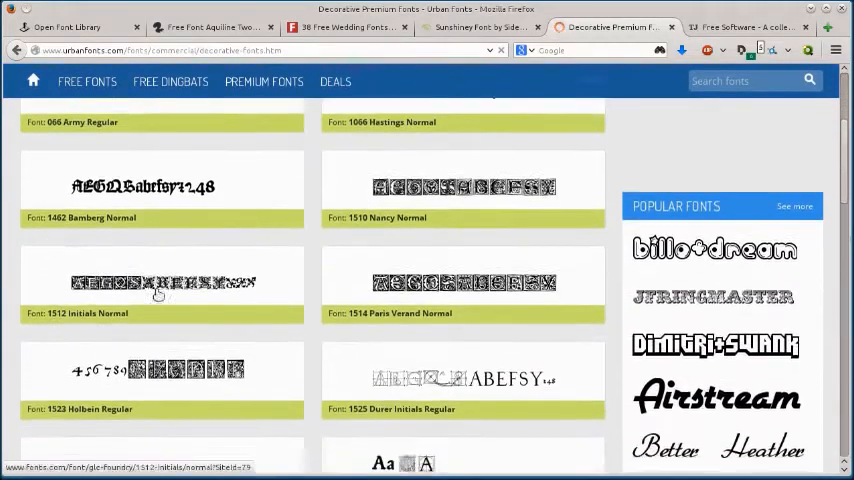
{"action": "scroll", "scroll_direction": "down", "scroll_amount": 3}
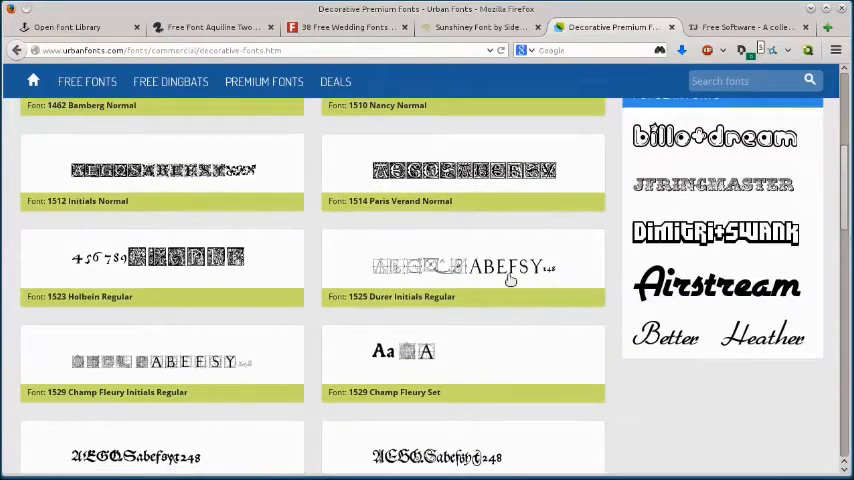
{"action": "scroll", "scroll_direction": "up", "scroll_amount": 3}
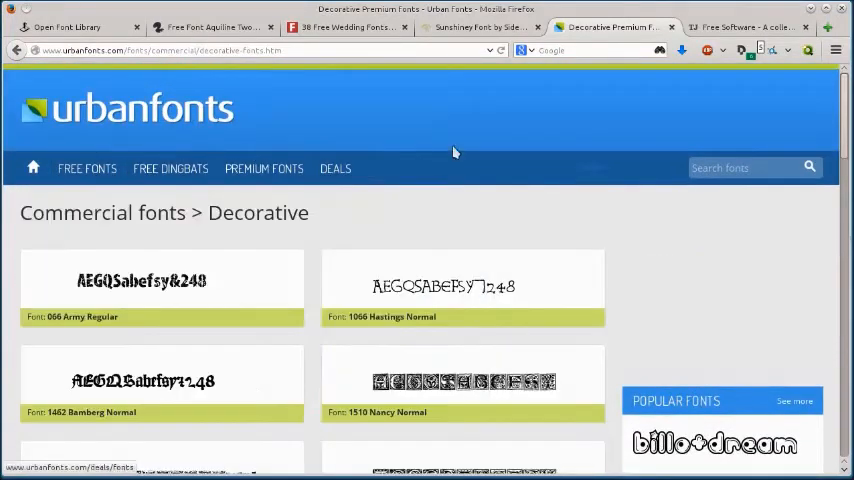
{"action": "left_click", "coordinate": [480, 28]}
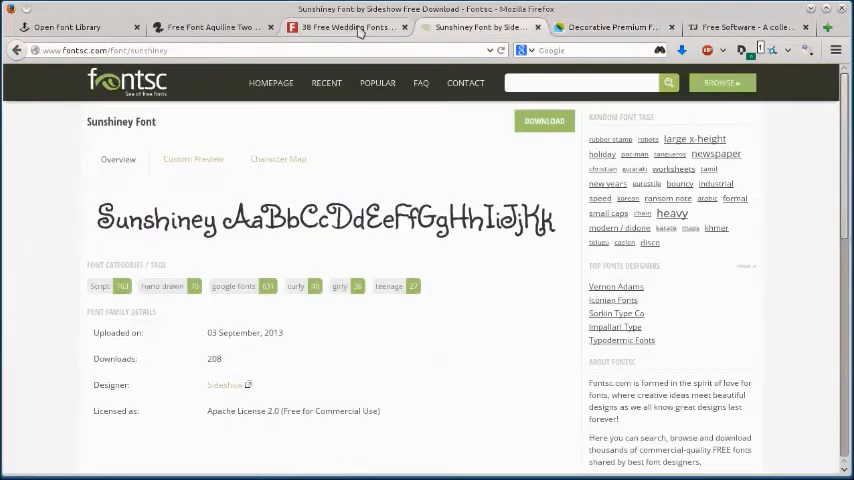
Preview pizzadude.txt inside obliviousfont.zip, select its first line and close the preview
{"action": "left_click", "coordinate": [344, 28]}
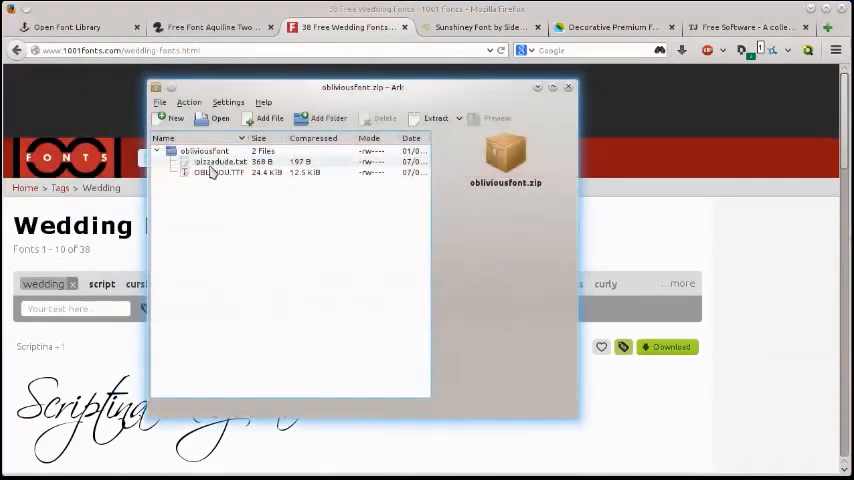
{"action": "double_click", "coordinate": [218, 160]}
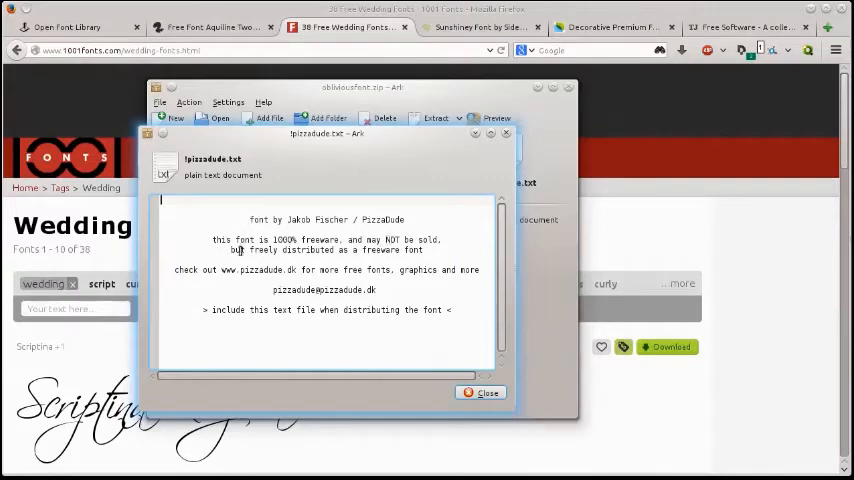
{"action": "mouse_move", "coordinate": [508, 258]}
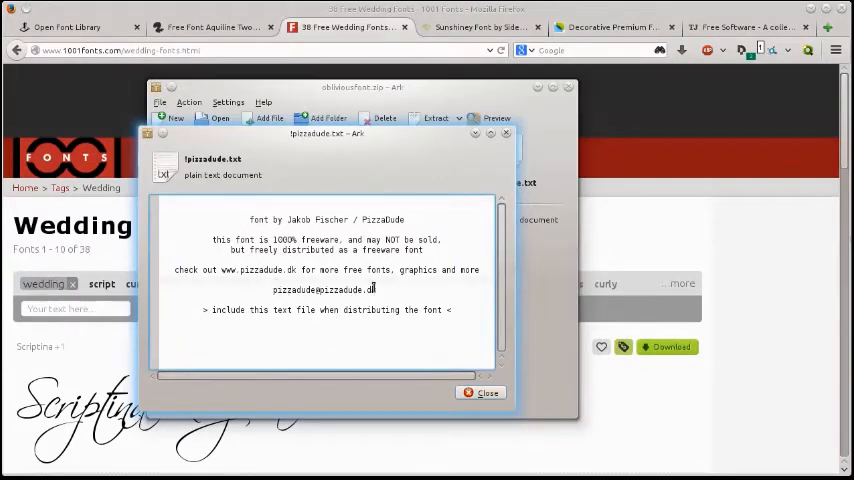
{"action": "double_click", "coordinate": [330, 220]}
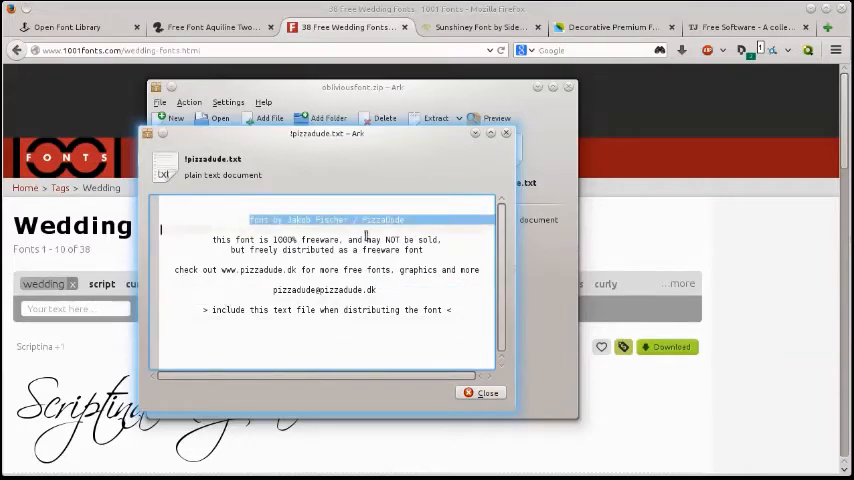
{"action": "left_click", "coordinate": [482, 392]}
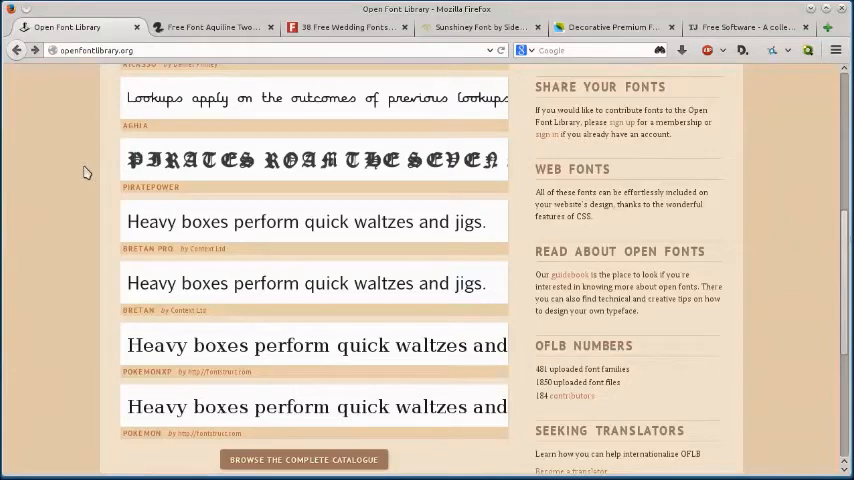
Revisit the Aquiline Two, Wedding Fonts and 1001 Fonts tabs in turn
{"action": "left_click", "coordinate": [216, 28]}
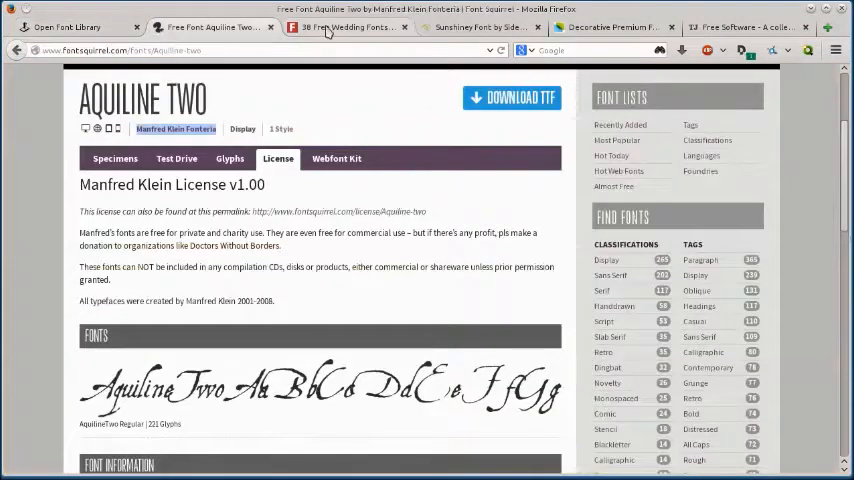
{"action": "left_click", "coordinate": [344, 28]}
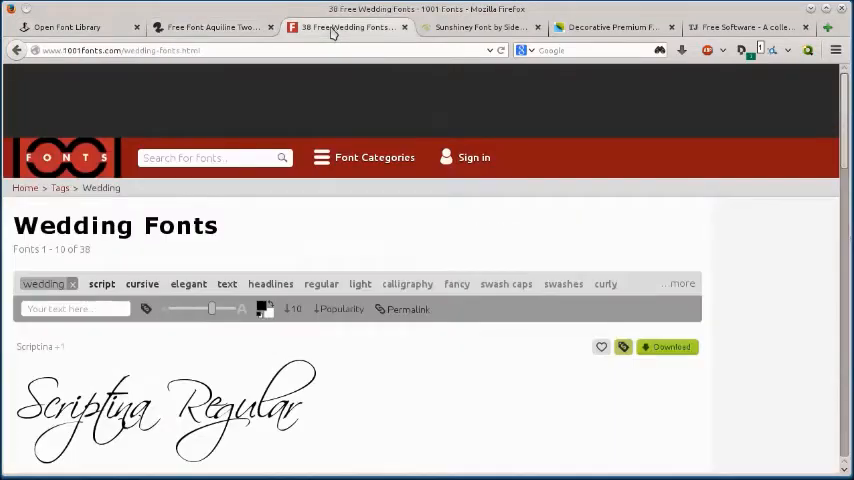
{"action": "left_click", "coordinate": [612, 26]}
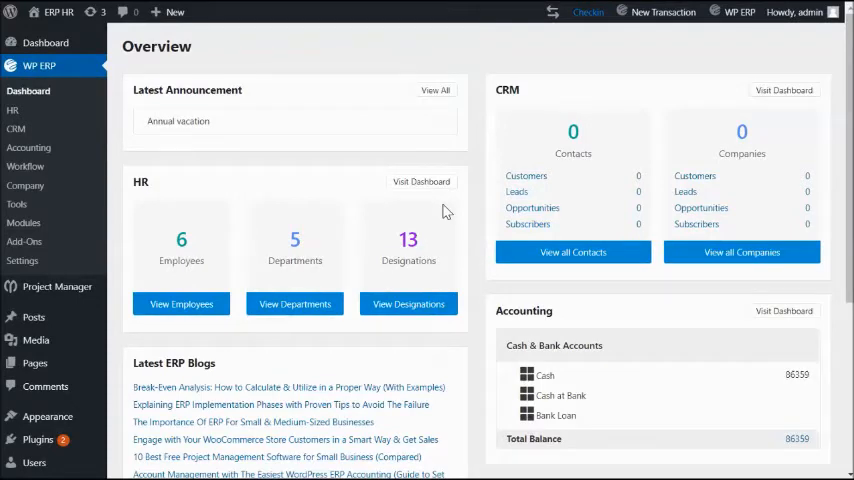
{"action": "mouse_move", "coordinate": [392, 208]}
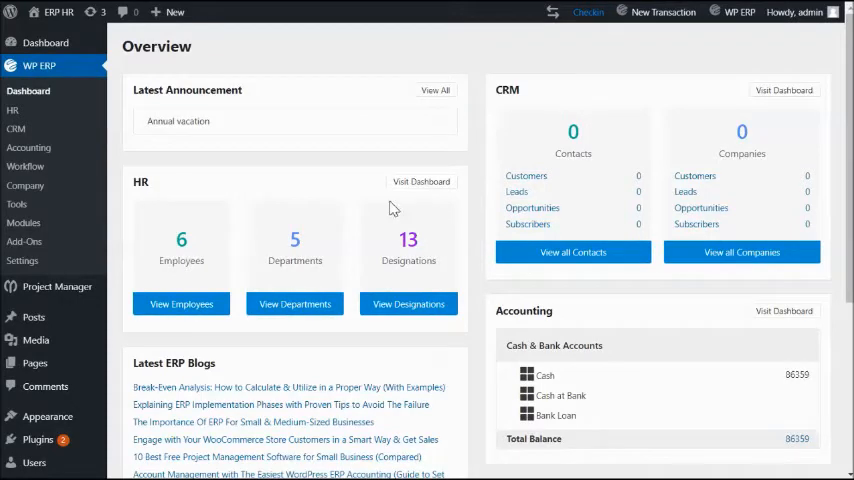
{"action": "mouse_move", "coordinate": [264, 200]}
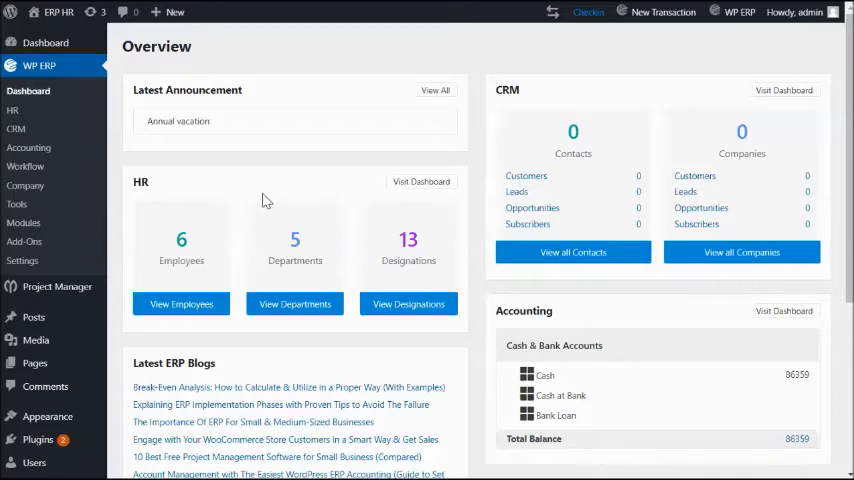
{"action": "mouse_move", "coordinate": [16, 116]}
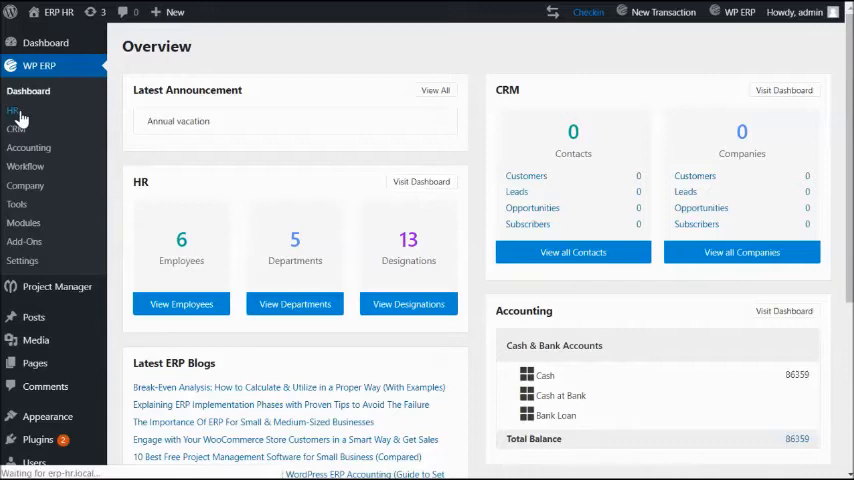
From the HR management overview, start a new job opening at its job description step
{"action": "left_click", "coordinate": [16, 110]}
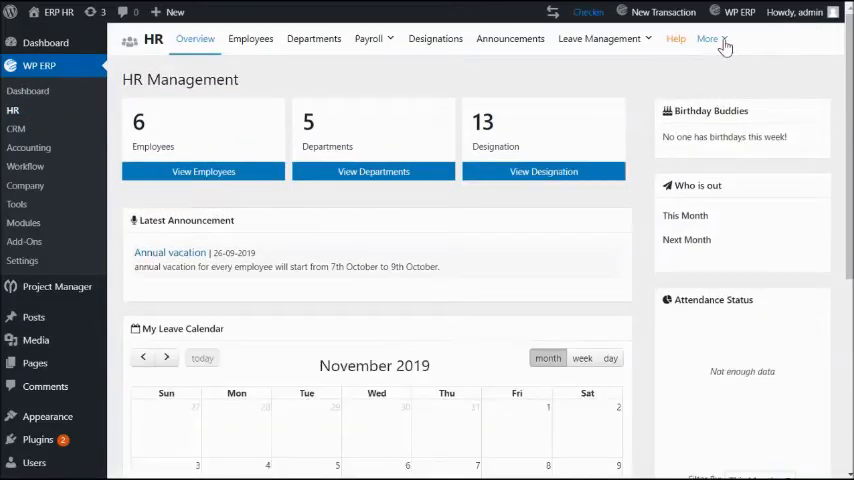
{"action": "left_click", "coordinate": [724, 38]}
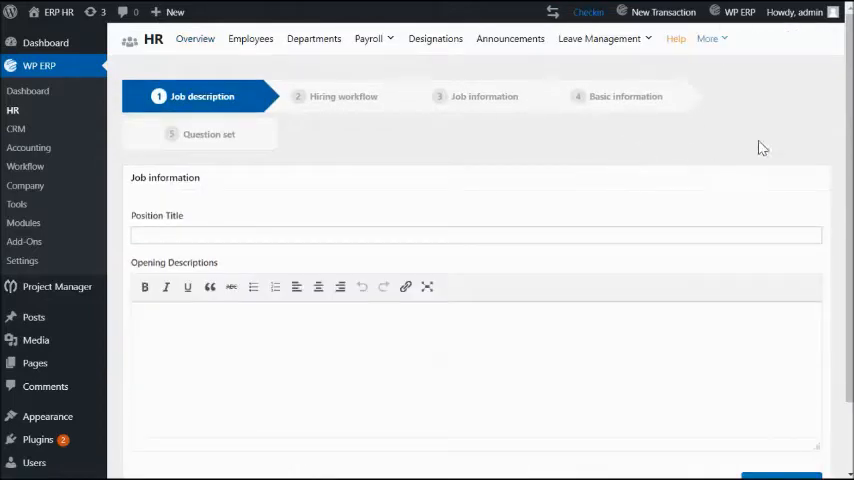
Pick the Developer position title and continue past the hiring workflow to job information
{"action": "scroll", "scroll_direction": "down", "scroll_amount": 3}
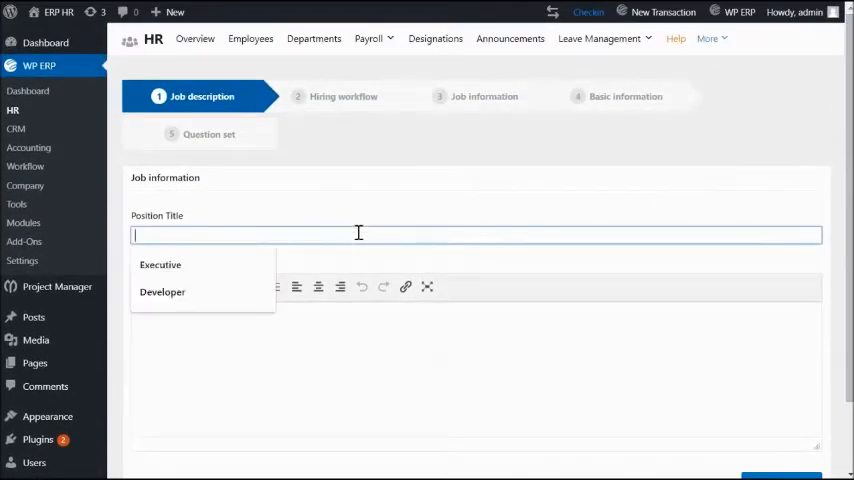
{"action": "left_click", "coordinate": [162, 292]}
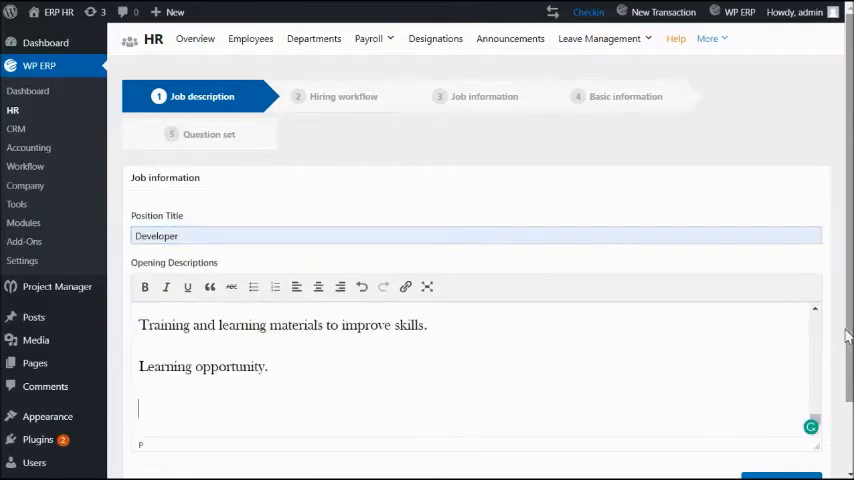
{"action": "scroll", "scroll_direction": "down", "scroll_amount": 3}
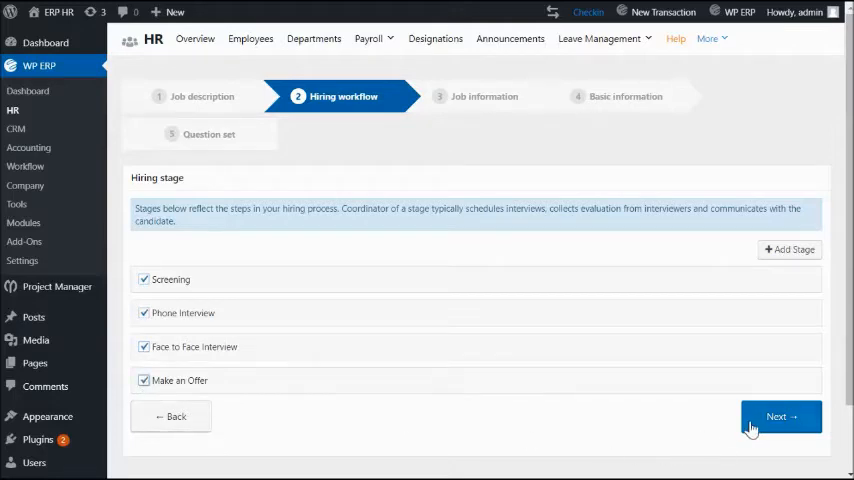
{"action": "left_click", "coordinate": [776, 416]}
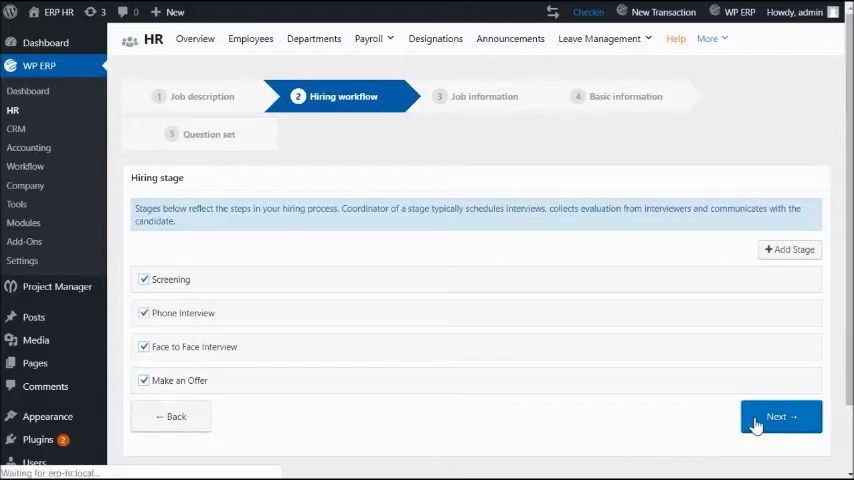
{"action": "left_click", "coordinate": [768, 416]}
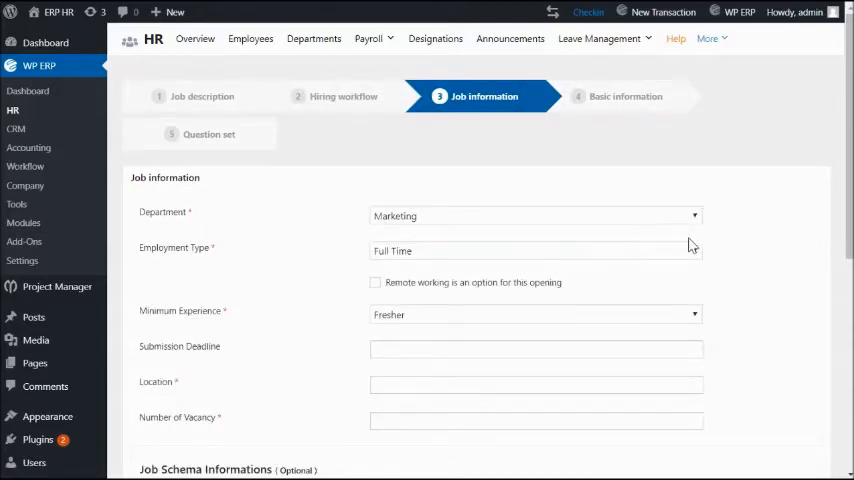
{"action": "mouse_move", "coordinate": [536, 324]}
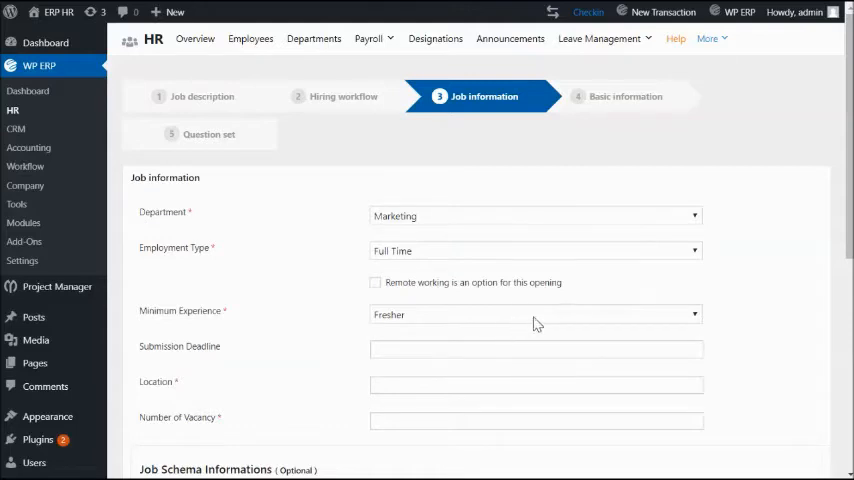
Set minimum experience to 1 - 3 Year and move on to the vacancies field
{"action": "left_click", "coordinate": [536, 314]}
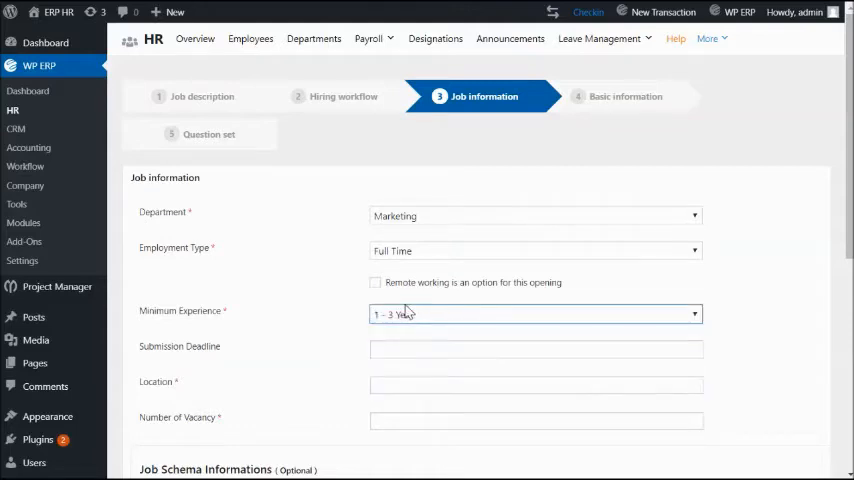
{"action": "left_click", "coordinate": [536, 348]}
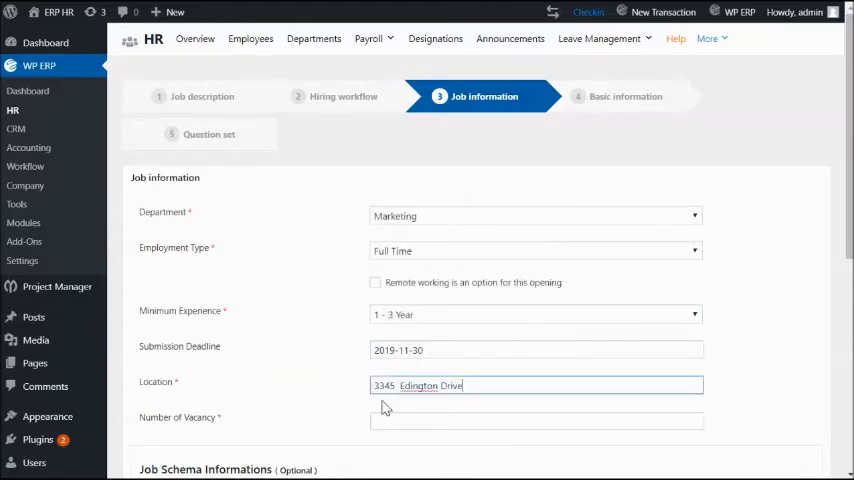
{"action": "left_click", "coordinate": [532, 416]}
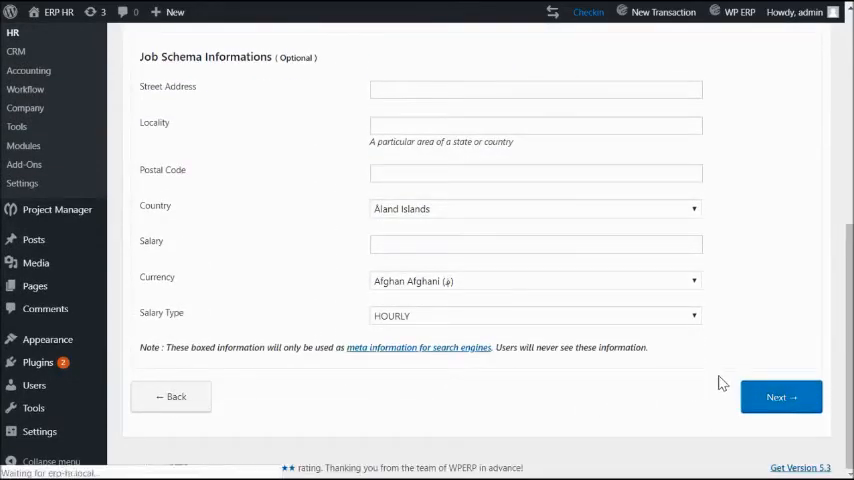
Require the Salary Query question set and finish publishing the Developer job opening
{"action": "left_click", "coordinate": [778, 392]}
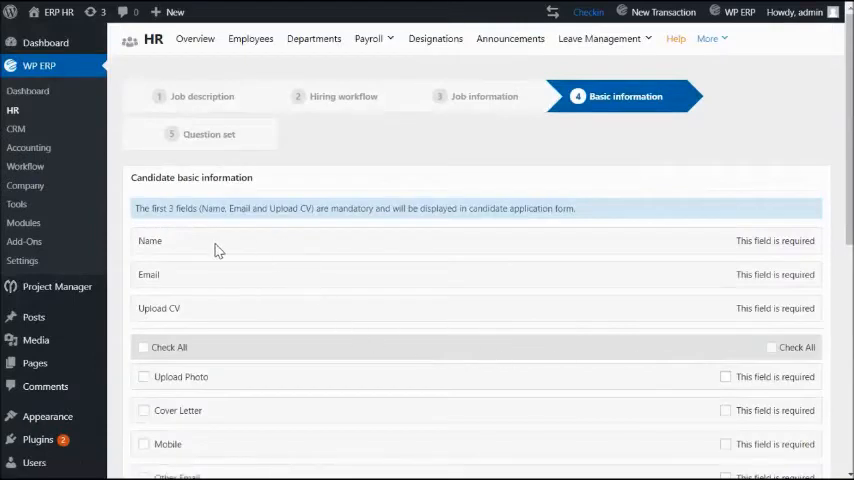
{"action": "scroll", "scroll_direction": "down", "scroll_amount": 3}
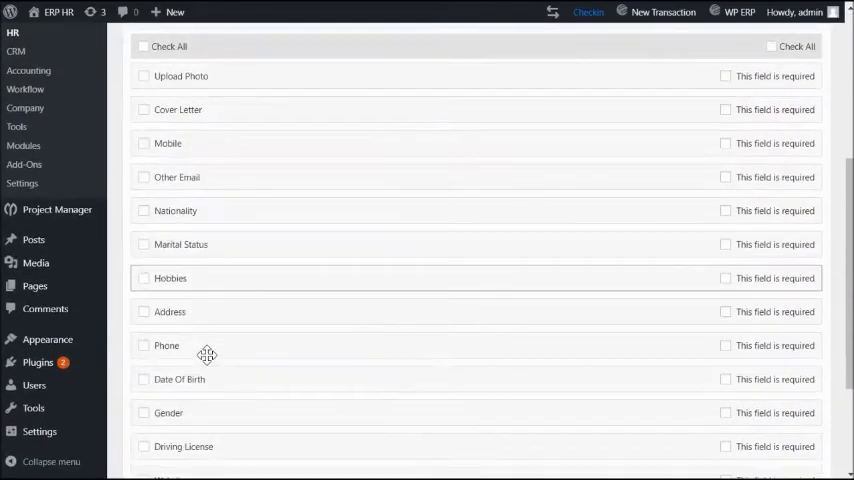
{"action": "scroll", "scroll_direction": "down", "scroll_amount": 3}
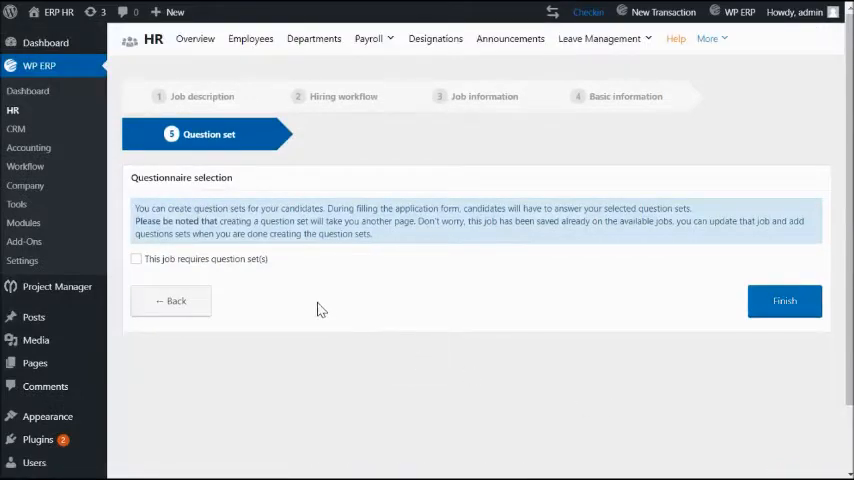
{"action": "left_click", "coordinate": [136, 260]}
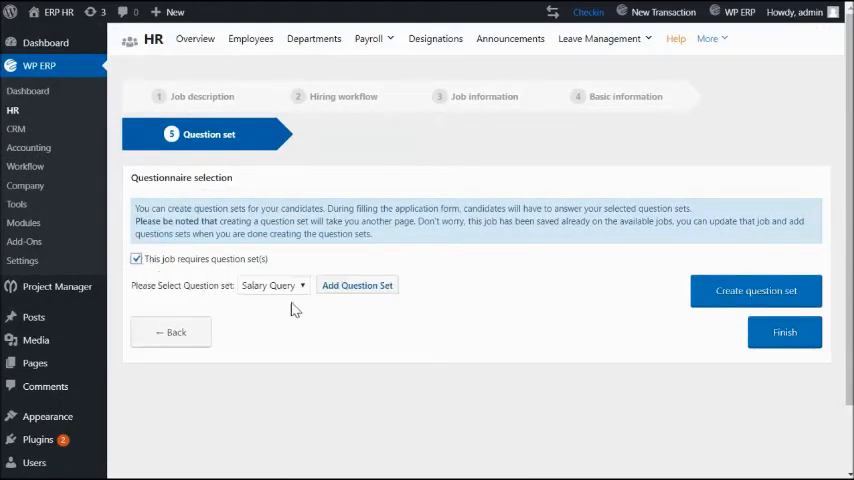
{"action": "left_click", "coordinate": [356, 284]}
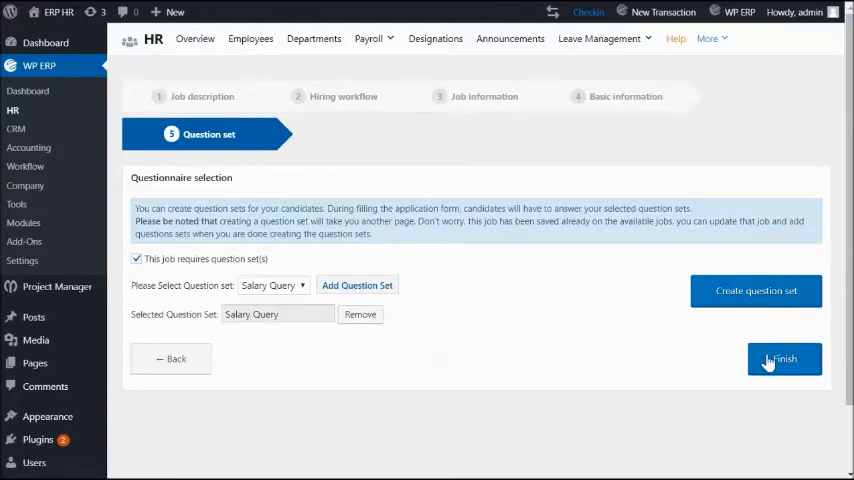
{"action": "left_click", "coordinate": [784, 360]}
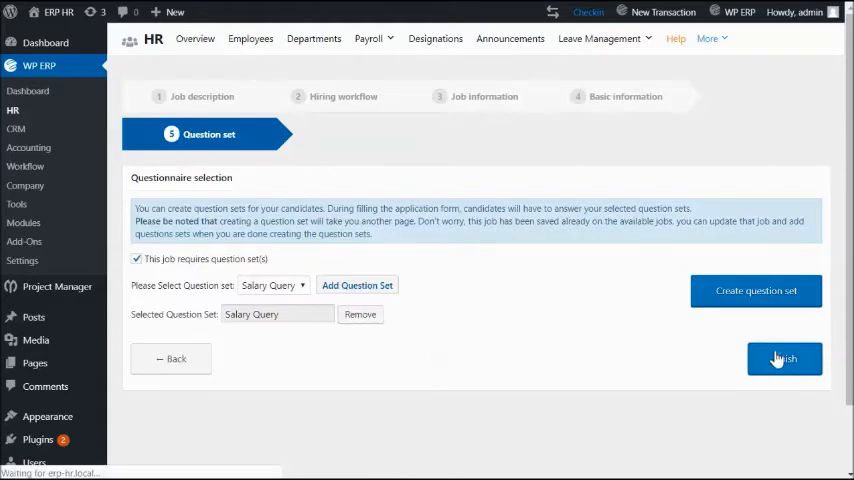
{"action": "left_click", "coordinate": [784, 360]}
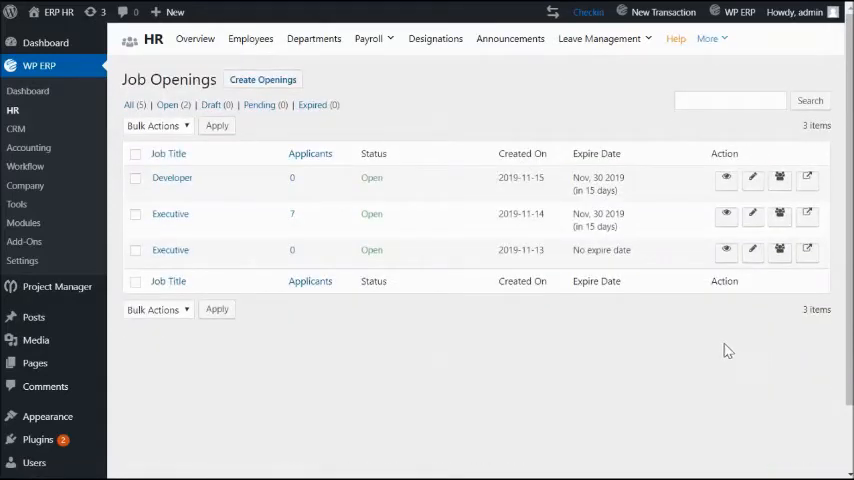
{"action": "mouse_move", "coordinate": [806, 178]}
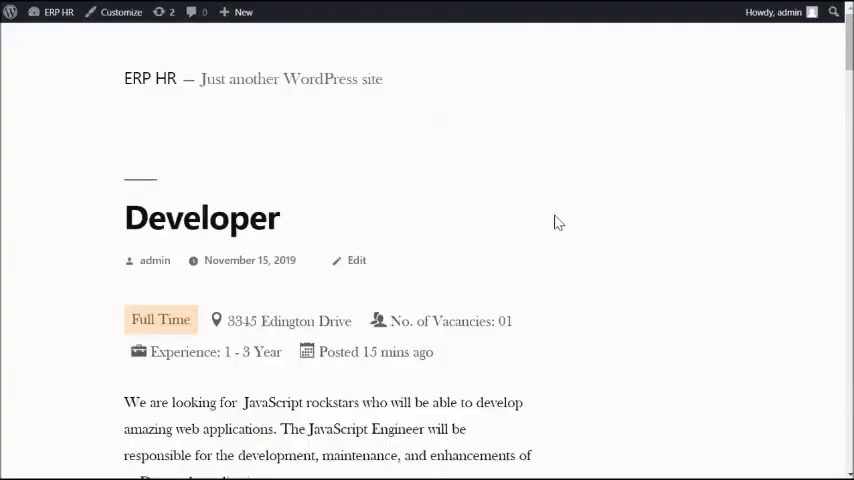
{"action": "scroll", "scroll_direction": "down", "scroll_amount": 3}
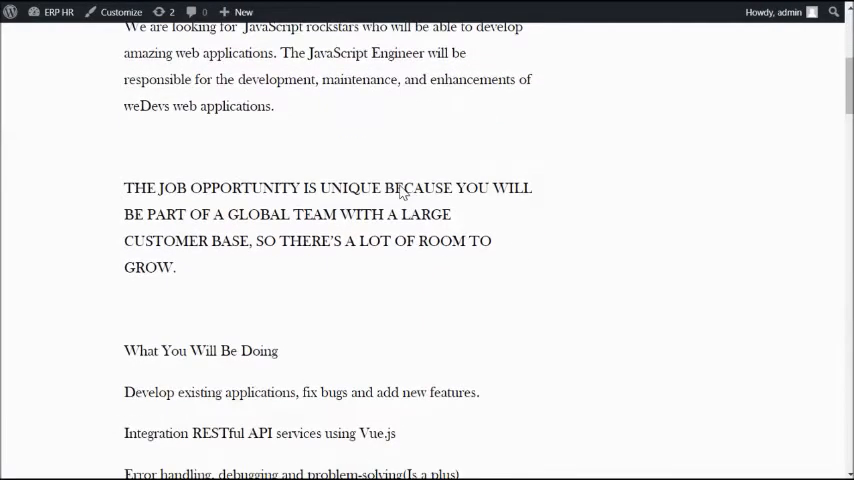
{"action": "scroll", "scroll_direction": "down", "scroll_amount": 3}
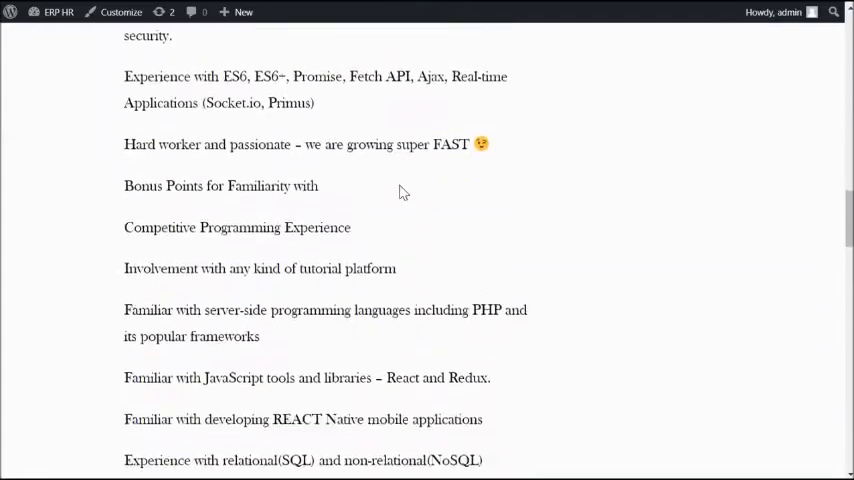
{"action": "scroll", "scroll_direction": "down", "scroll_amount": 3}
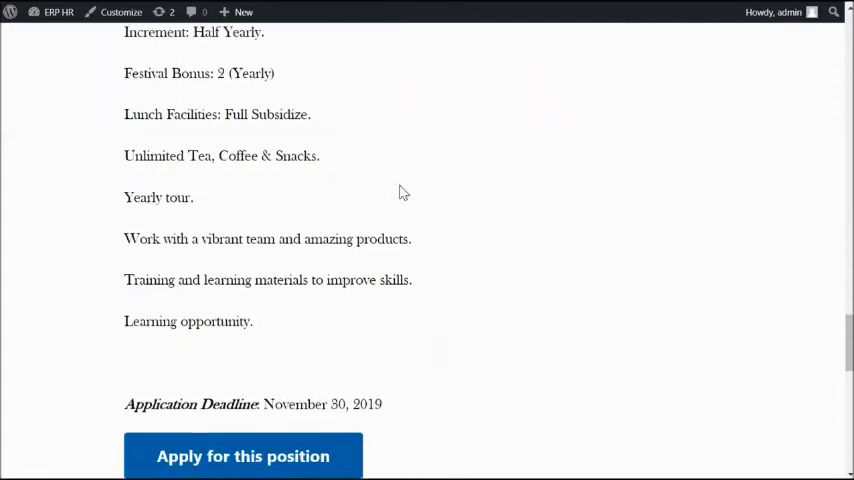
{"action": "scroll", "scroll_direction": "up", "scroll_amount": 3}
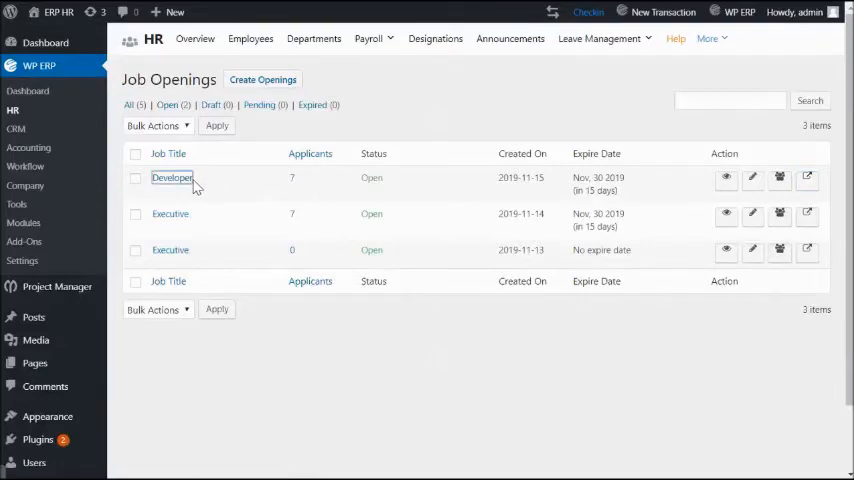
Check the Developer job's Hired, Rejected, Withdrawn and Declined Offer groups, then return to all six candidates
{"action": "left_click", "coordinate": [172, 176]}
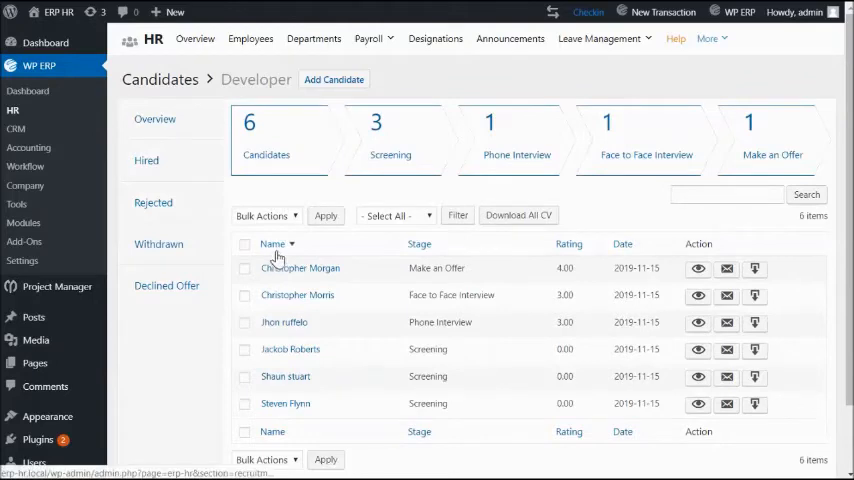
{"action": "left_click", "coordinate": [146, 160]}
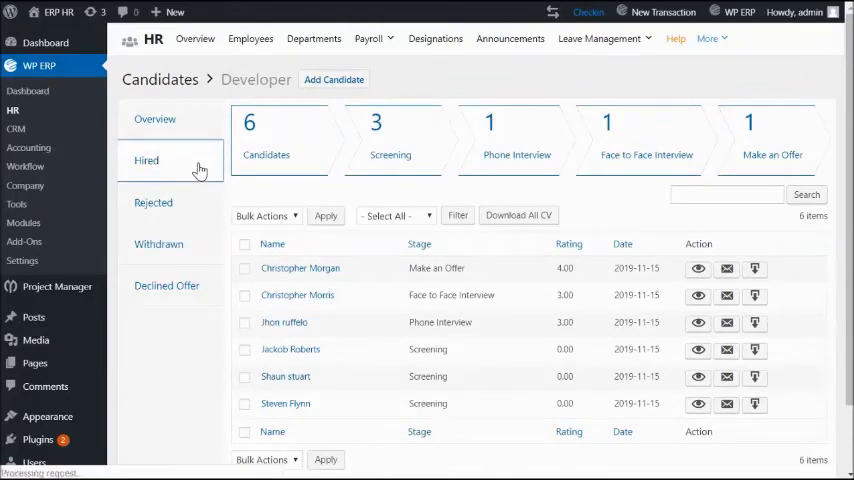
{"action": "left_click", "coordinate": [152, 202]}
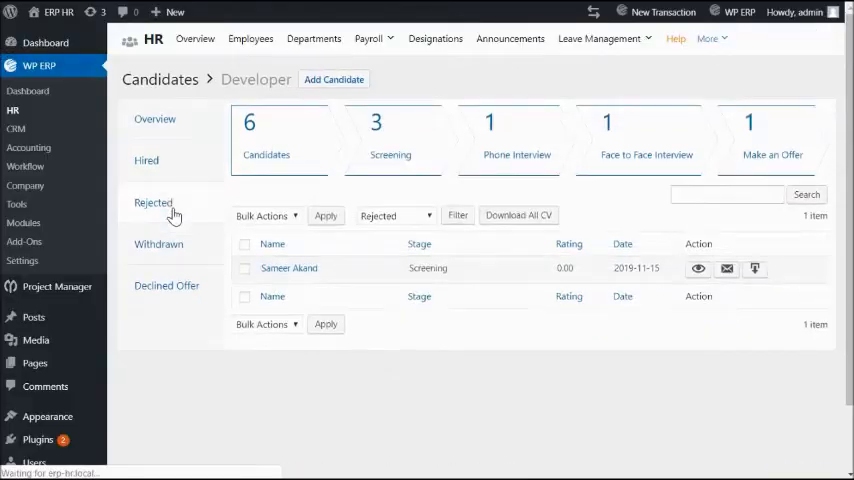
{"action": "left_click", "coordinate": [158, 246]}
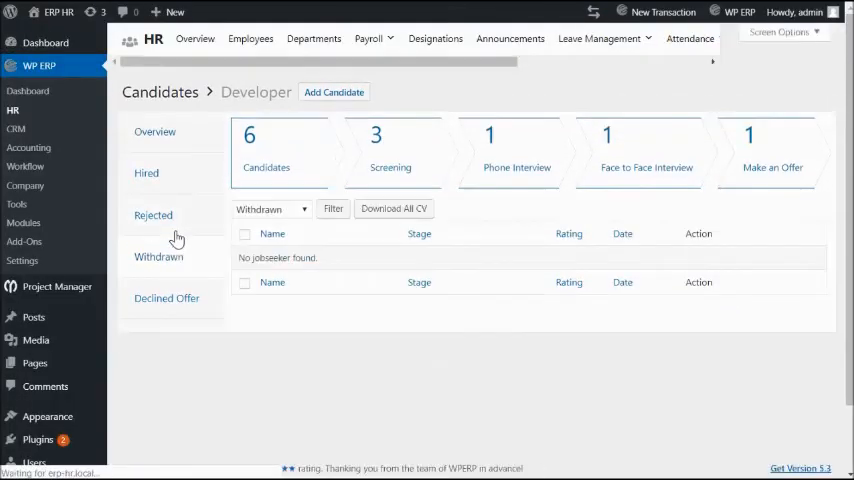
{"action": "left_click", "coordinate": [166, 284]}
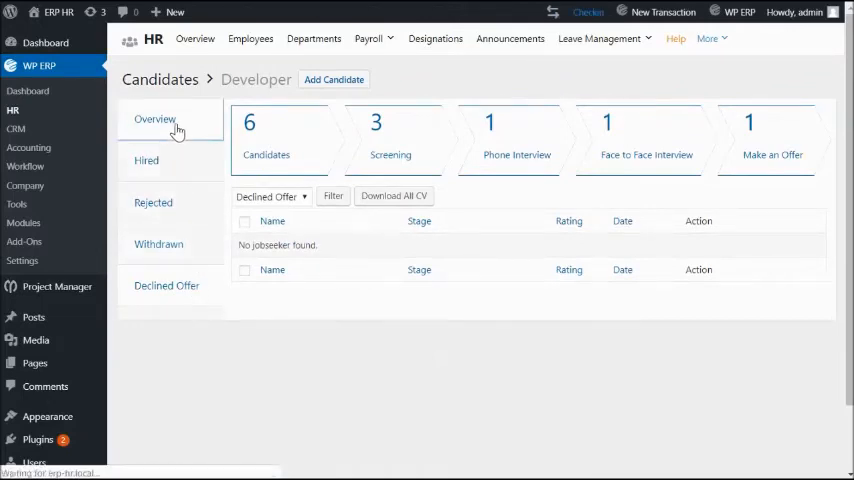
{"action": "left_click", "coordinate": [154, 120]}
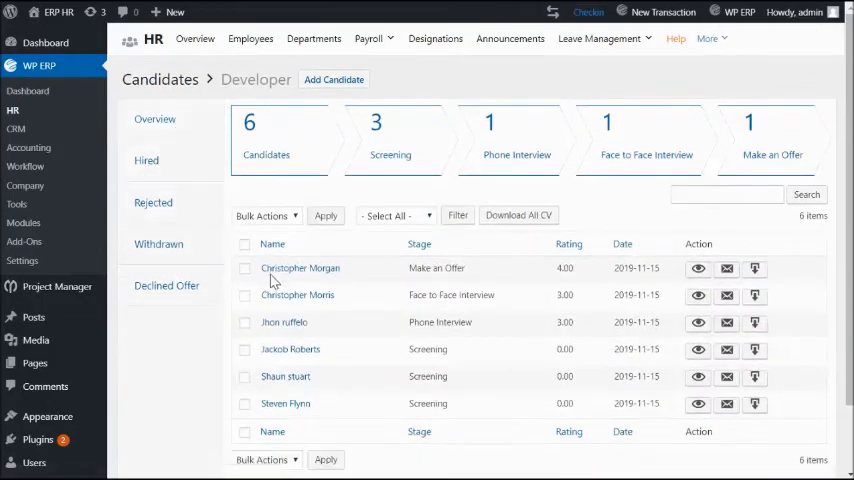
{"action": "left_click", "coordinate": [300, 268]}
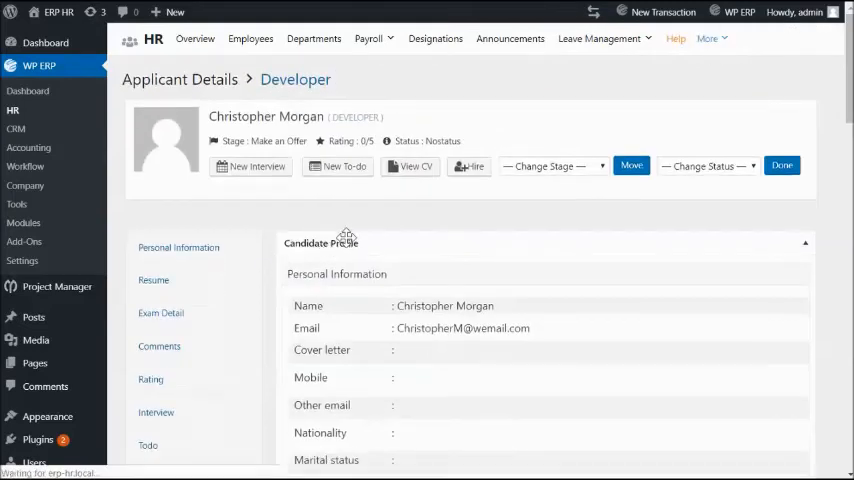
{"action": "scroll", "scroll_direction": "down", "scroll_amount": 3}
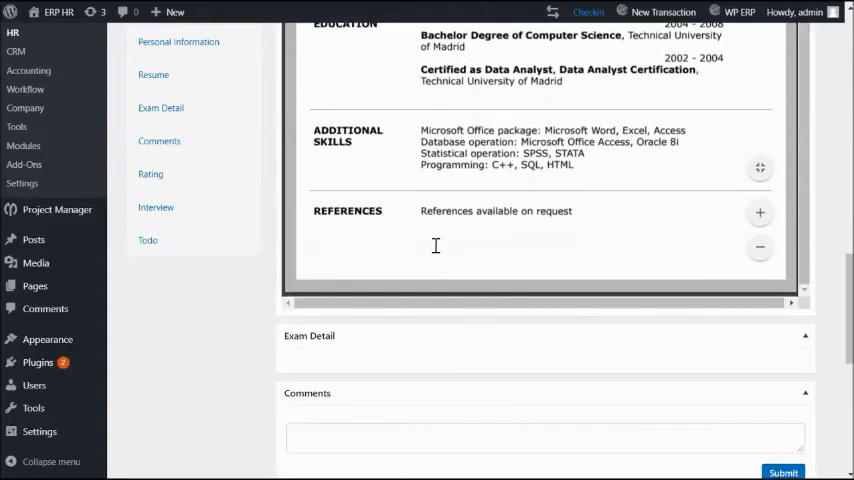
{"action": "scroll", "scroll_direction": "down", "scroll_amount": 3}
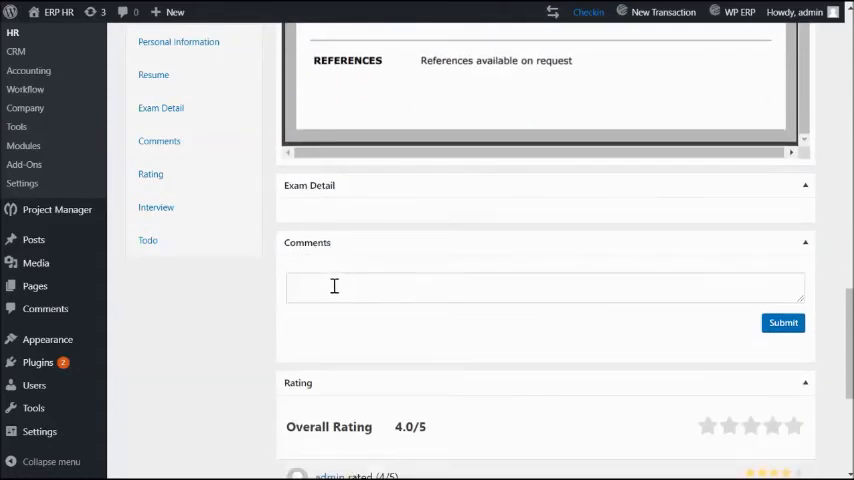
{"action": "scroll", "scroll_direction": "down", "scroll_amount": 3}
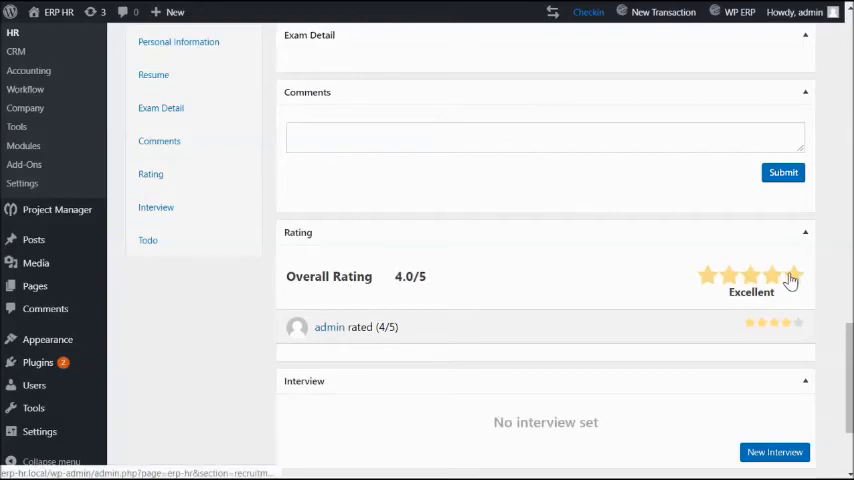
{"action": "scroll", "scroll_direction": "down", "scroll_amount": 3}
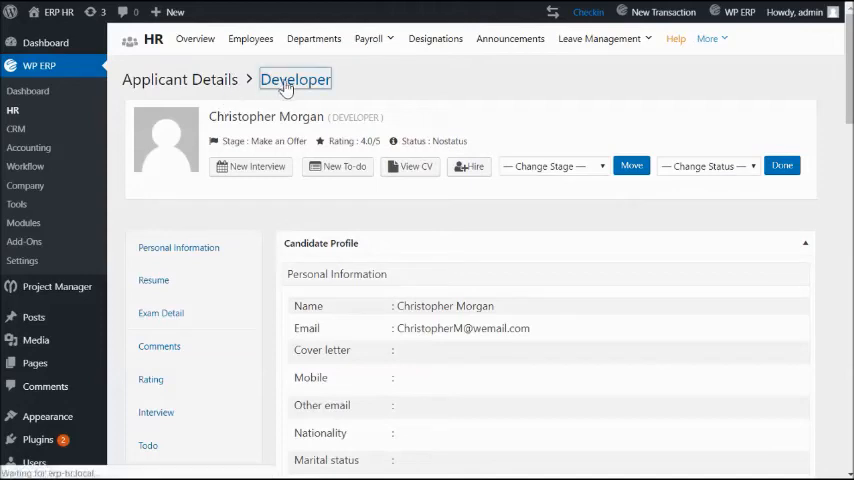
{"action": "left_click", "coordinate": [296, 80]}
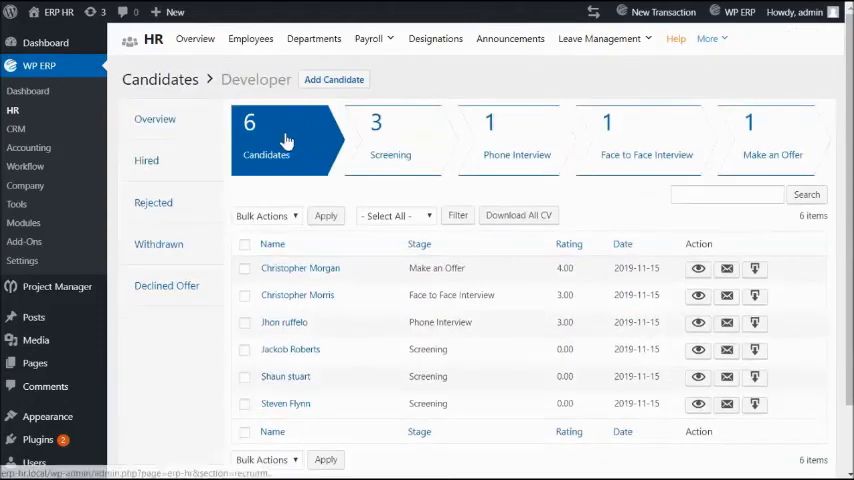